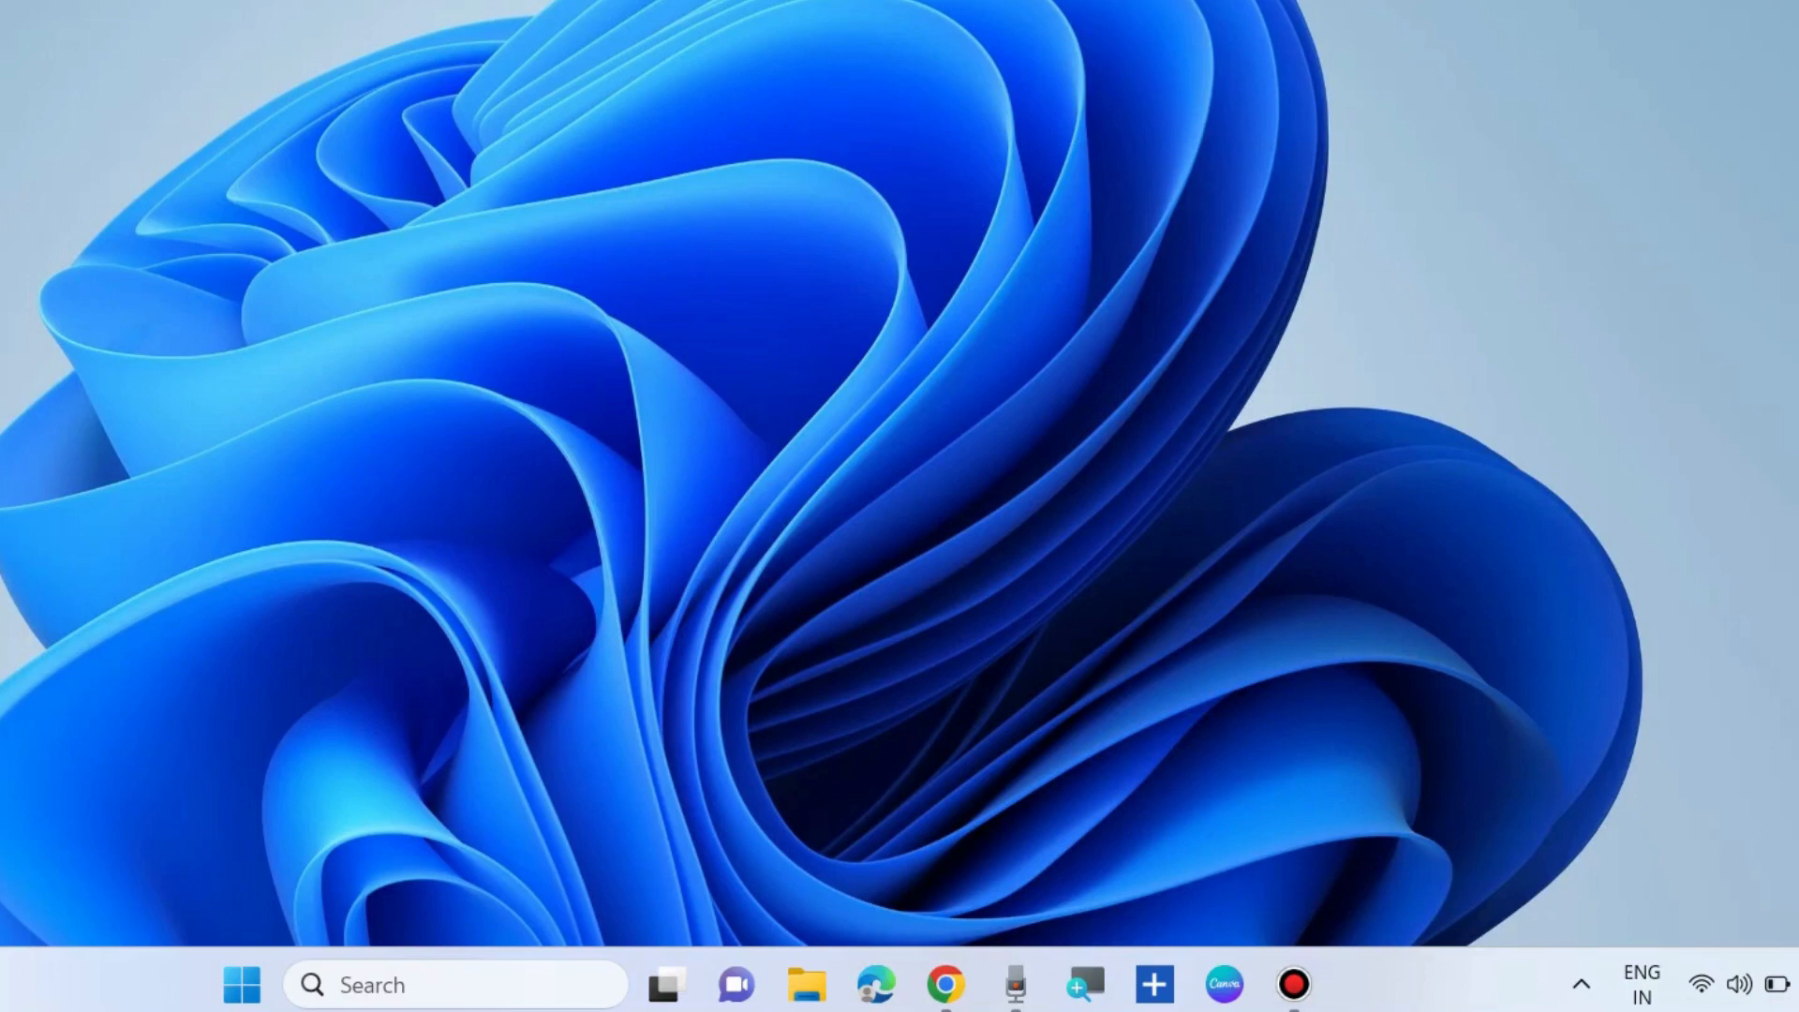
pyautogui.moveTo(900, 303)
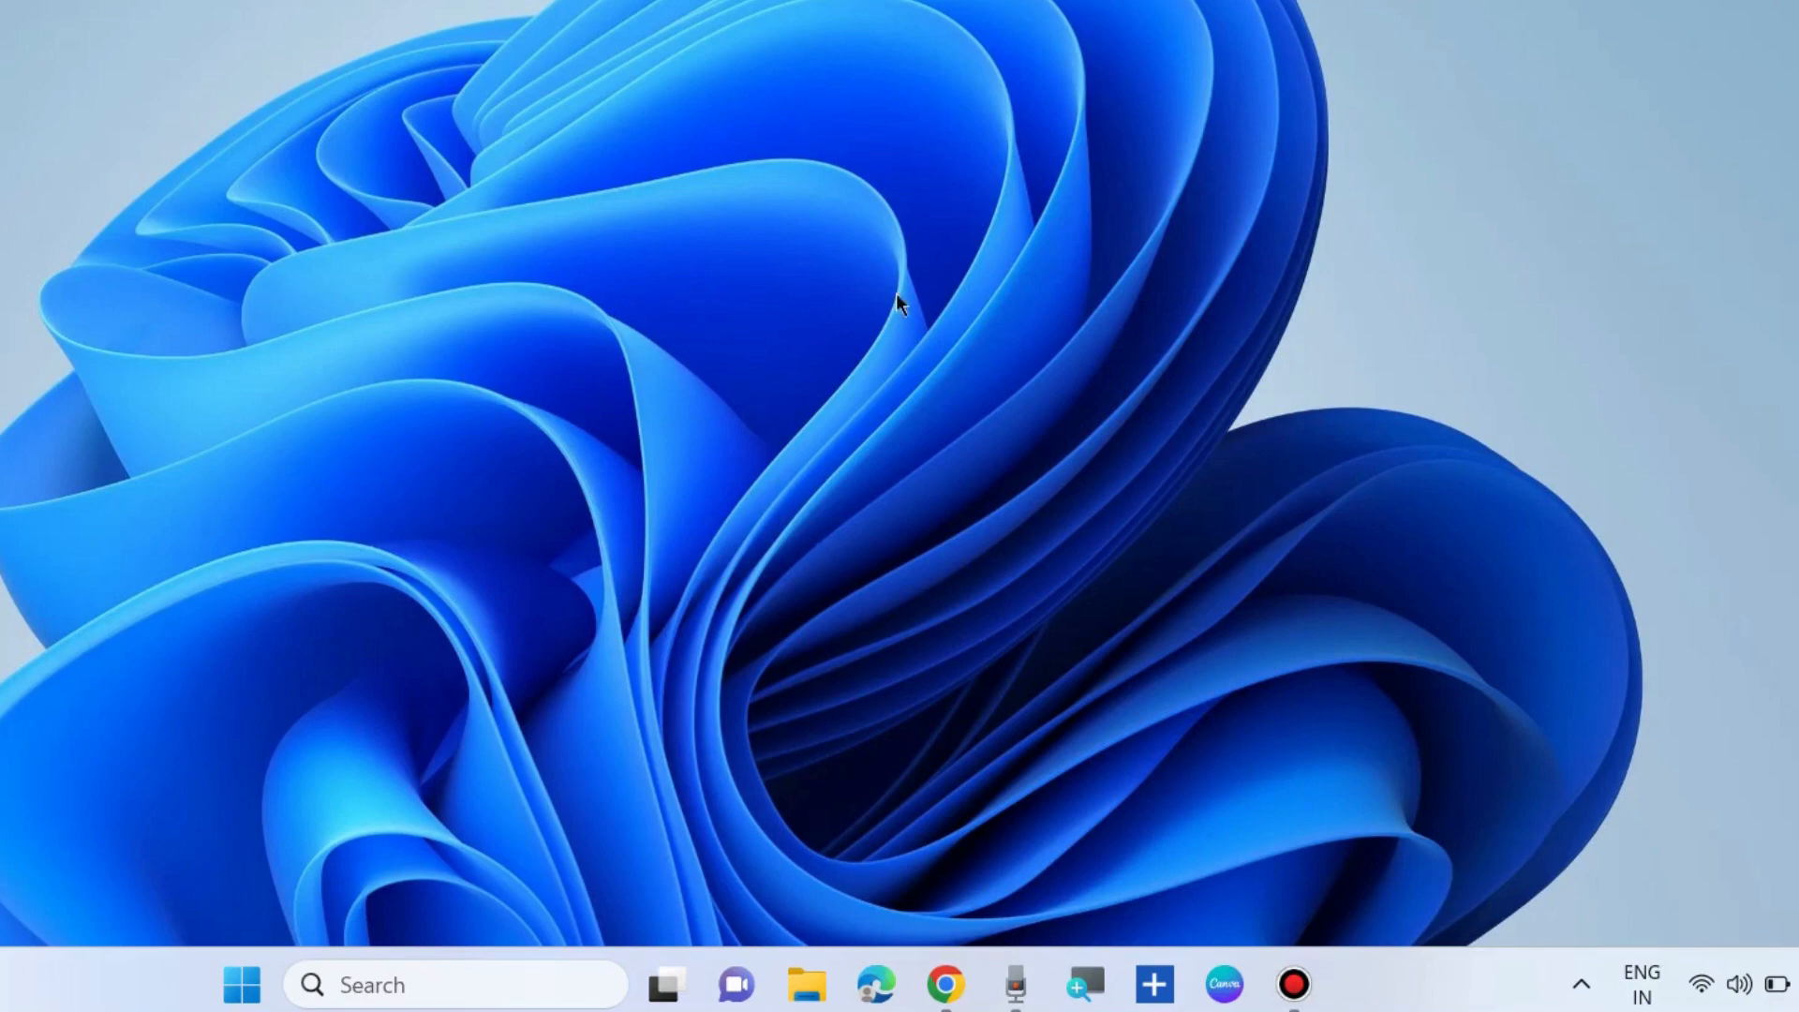
pyautogui.moveTo(890, 746)
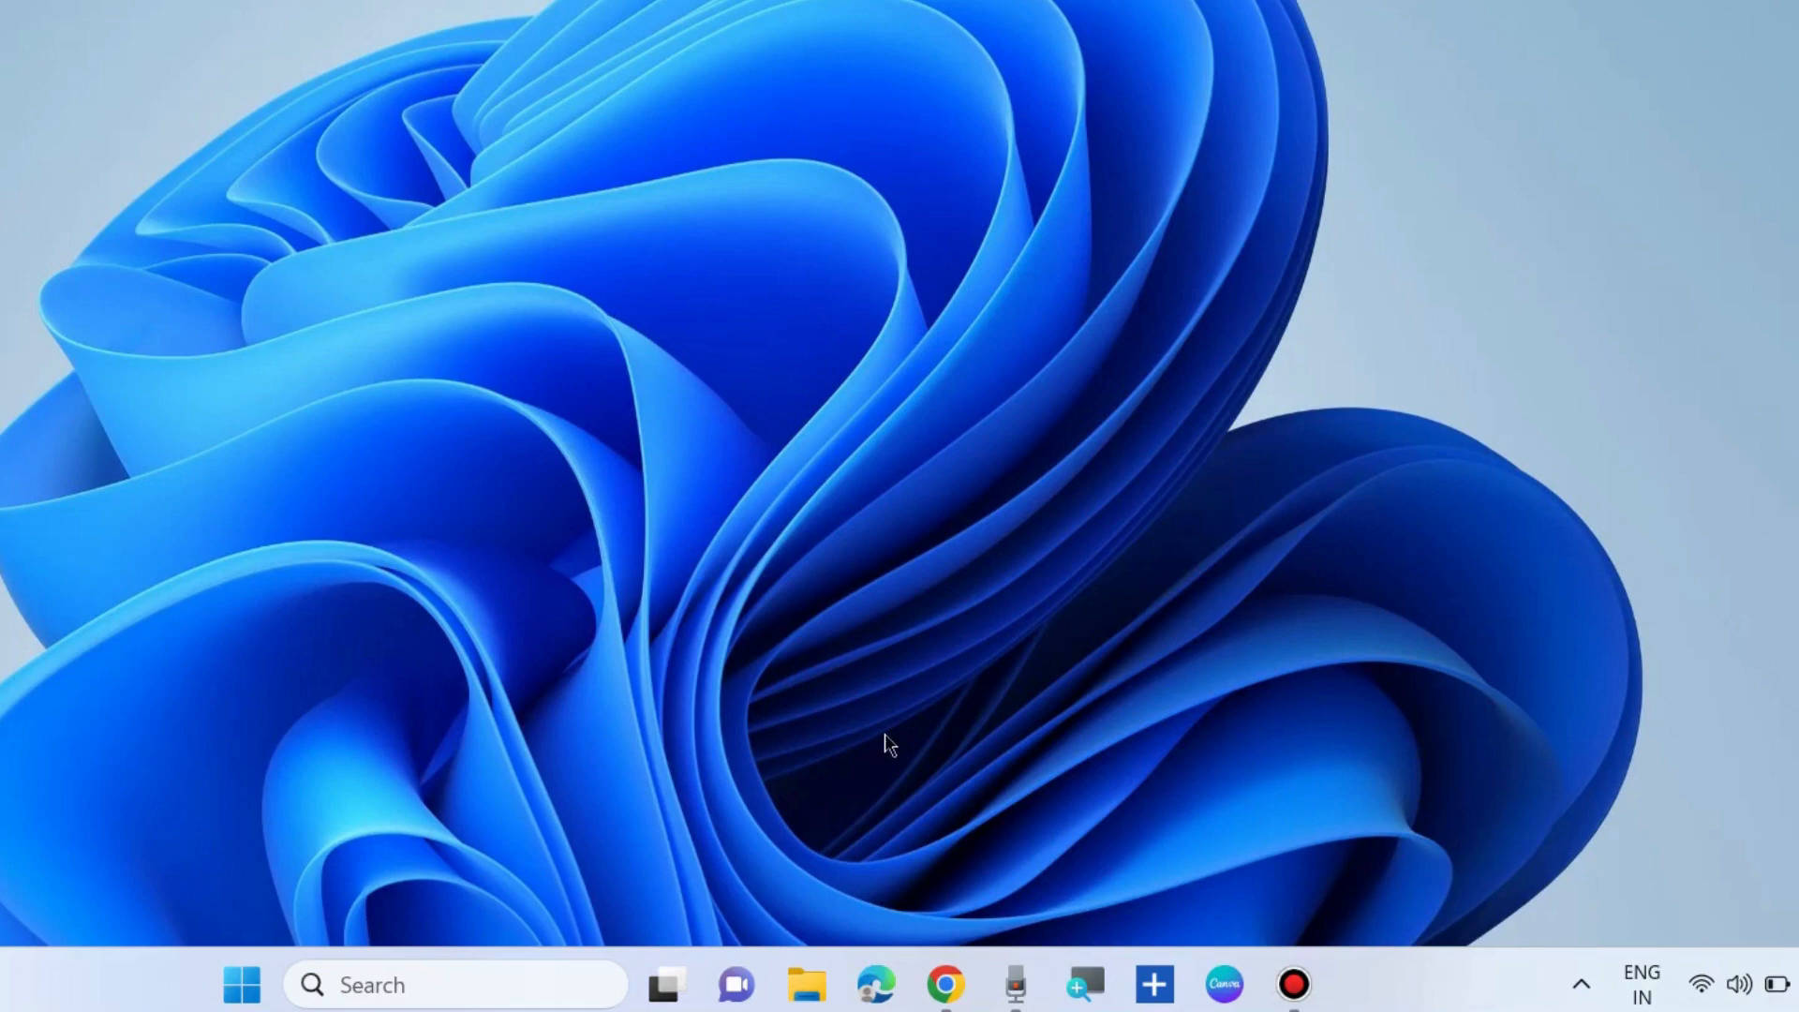
pyautogui.moveTo(869, 747)
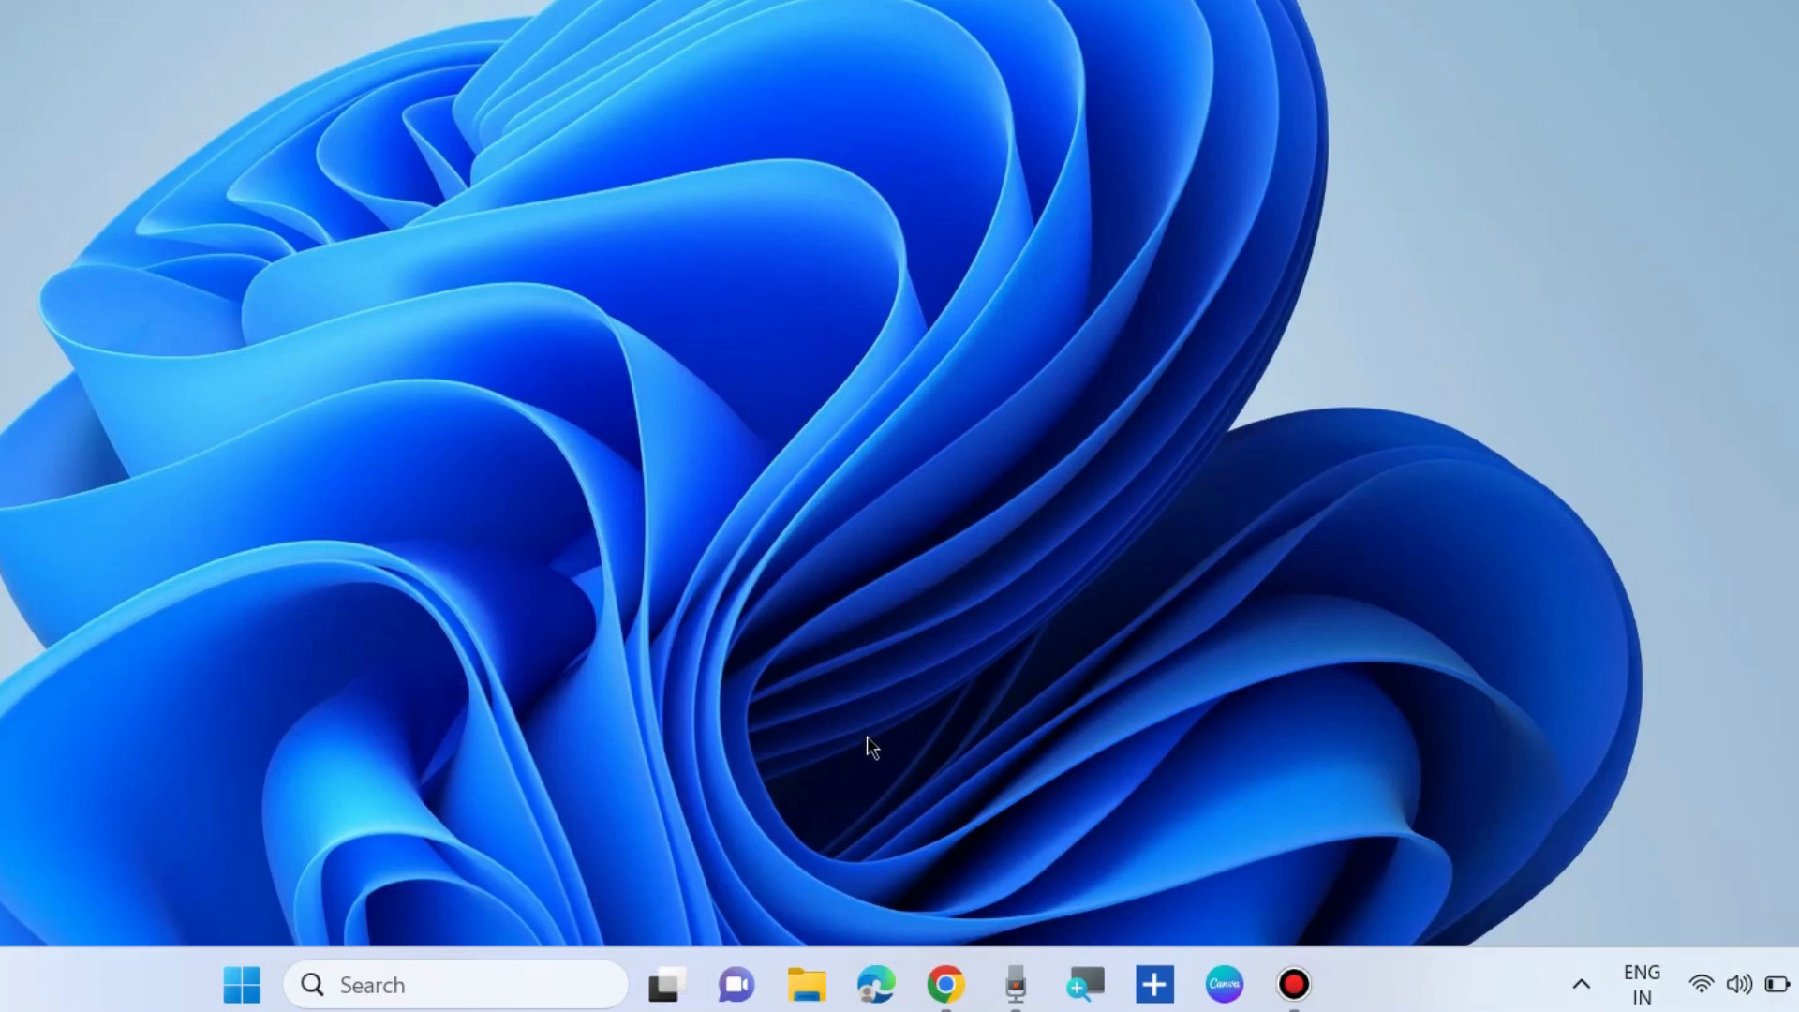
pyautogui.moveTo(863, 266)
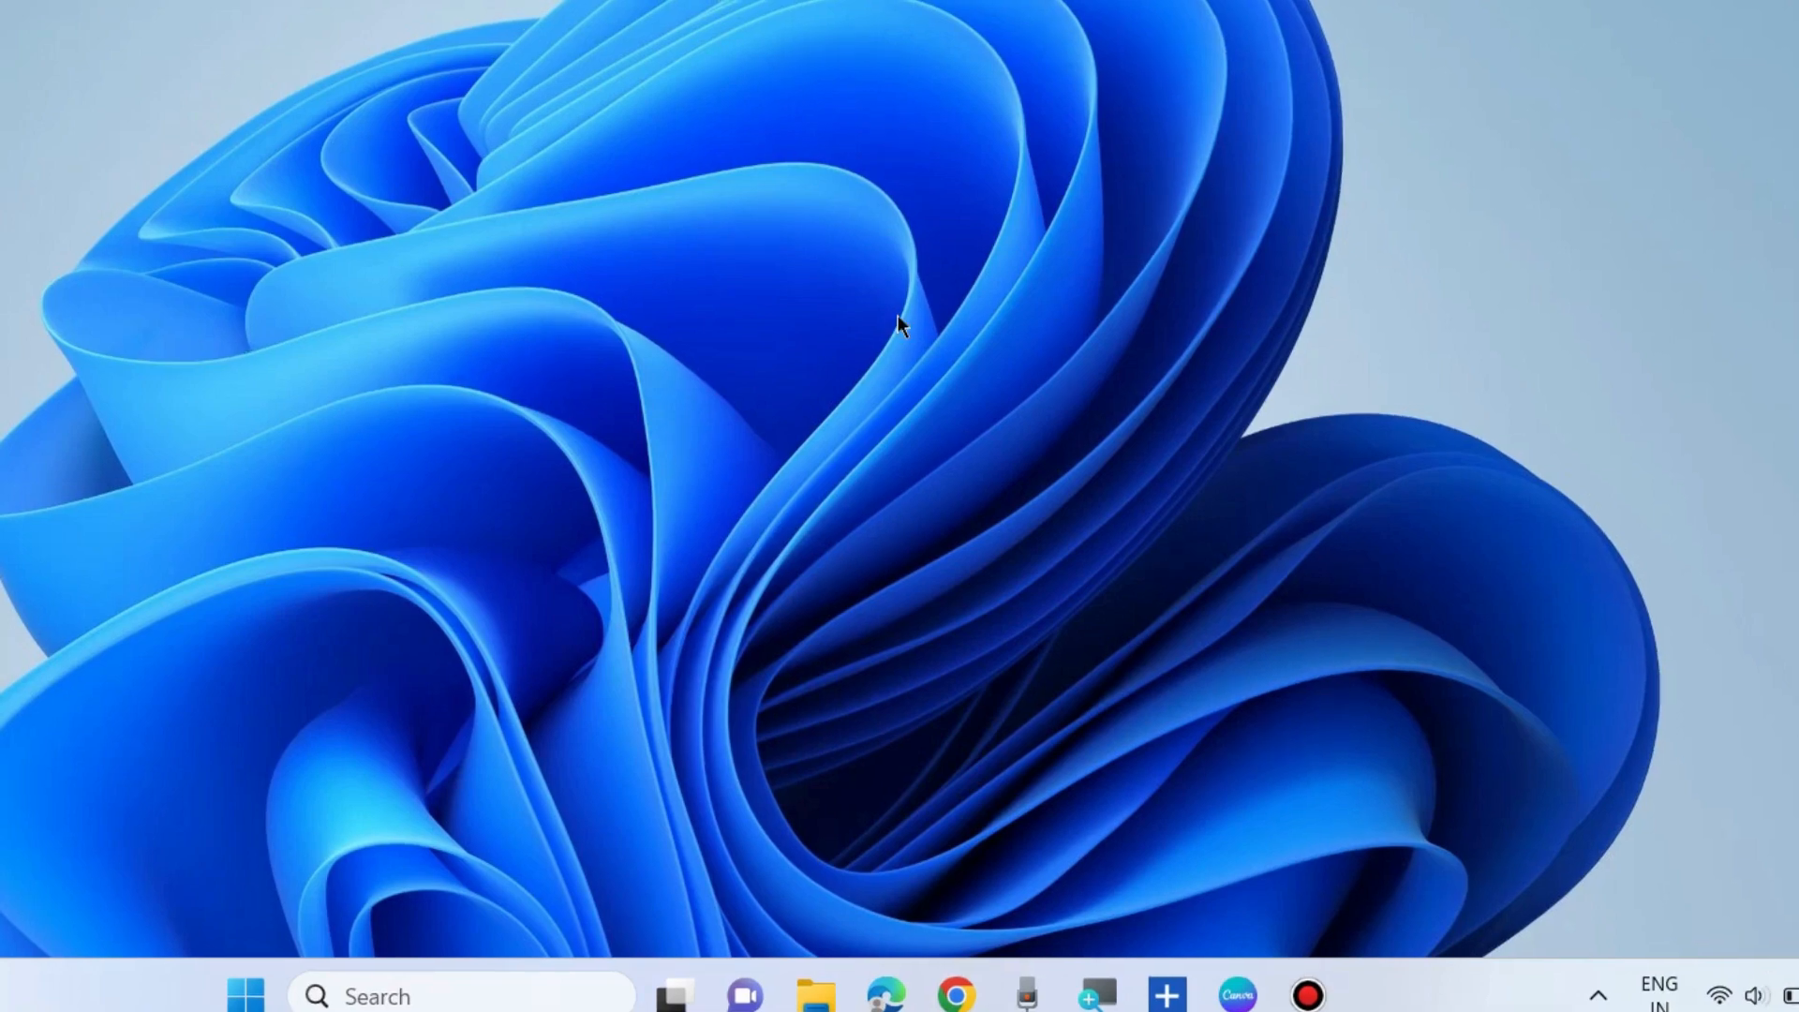
# Open Settings from the Start quick-links menu and go to the Windows Update page
pyautogui.rightClick(245, 996)
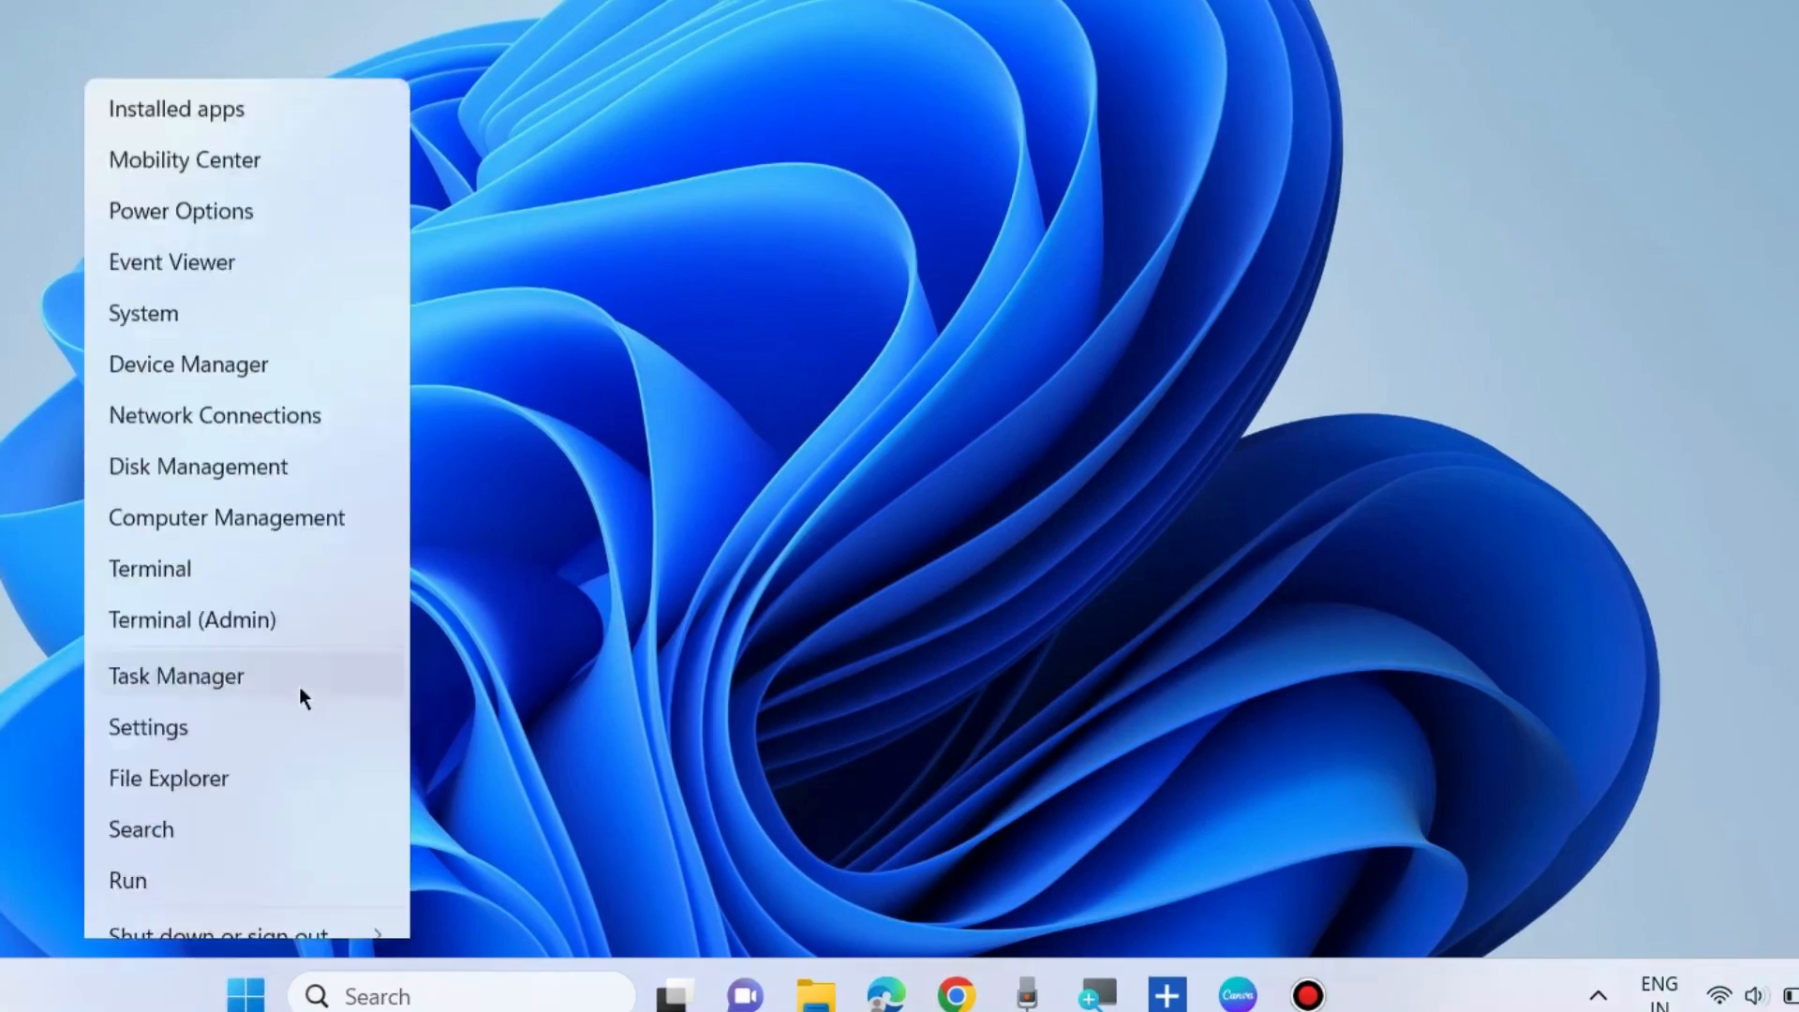
pyautogui.click(147, 726)
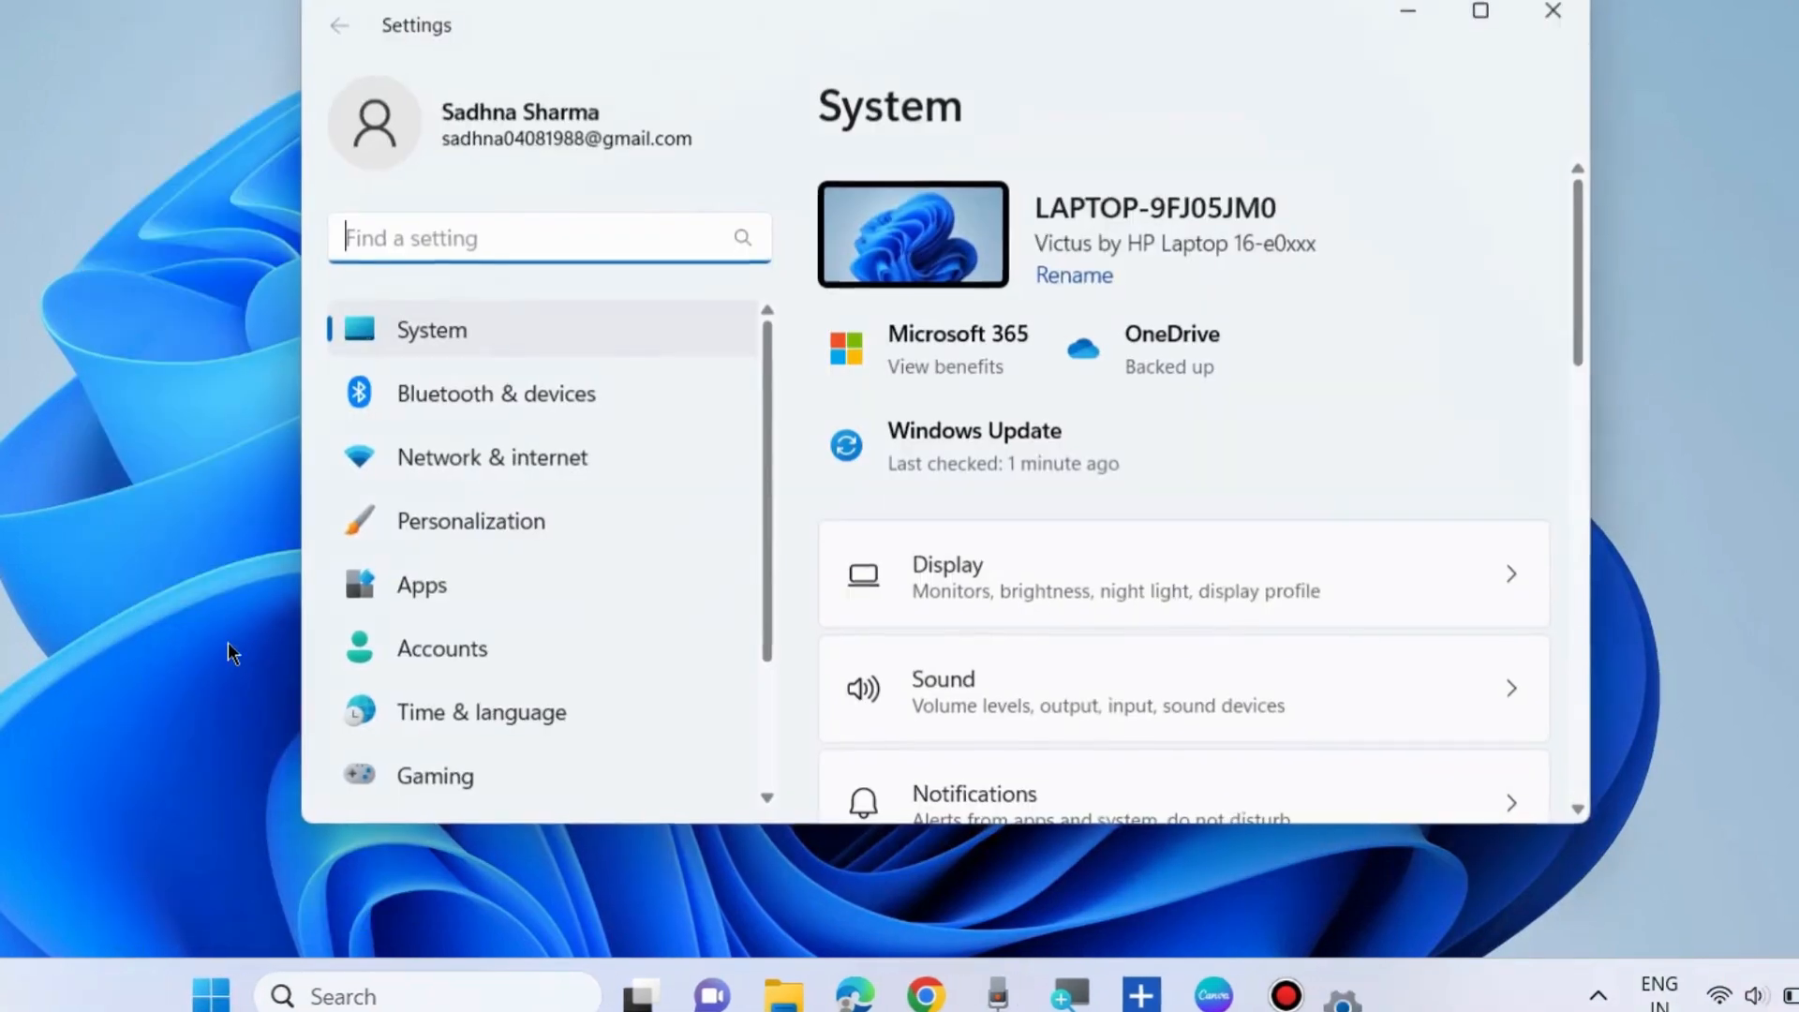
pyautogui.click(480, 783)
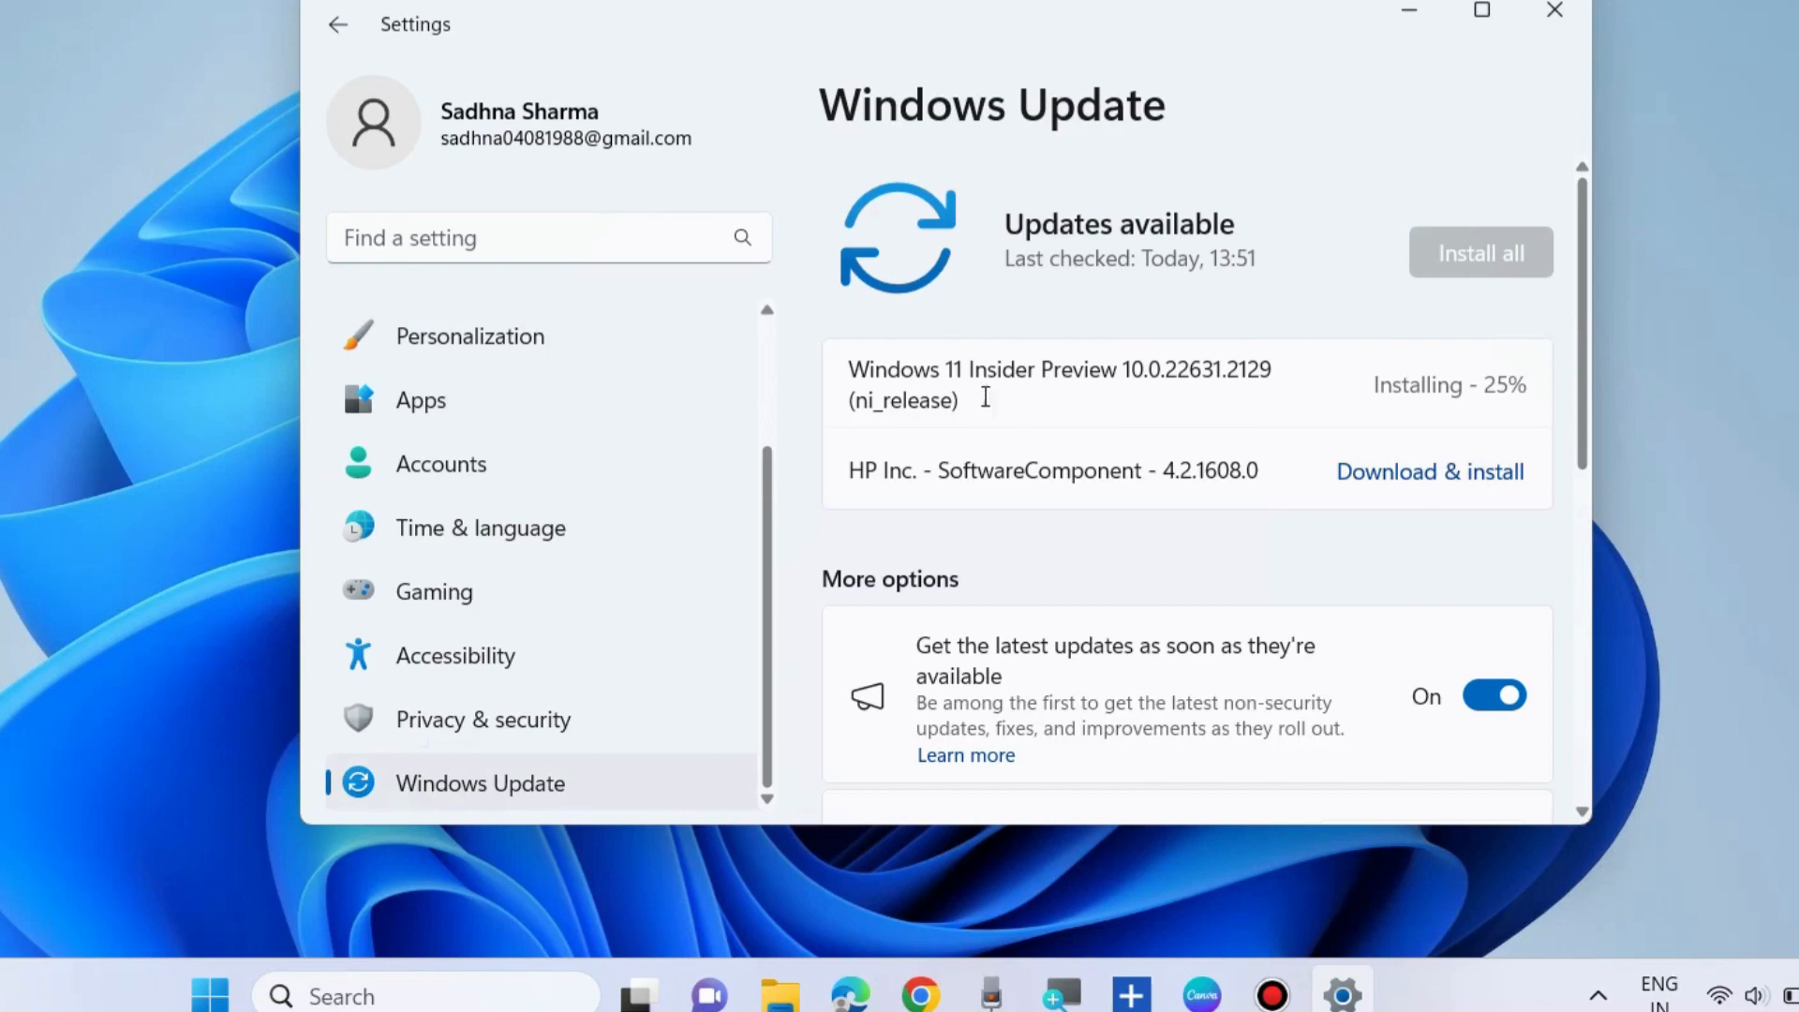
pyautogui.moveTo(1352, 369)
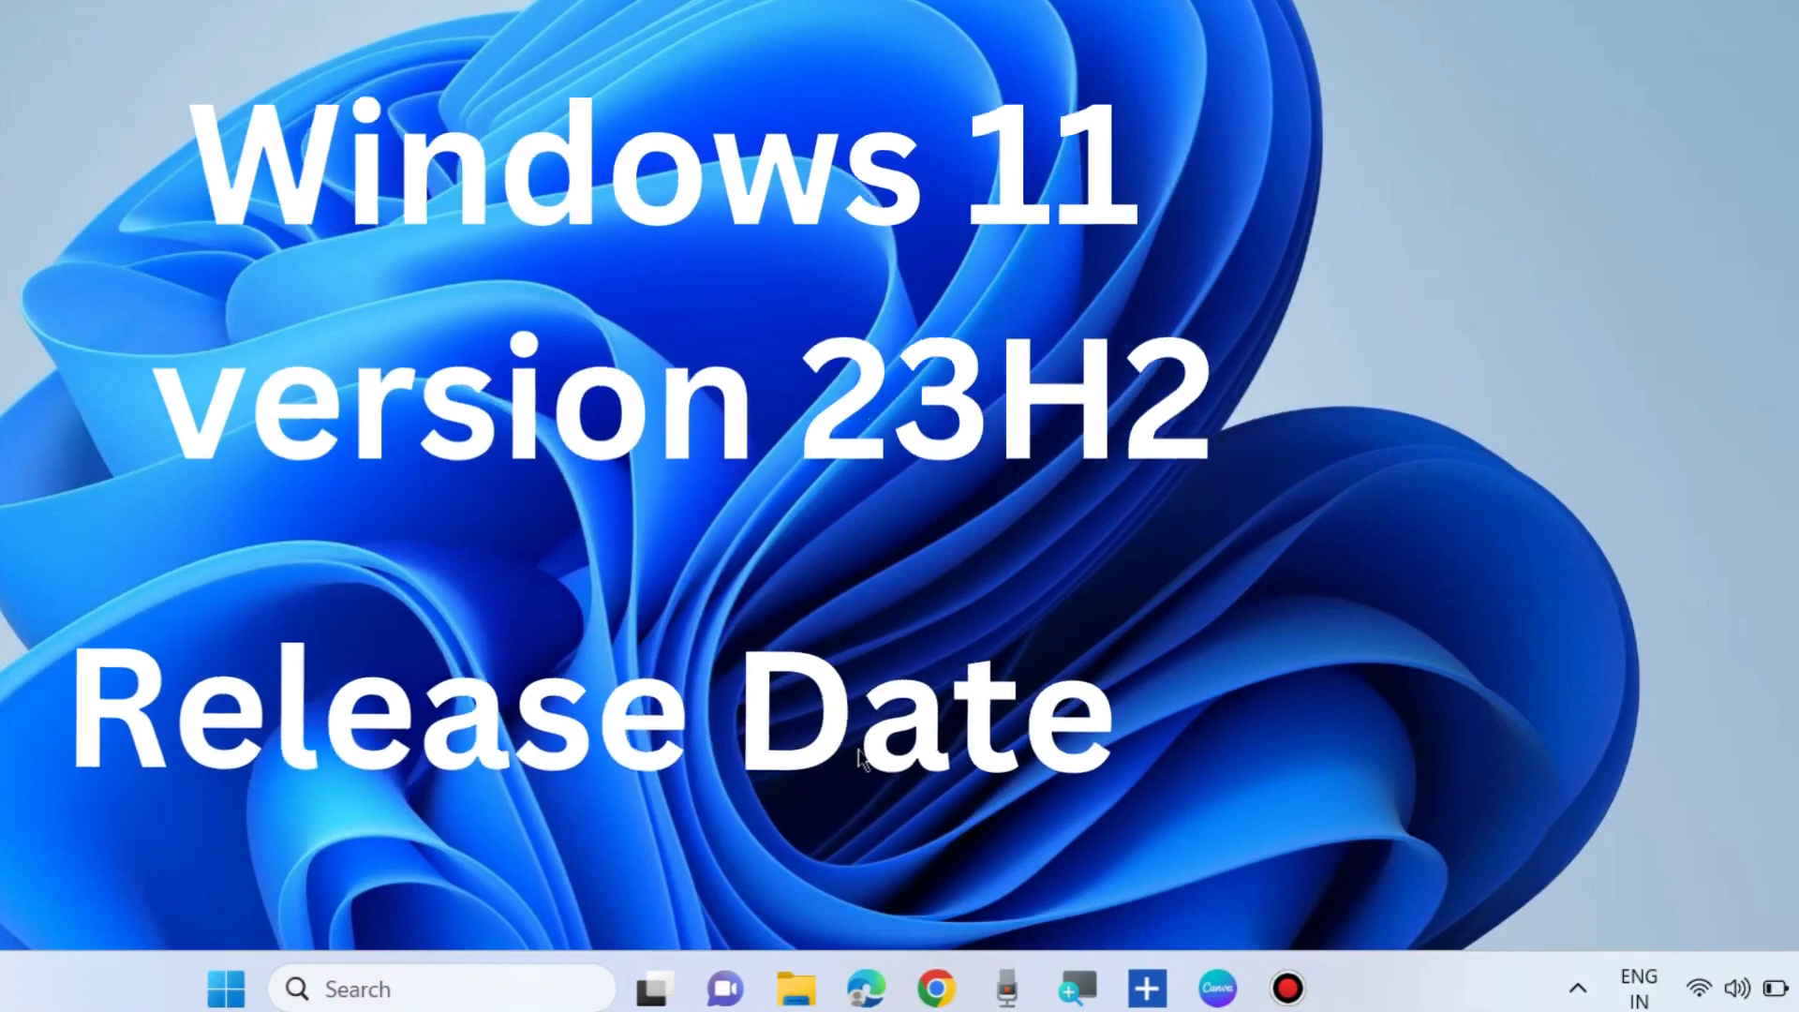
pyautogui.moveTo(689, 40)
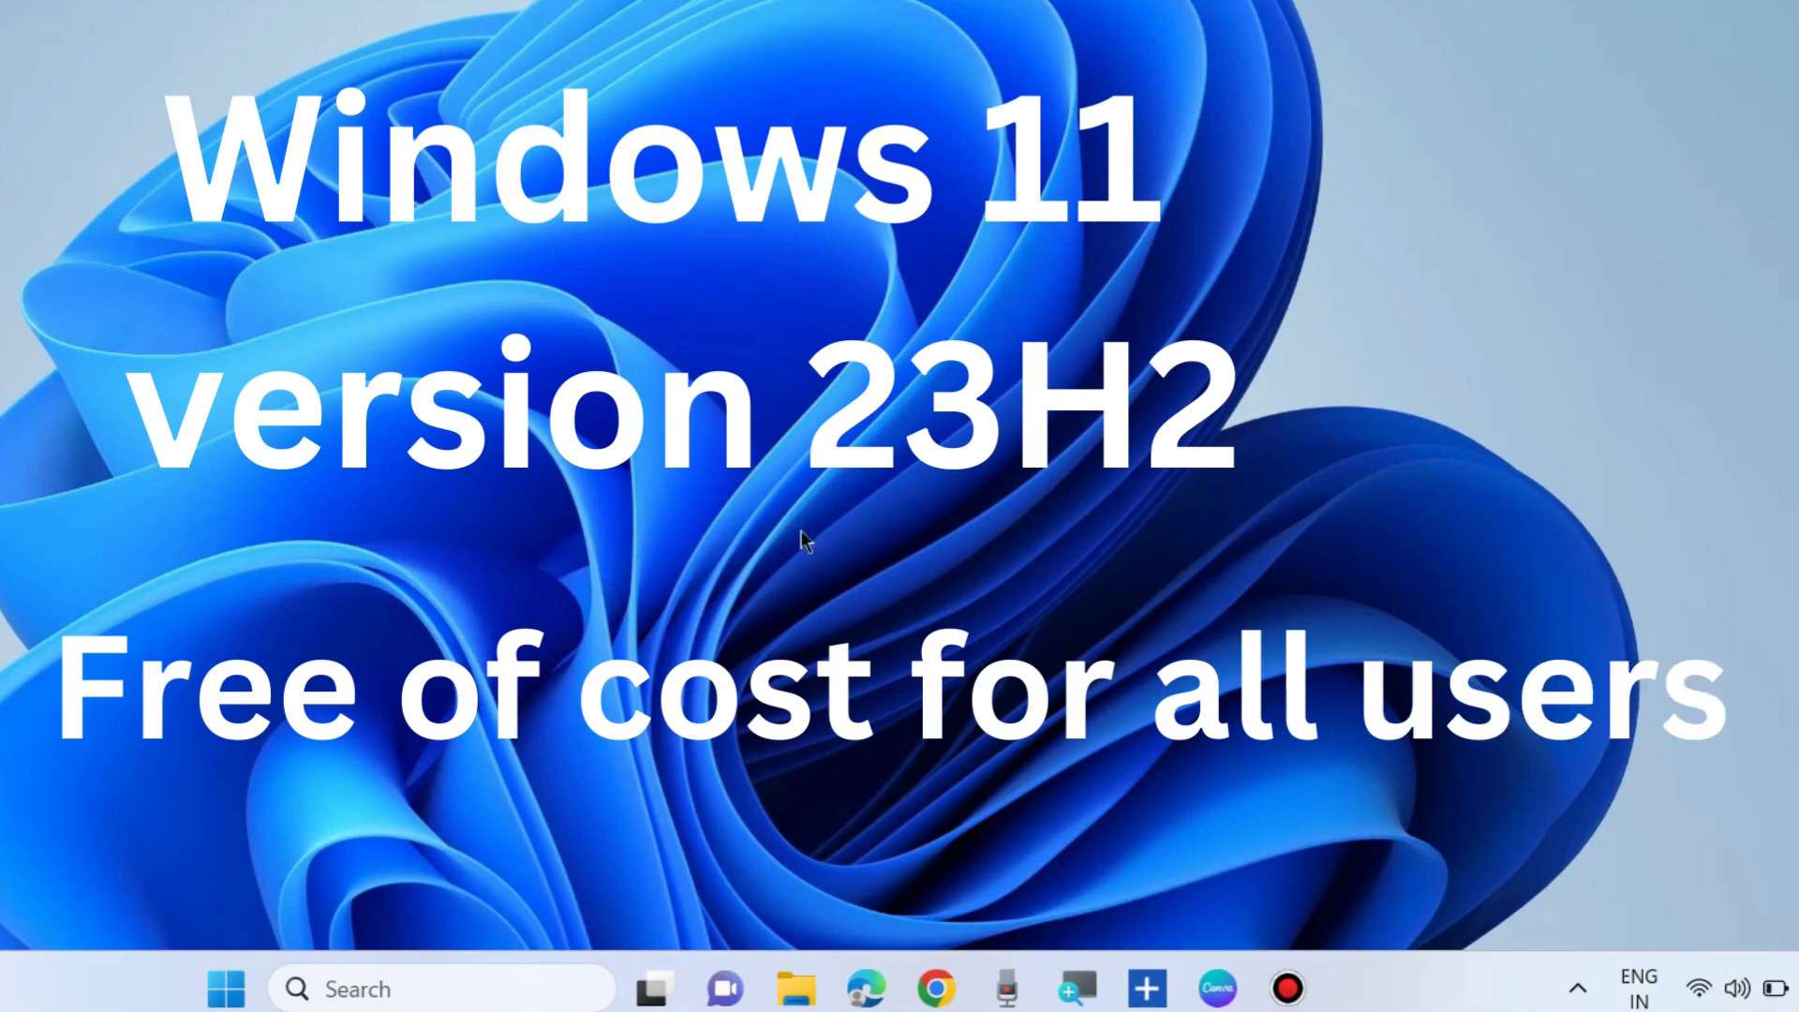
pyautogui.moveTo(717, 395)
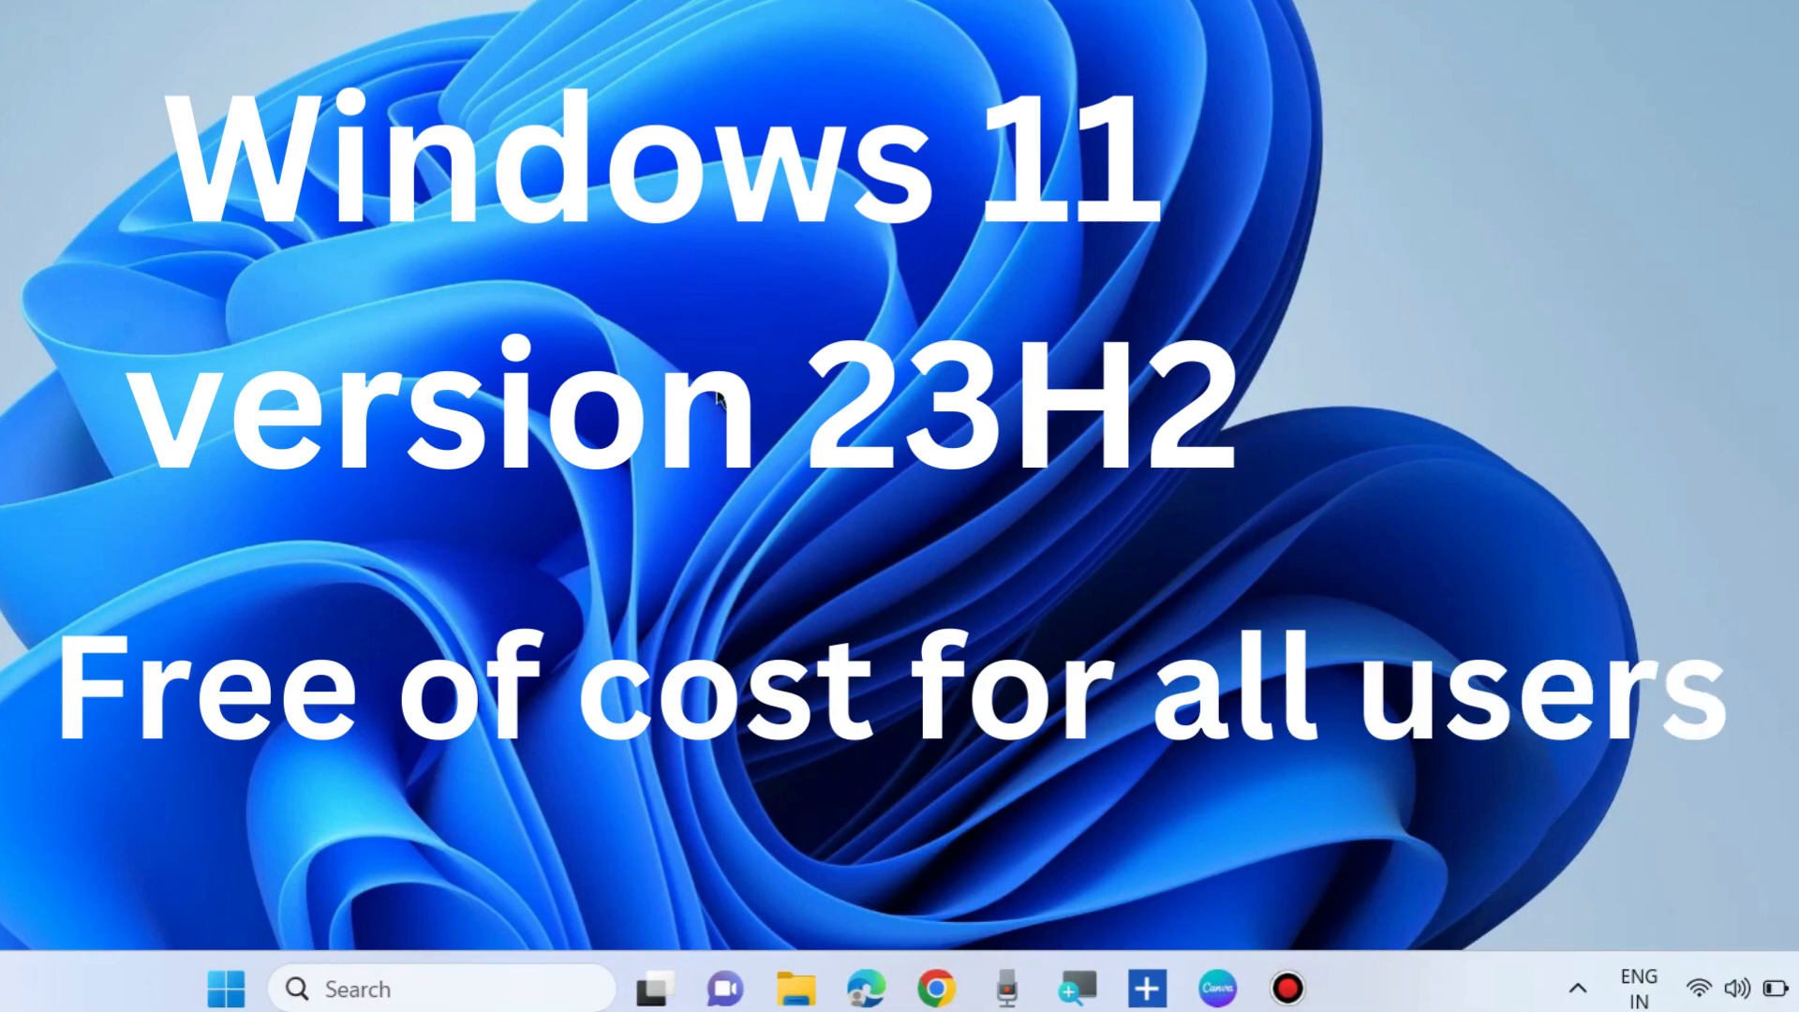
pyautogui.moveTo(860, 784)
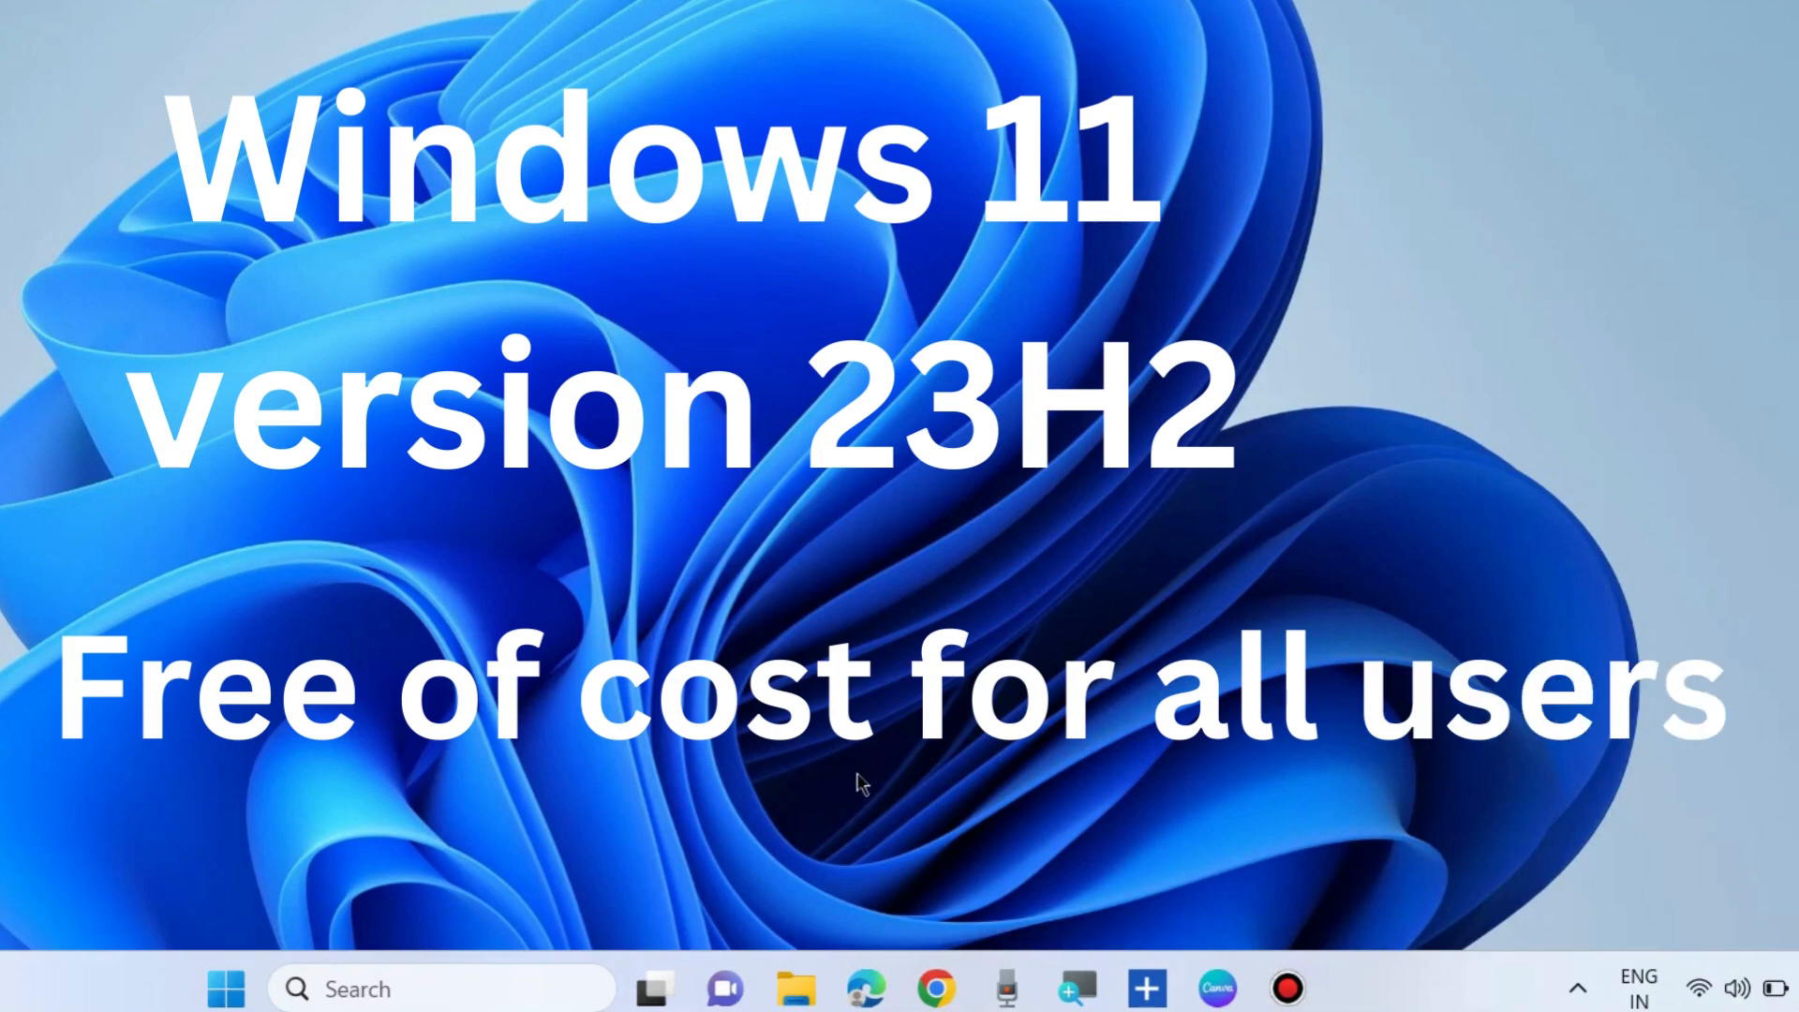
pyautogui.moveTo(689, 40)
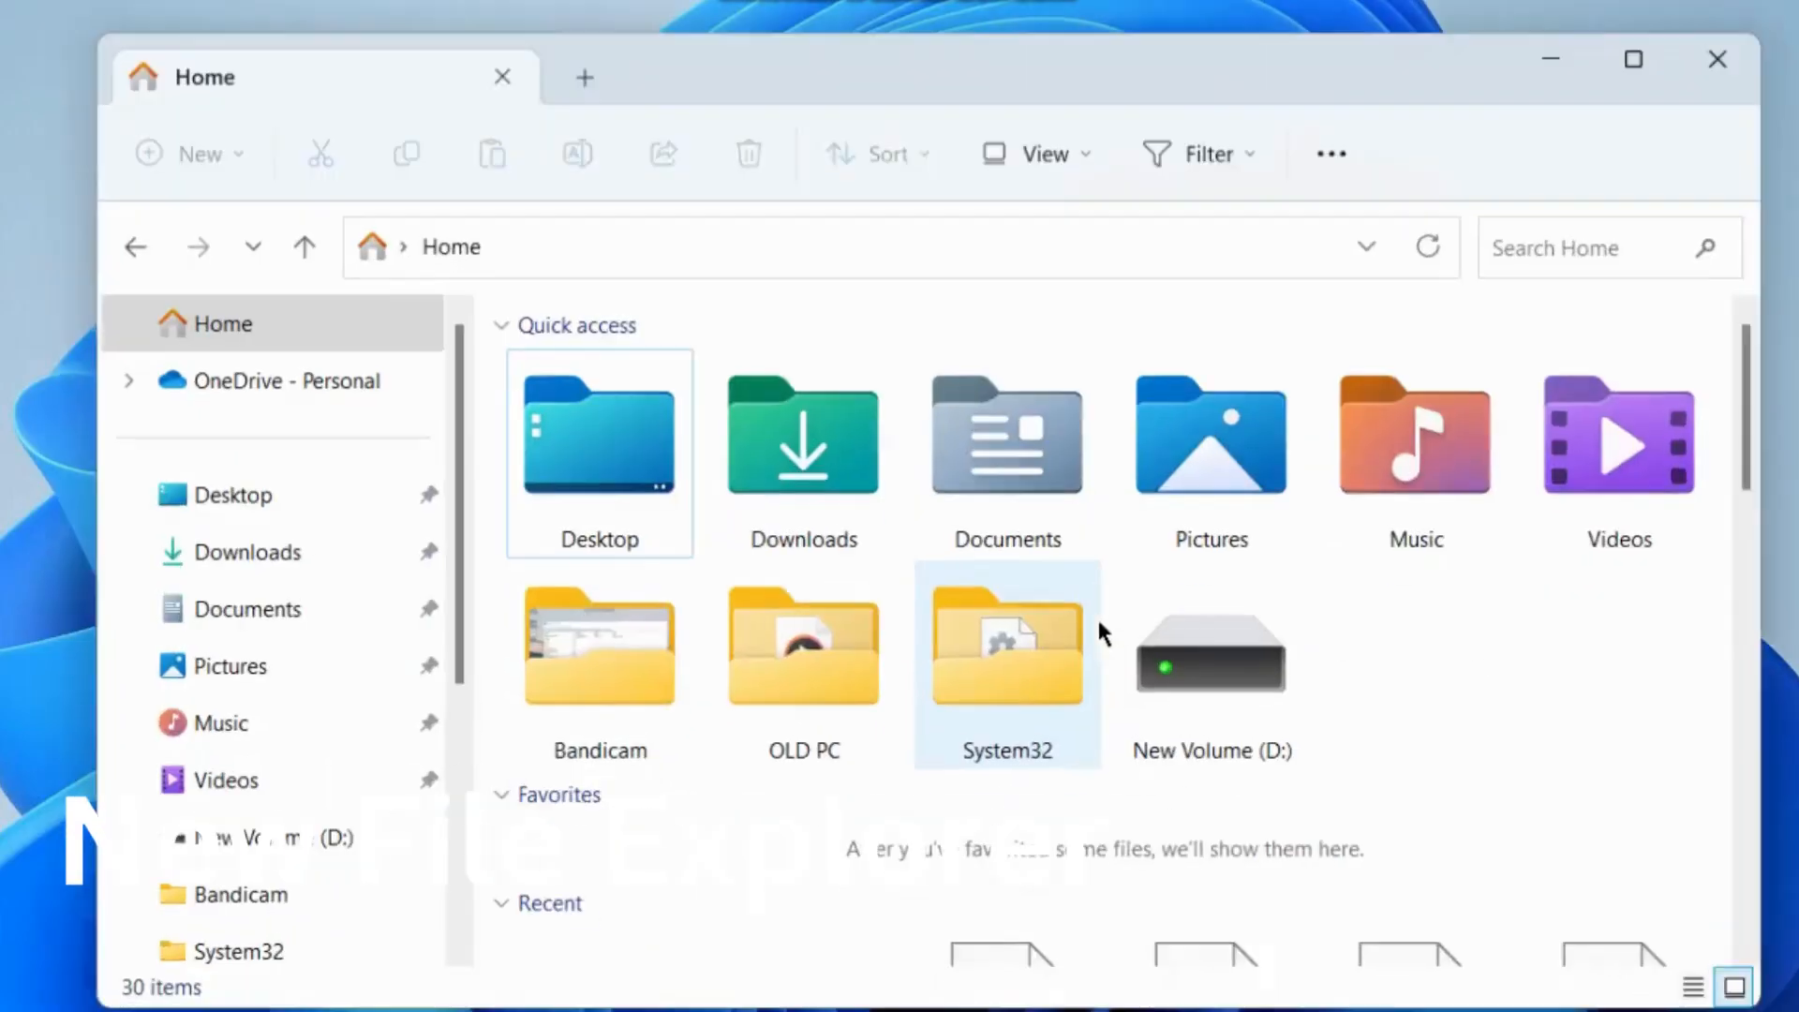
pyautogui.scroll(-3)
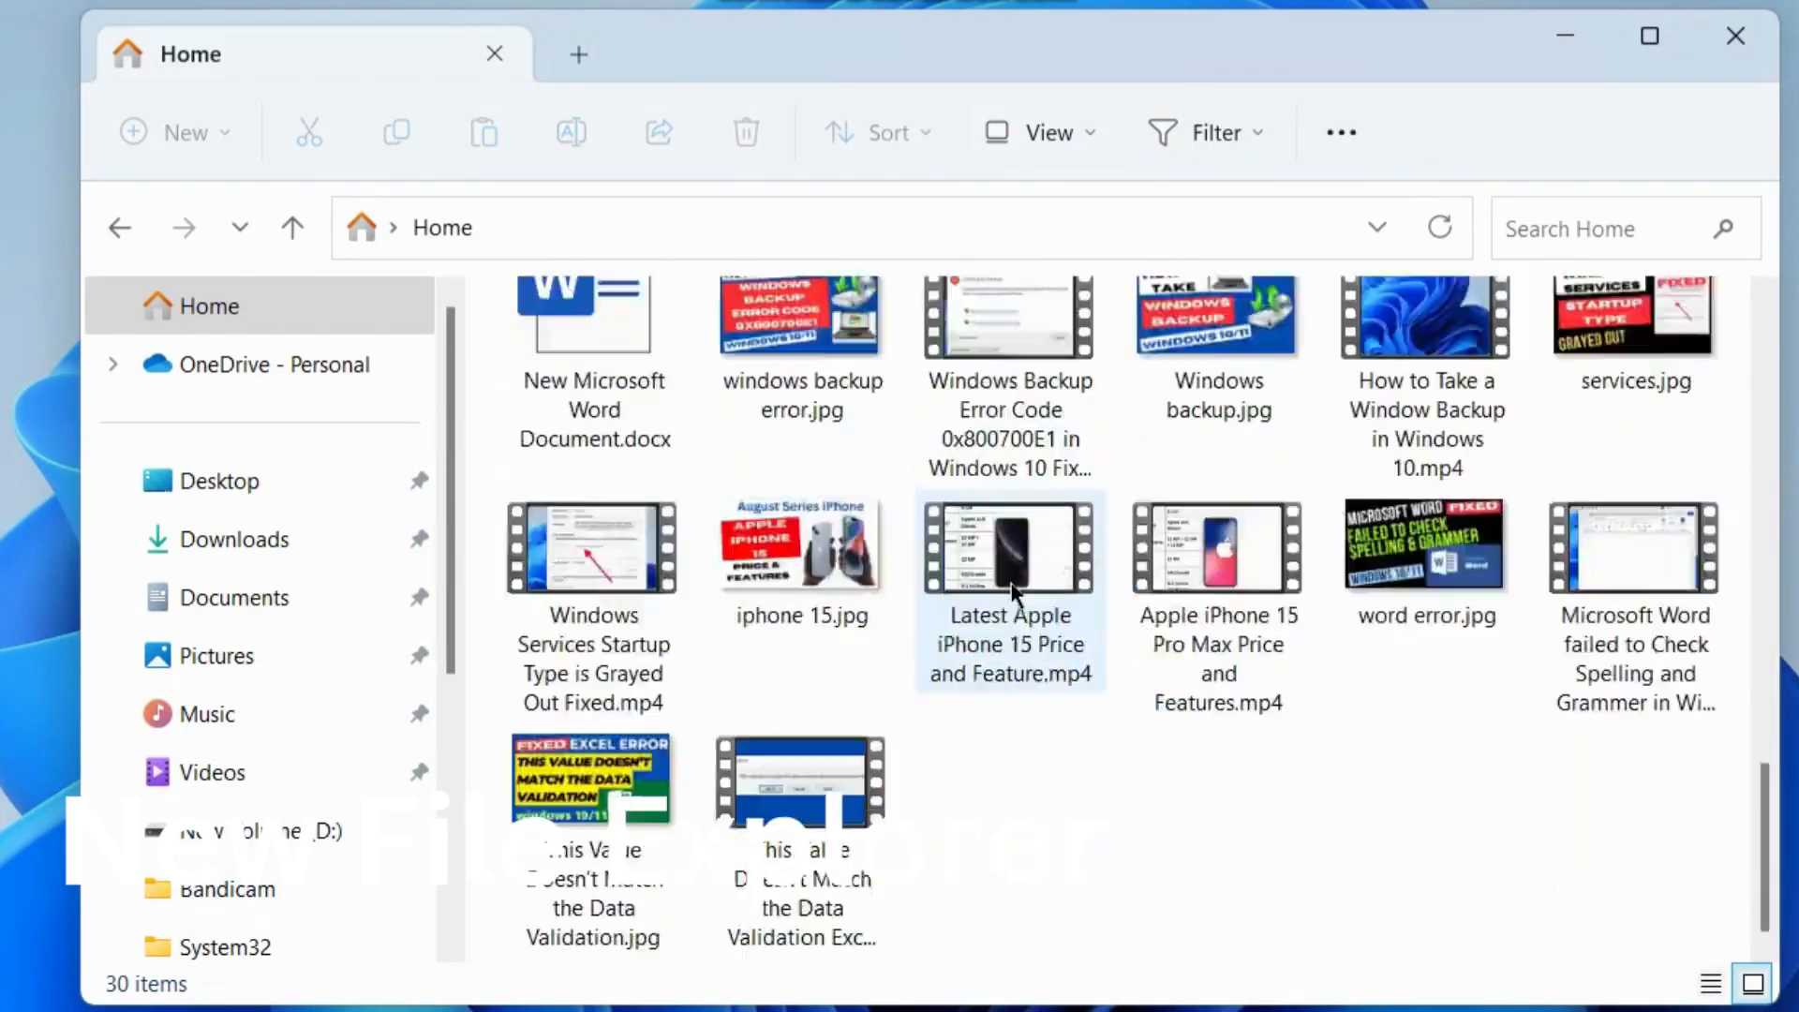
pyautogui.scroll(3)
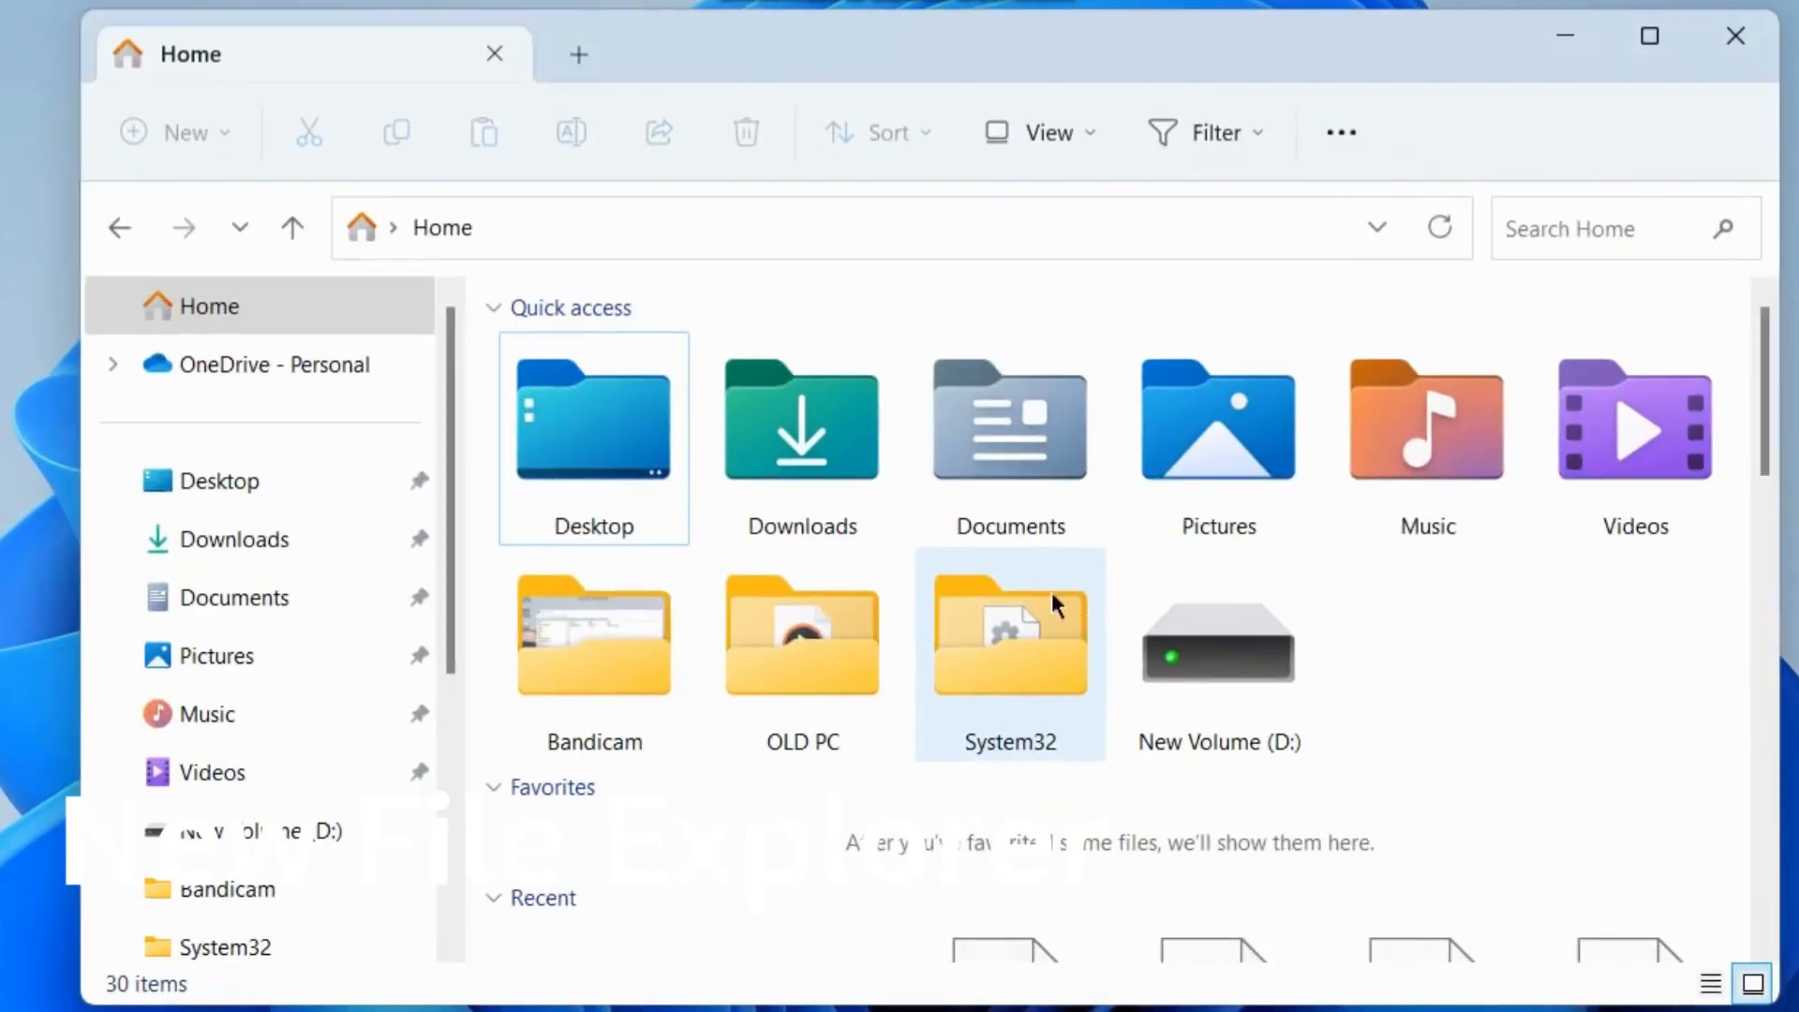
pyautogui.scroll(-3)
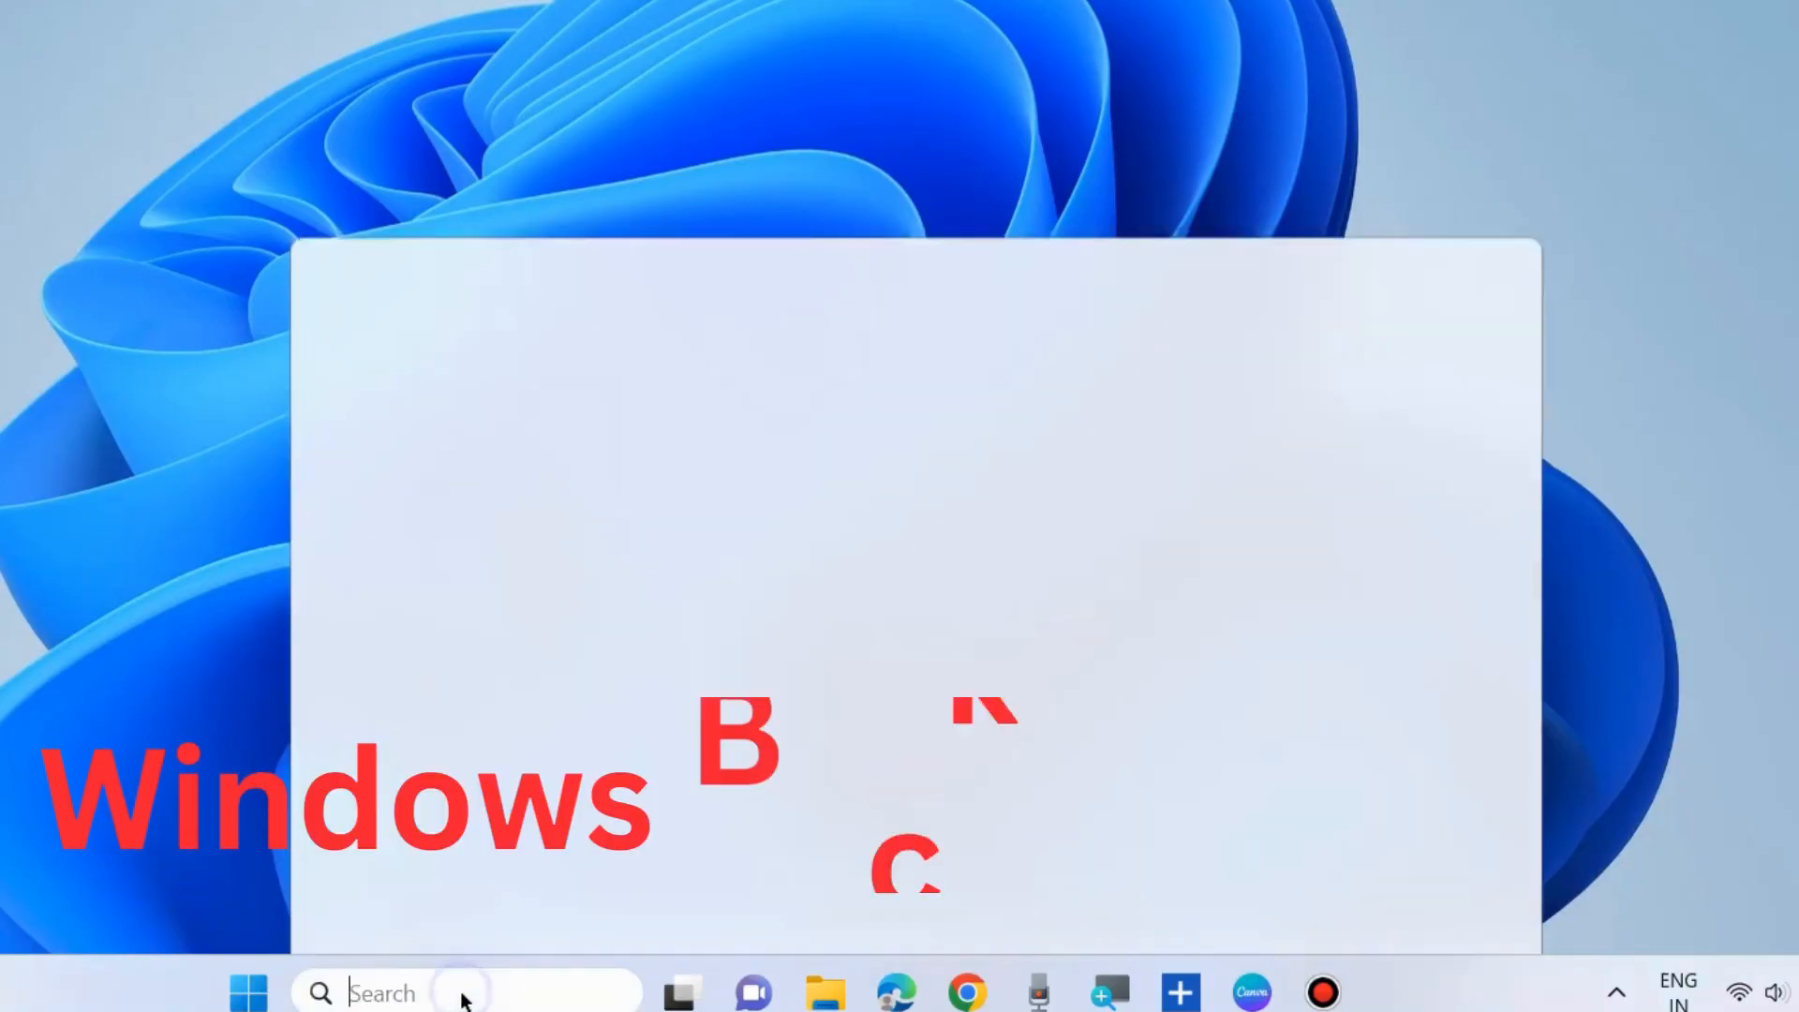
# Search 'cp' for Control Panel and open Backup and Restore (Windows 7), twice
pyautogui.write('cp')
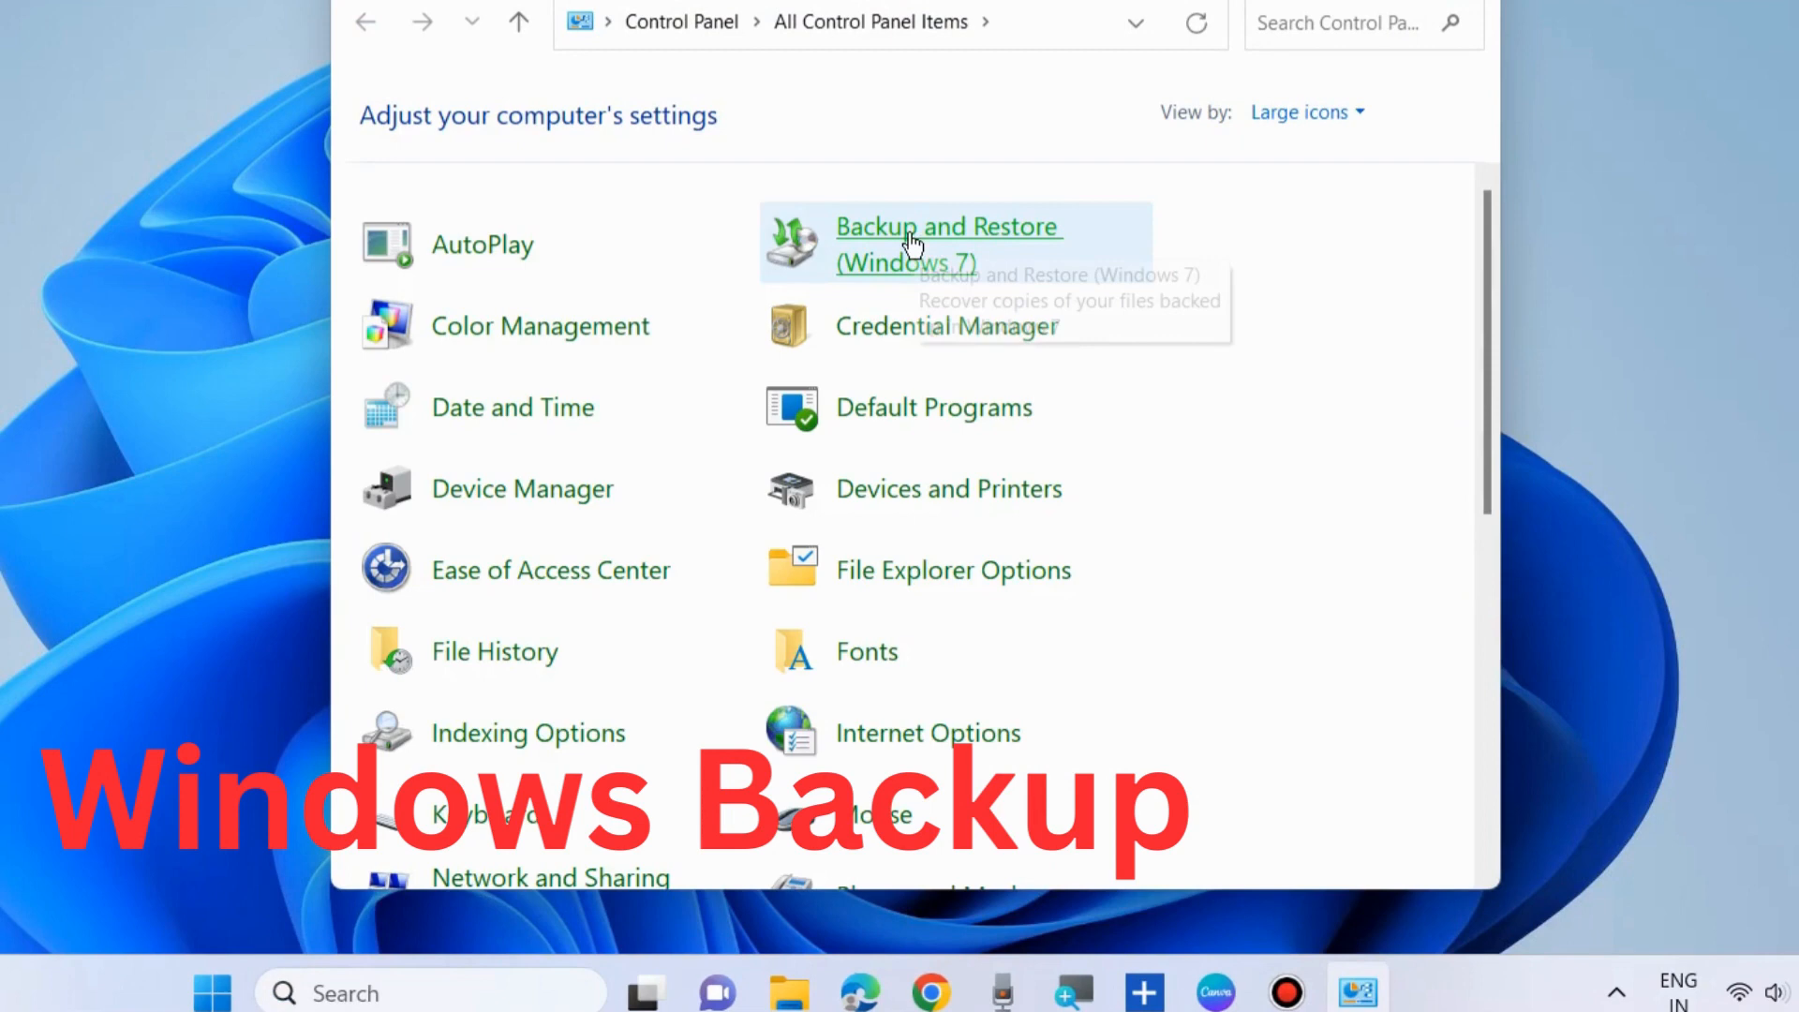
pyautogui.click(947, 243)
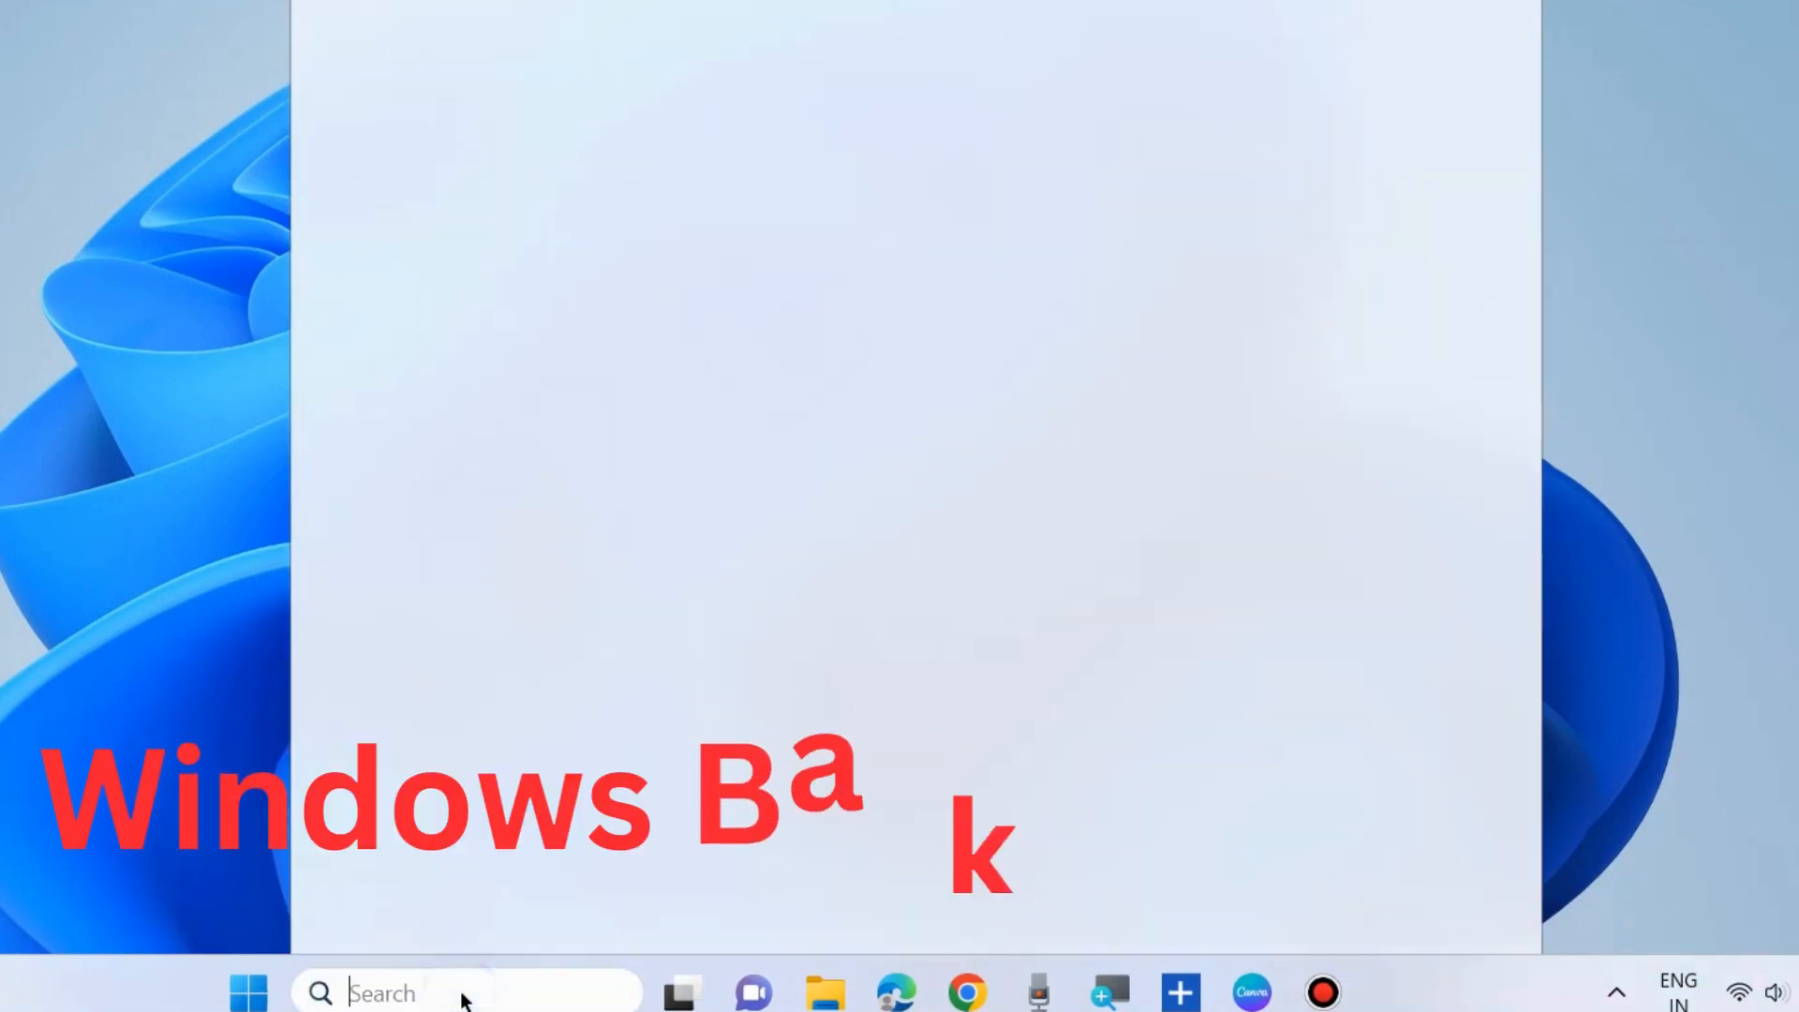
pyautogui.write('cp')
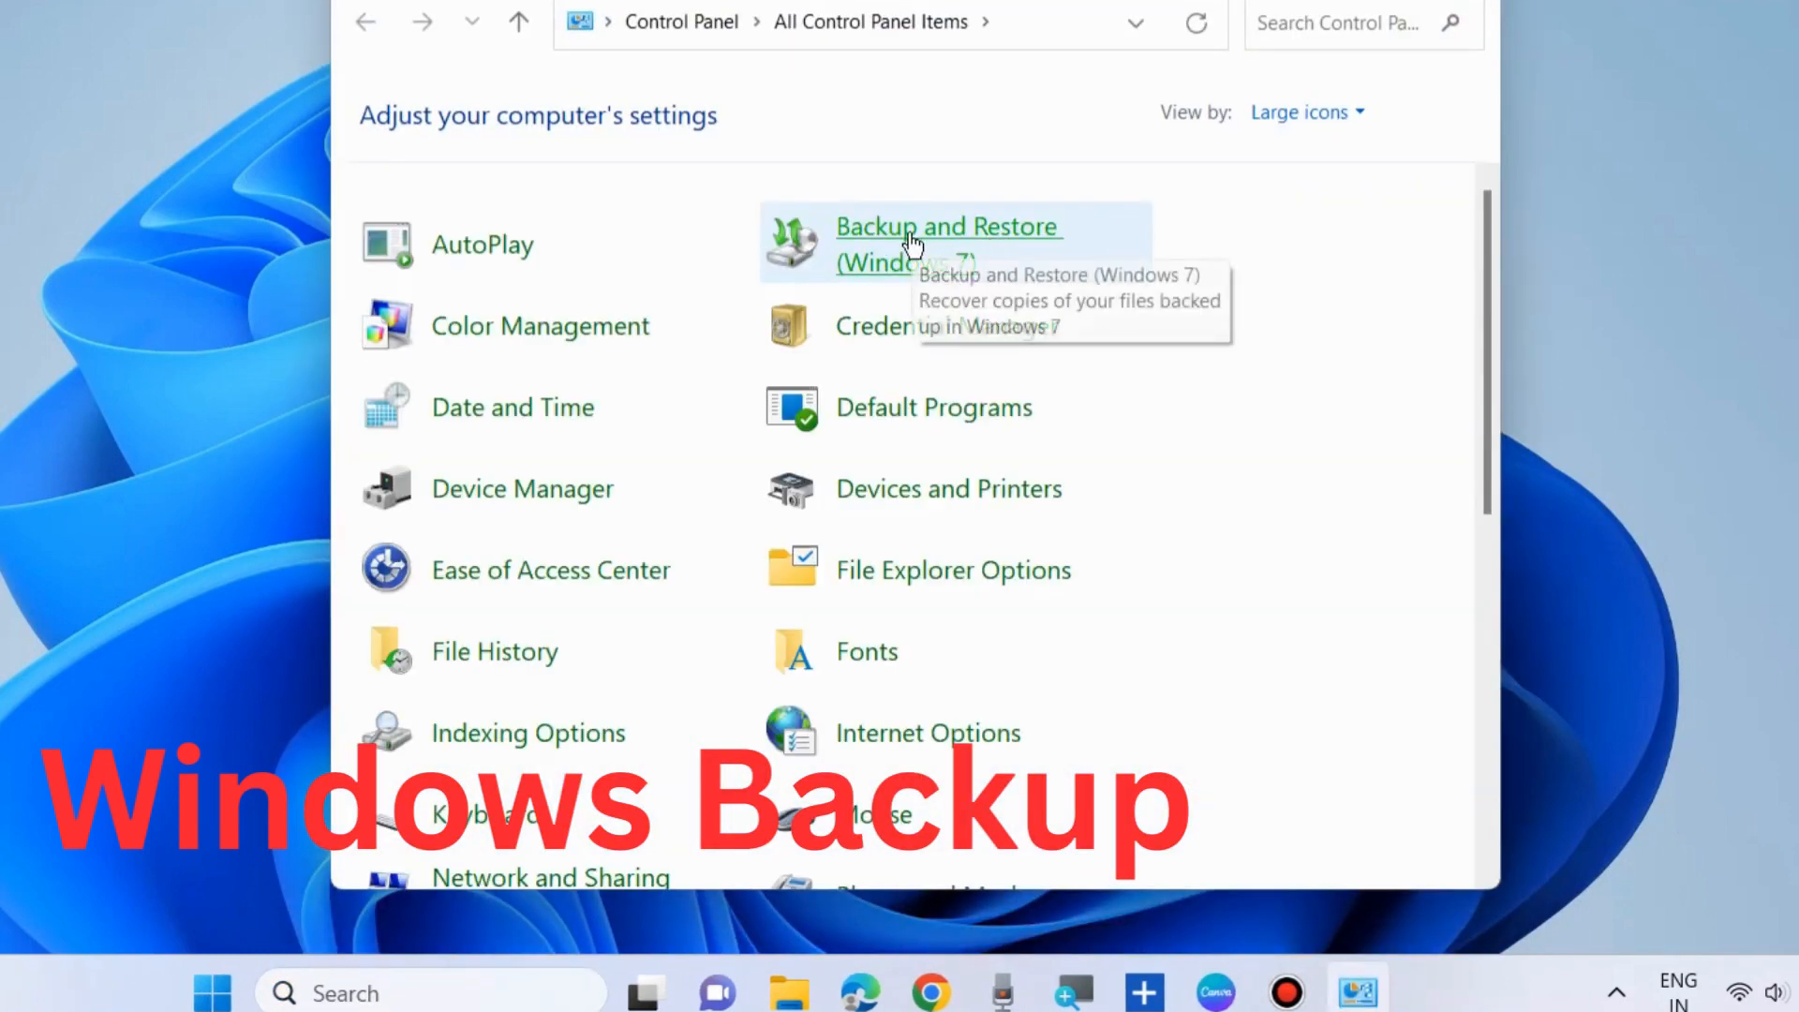
pyautogui.click(947, 226)
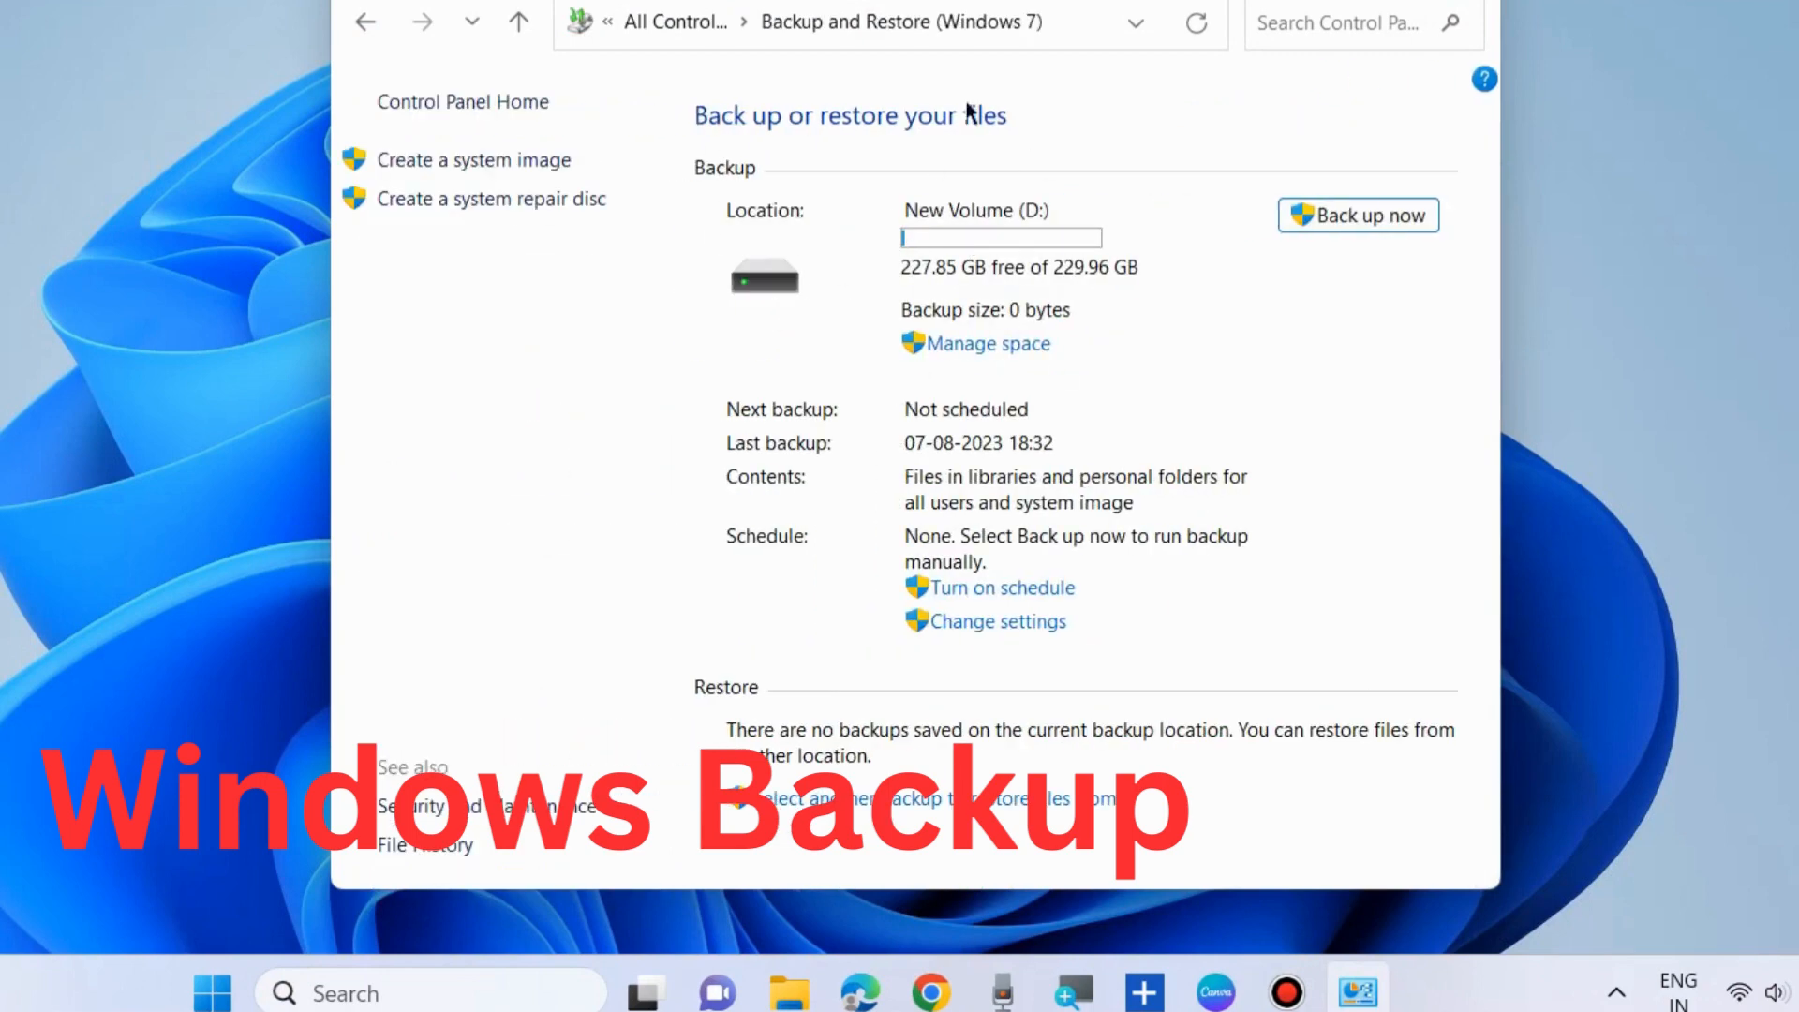
pyautogui.moveTo(950, 226)
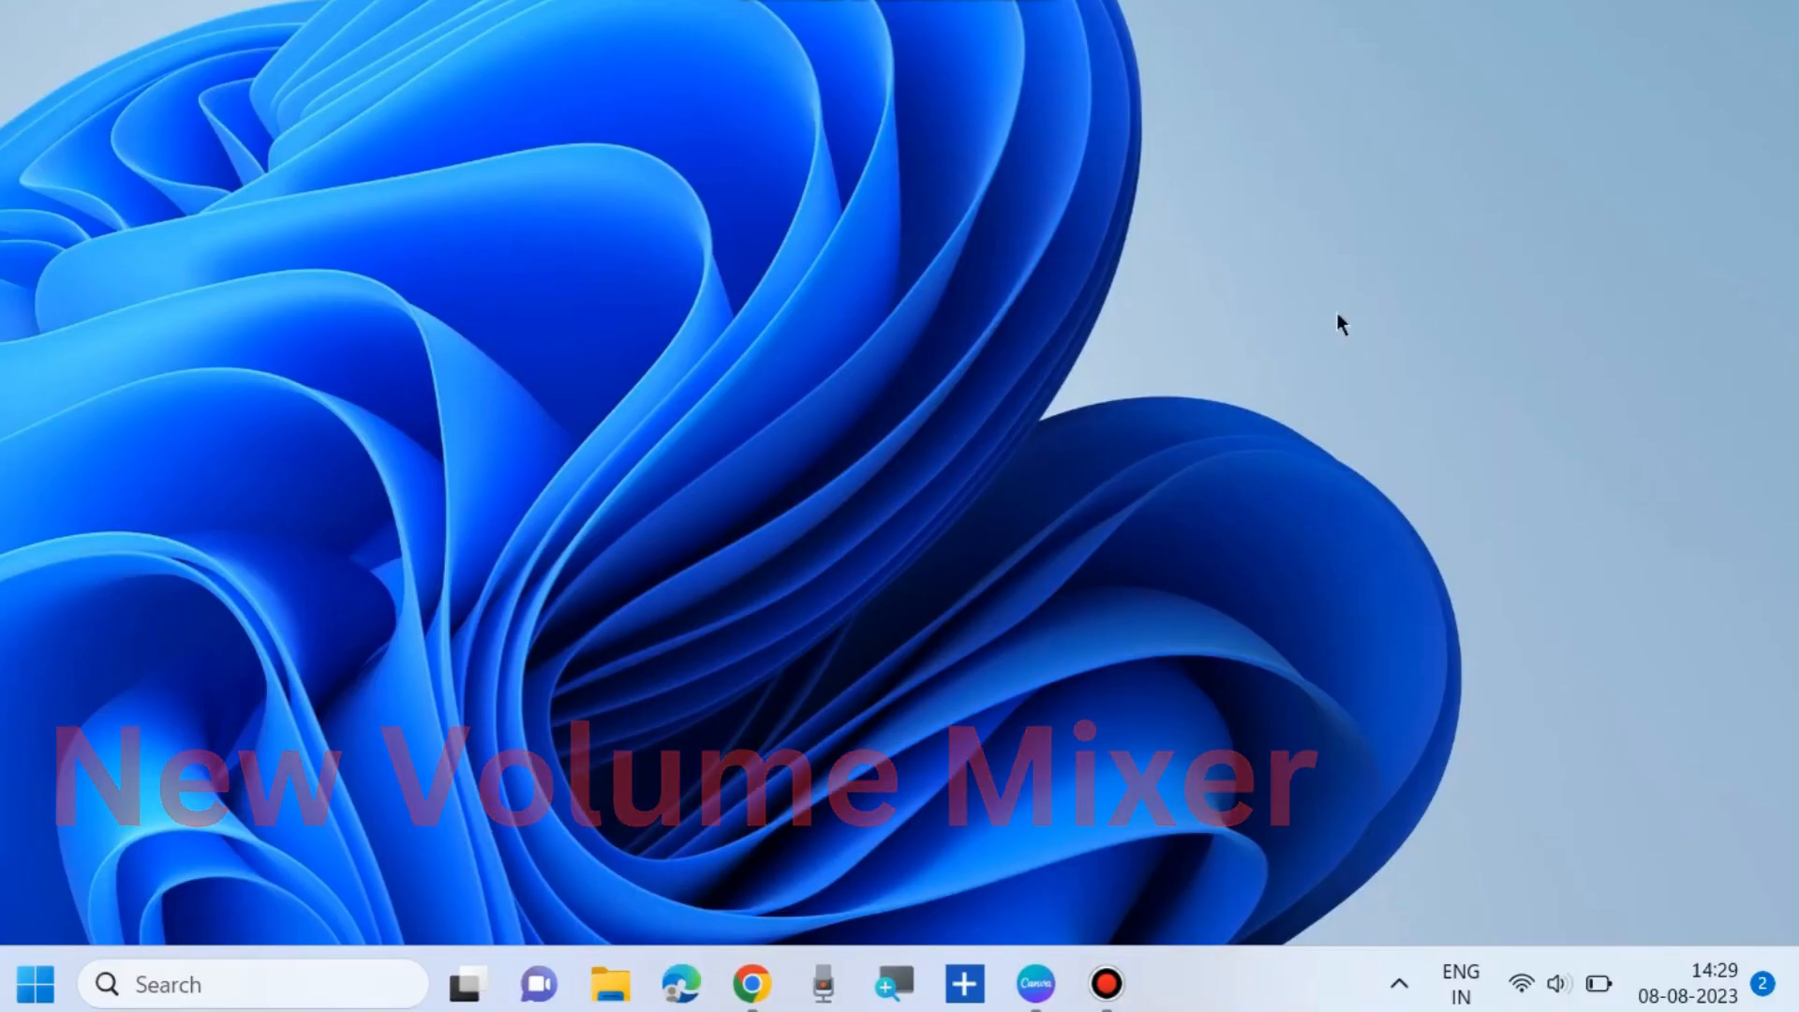
# List the sound output devices in Quick Settings, then open and scroll the Sound settings page
pyautogui.click(1543, 983)
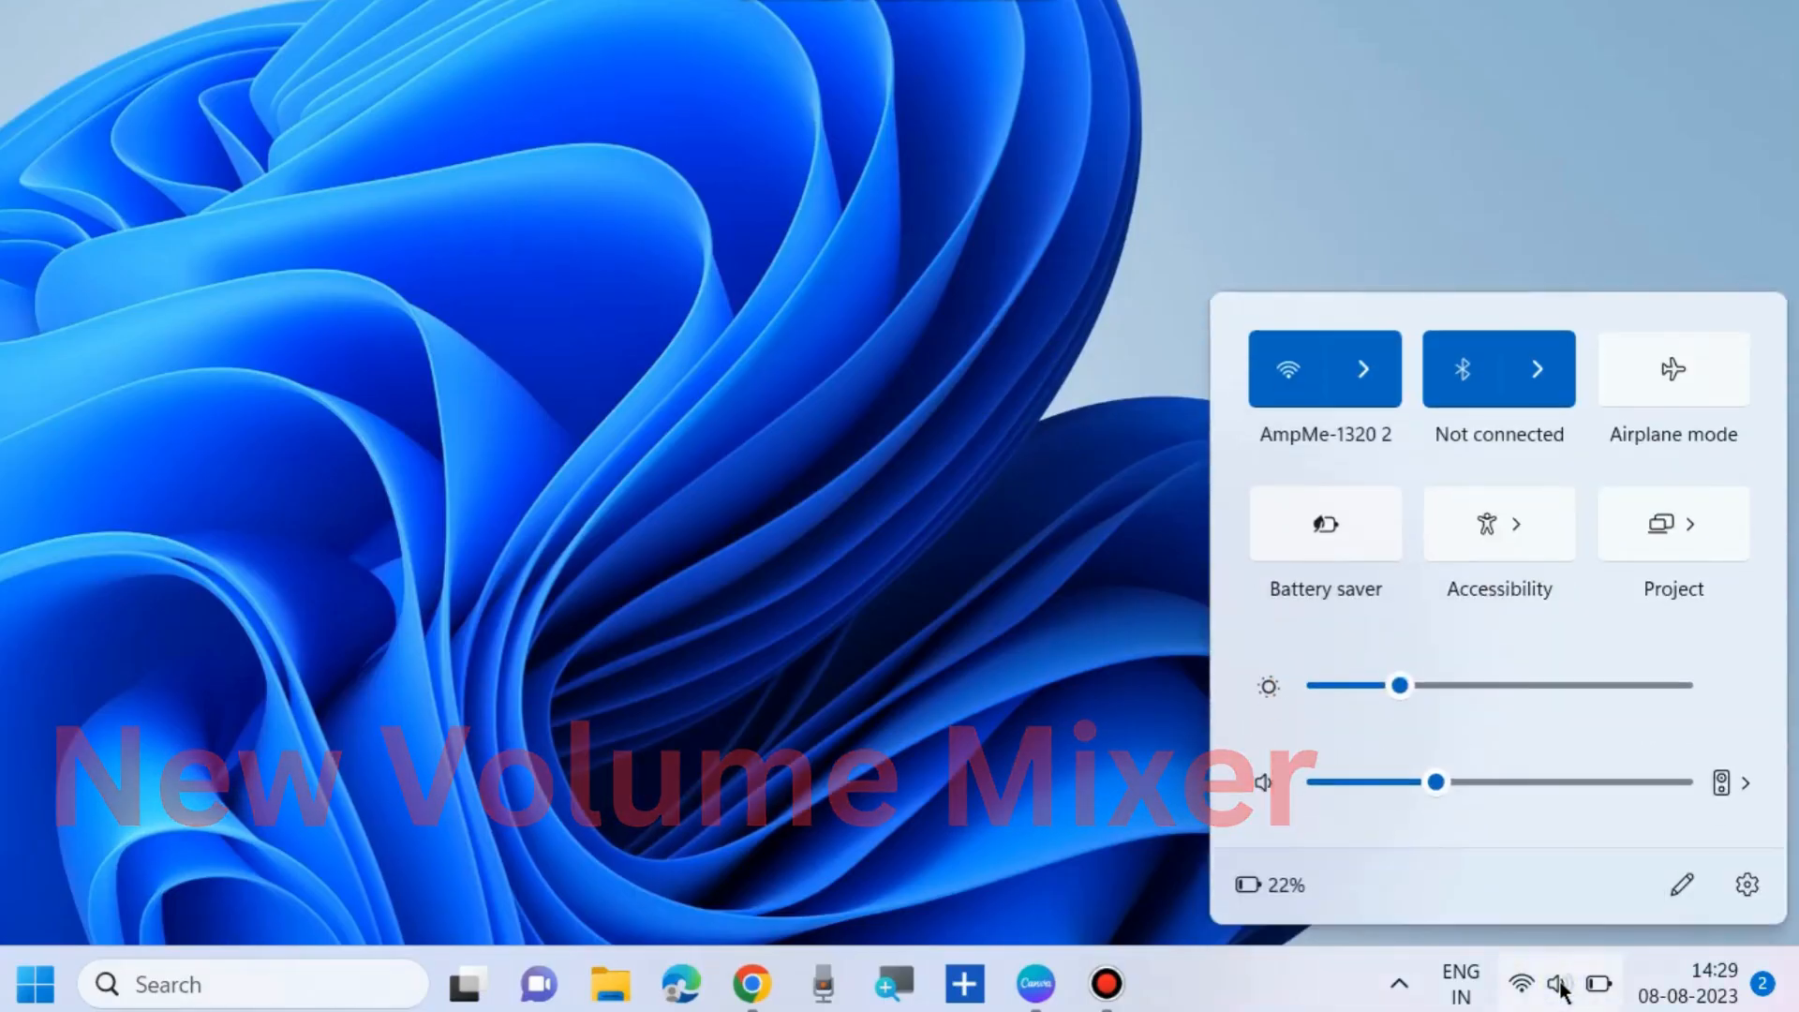
pyautogui.moveTo(1319, 835)
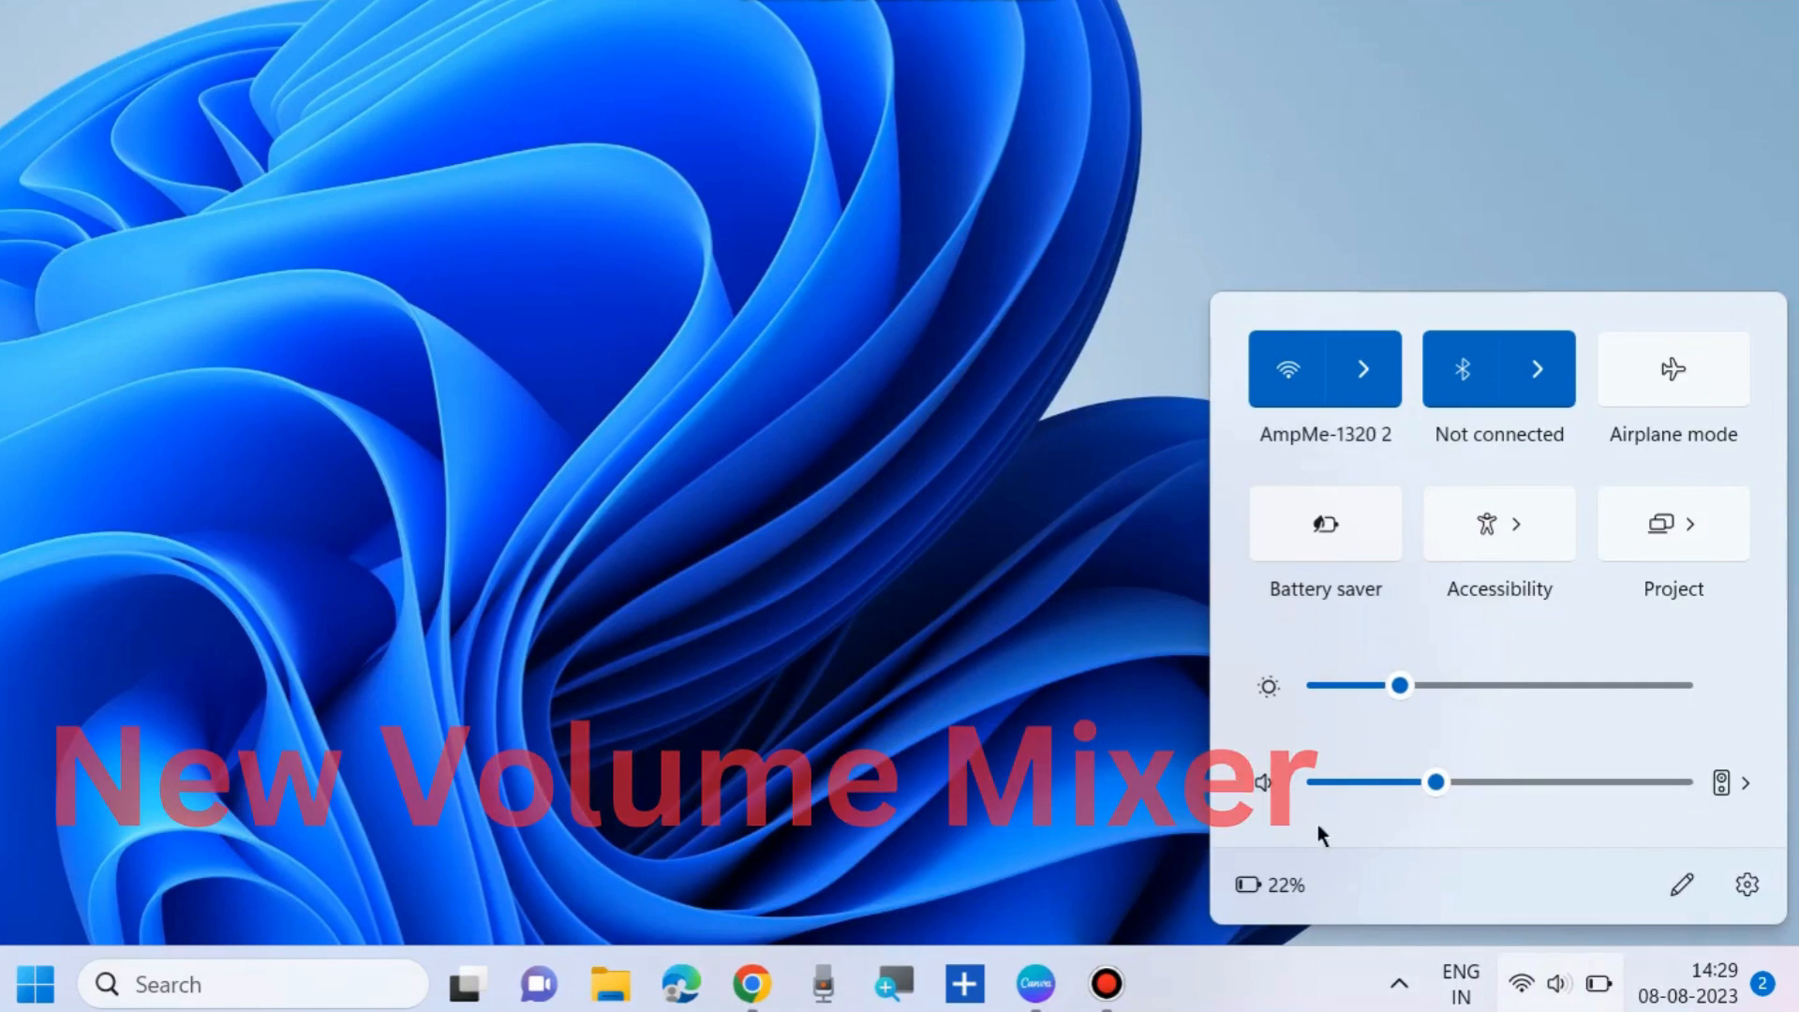
pyautogui.moveTo(1262, 782)
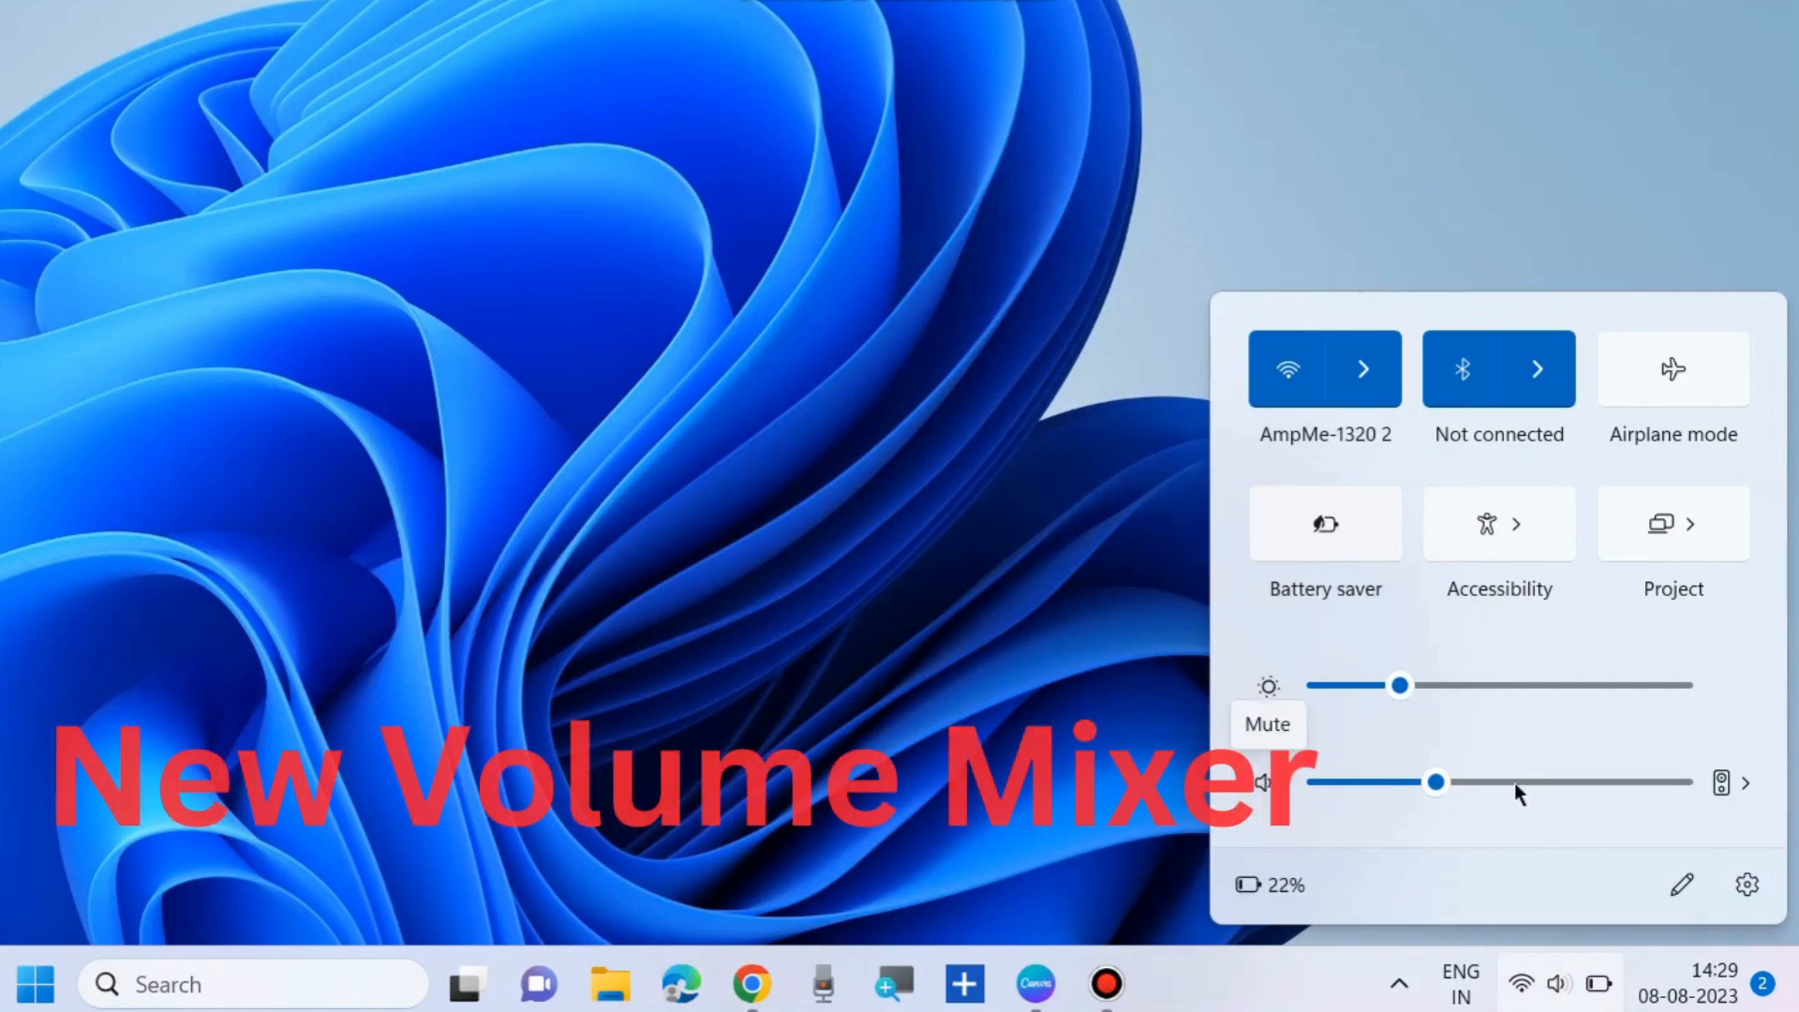
pyautogui.click(1743, 781)
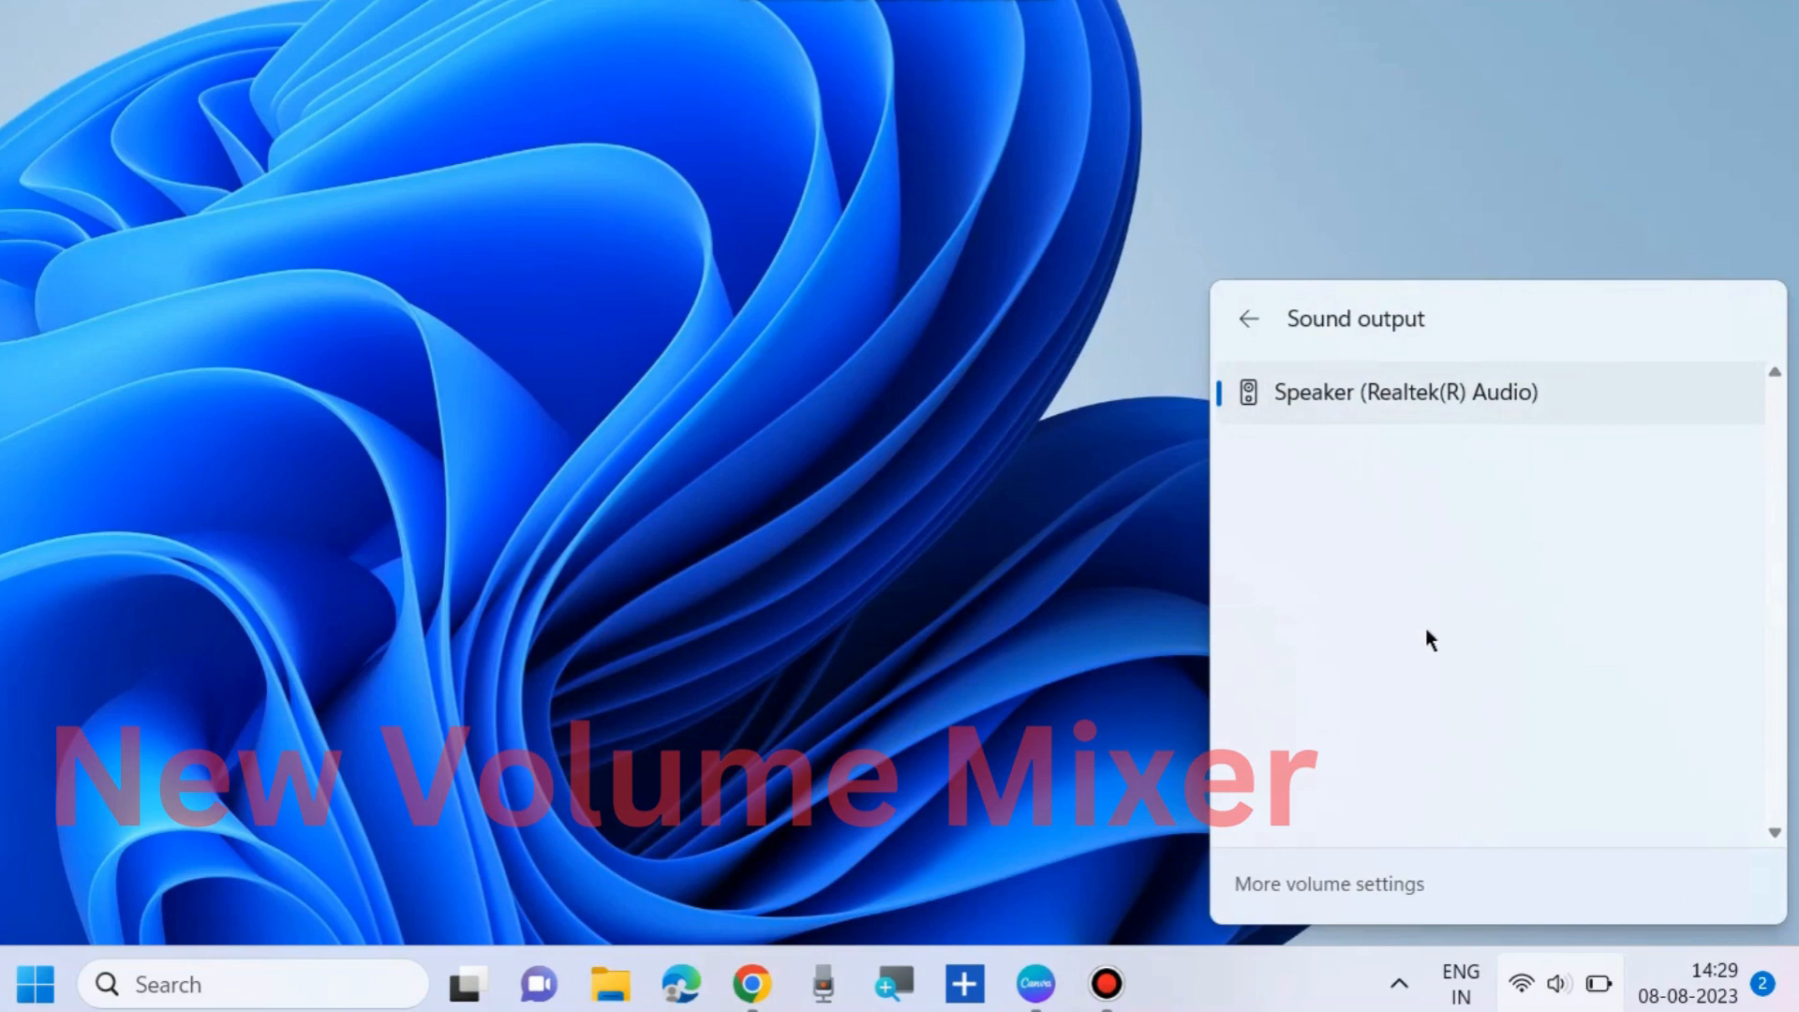
pyautogui.click(1328, 884)
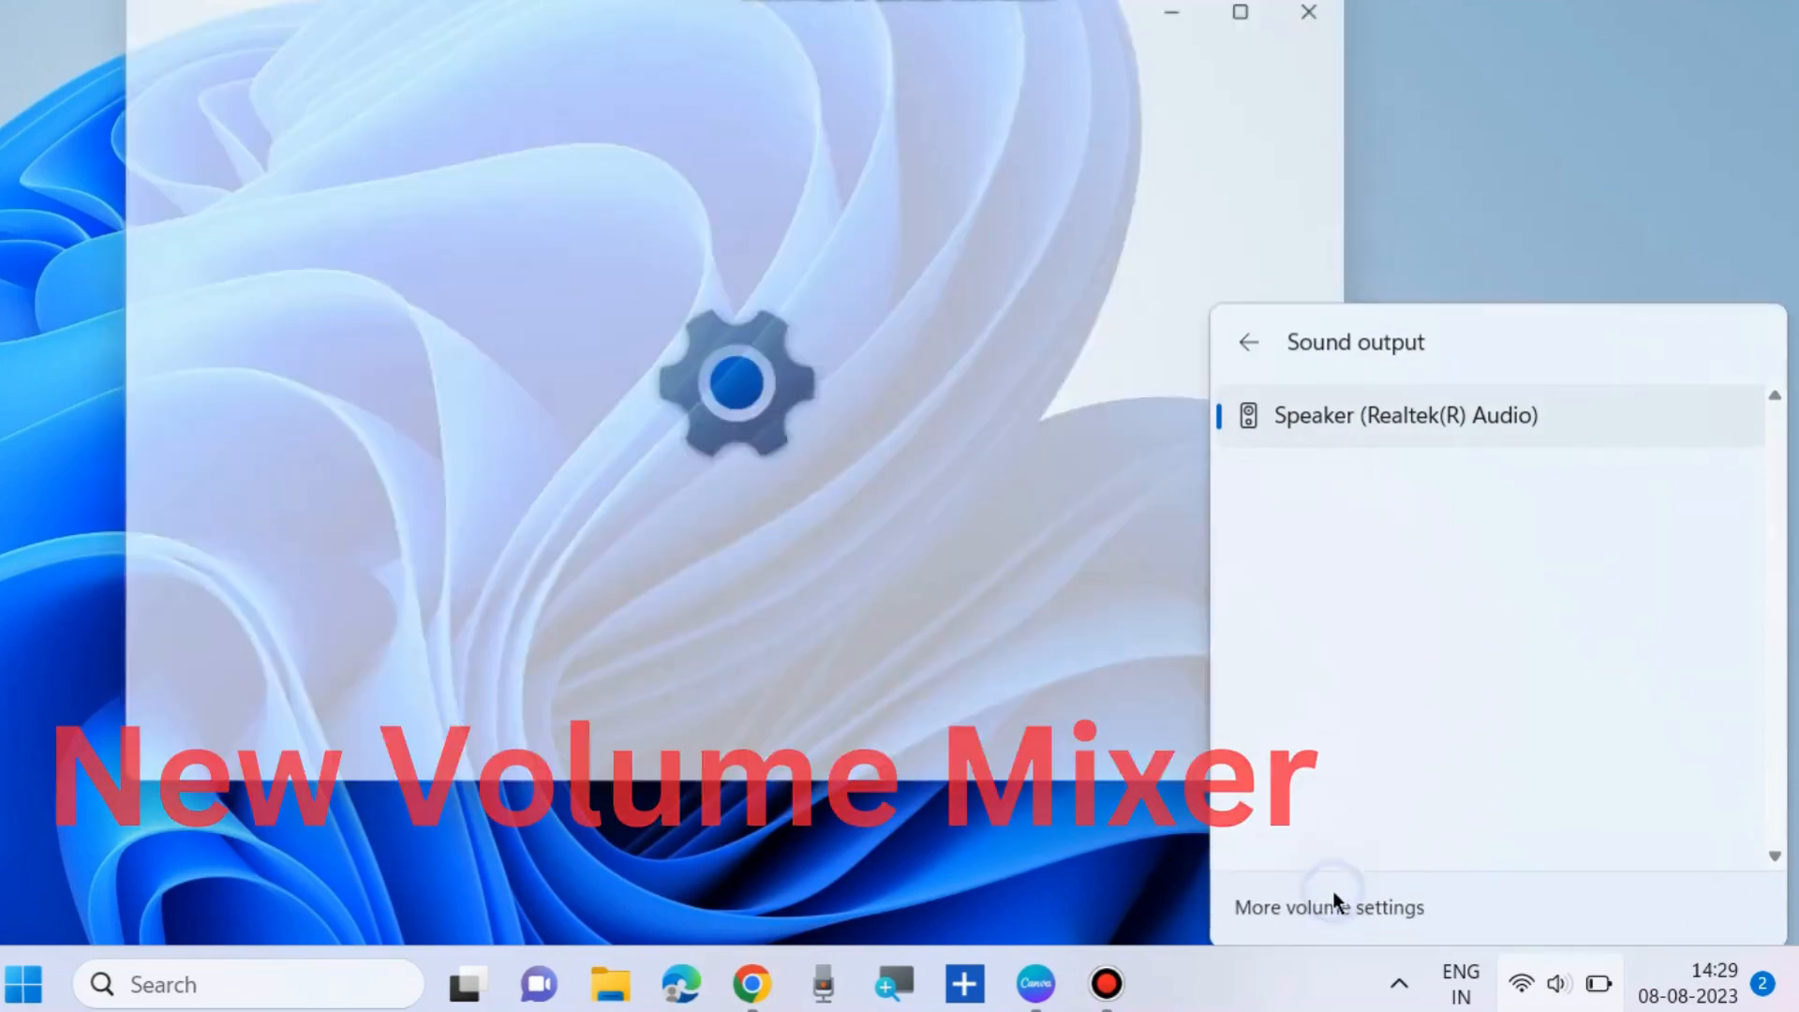
pyautogui.click(1328, 906)
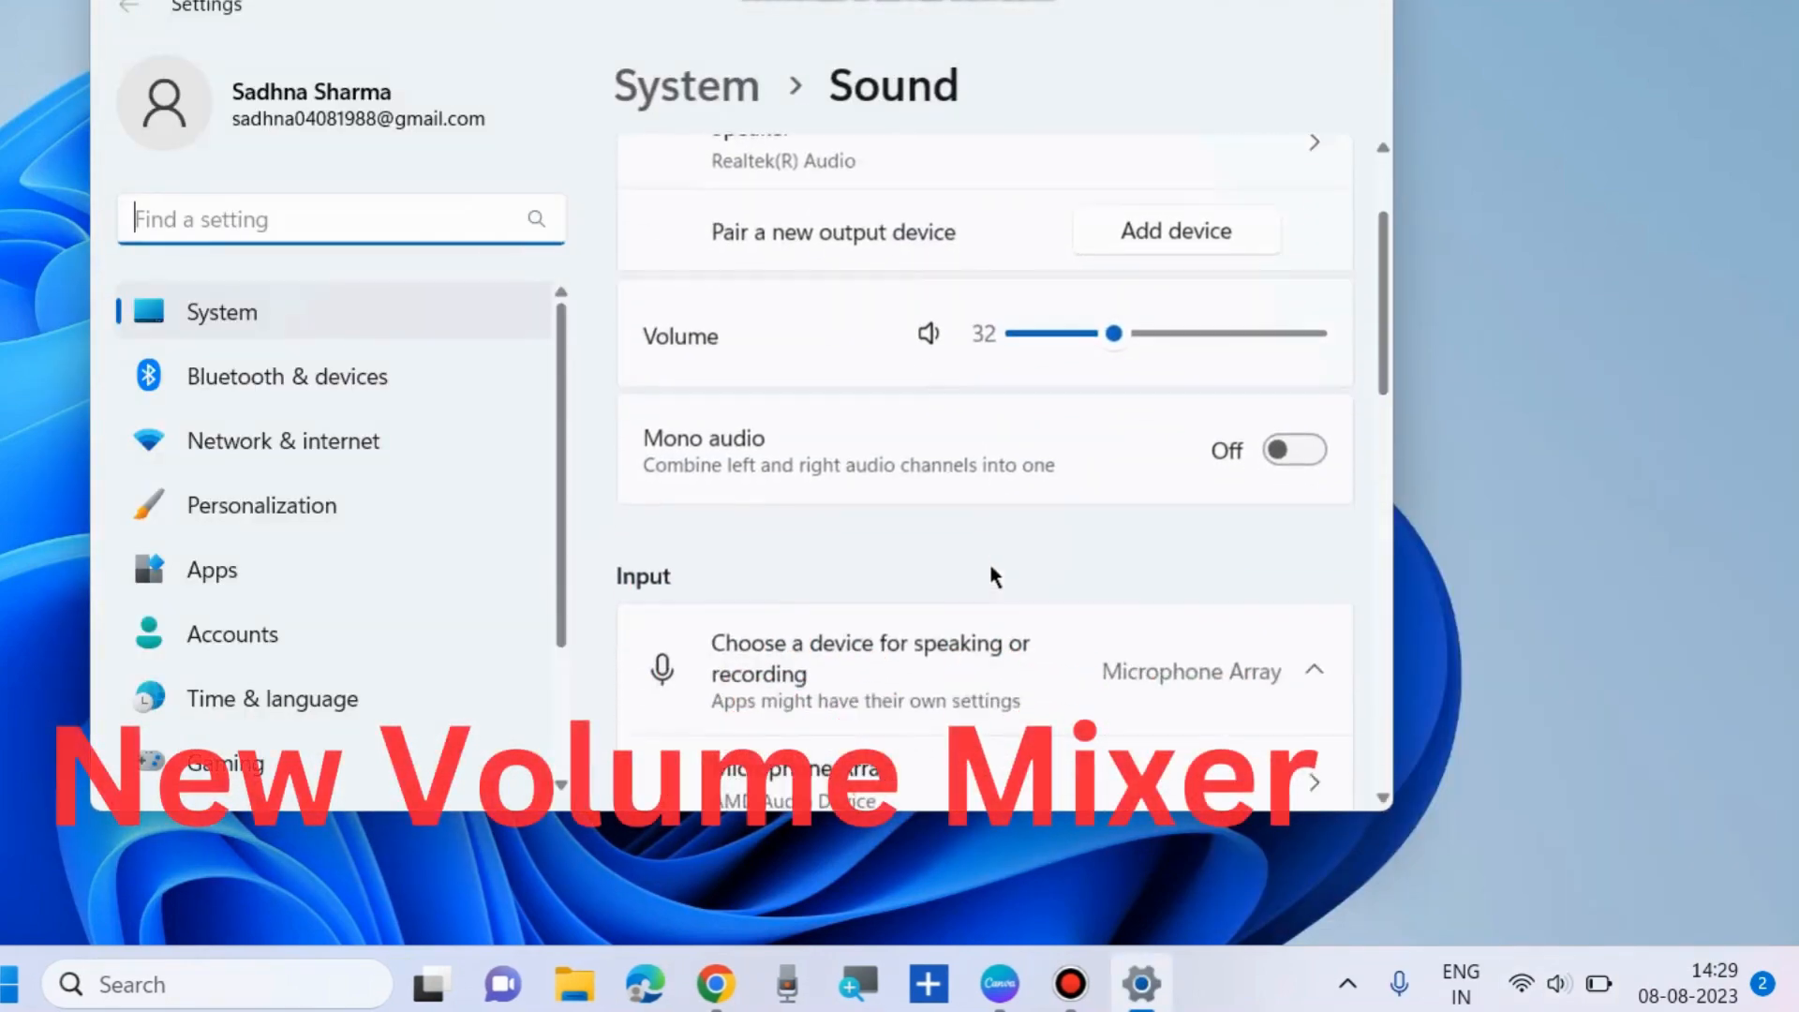
pyautogui.scroll(-3)
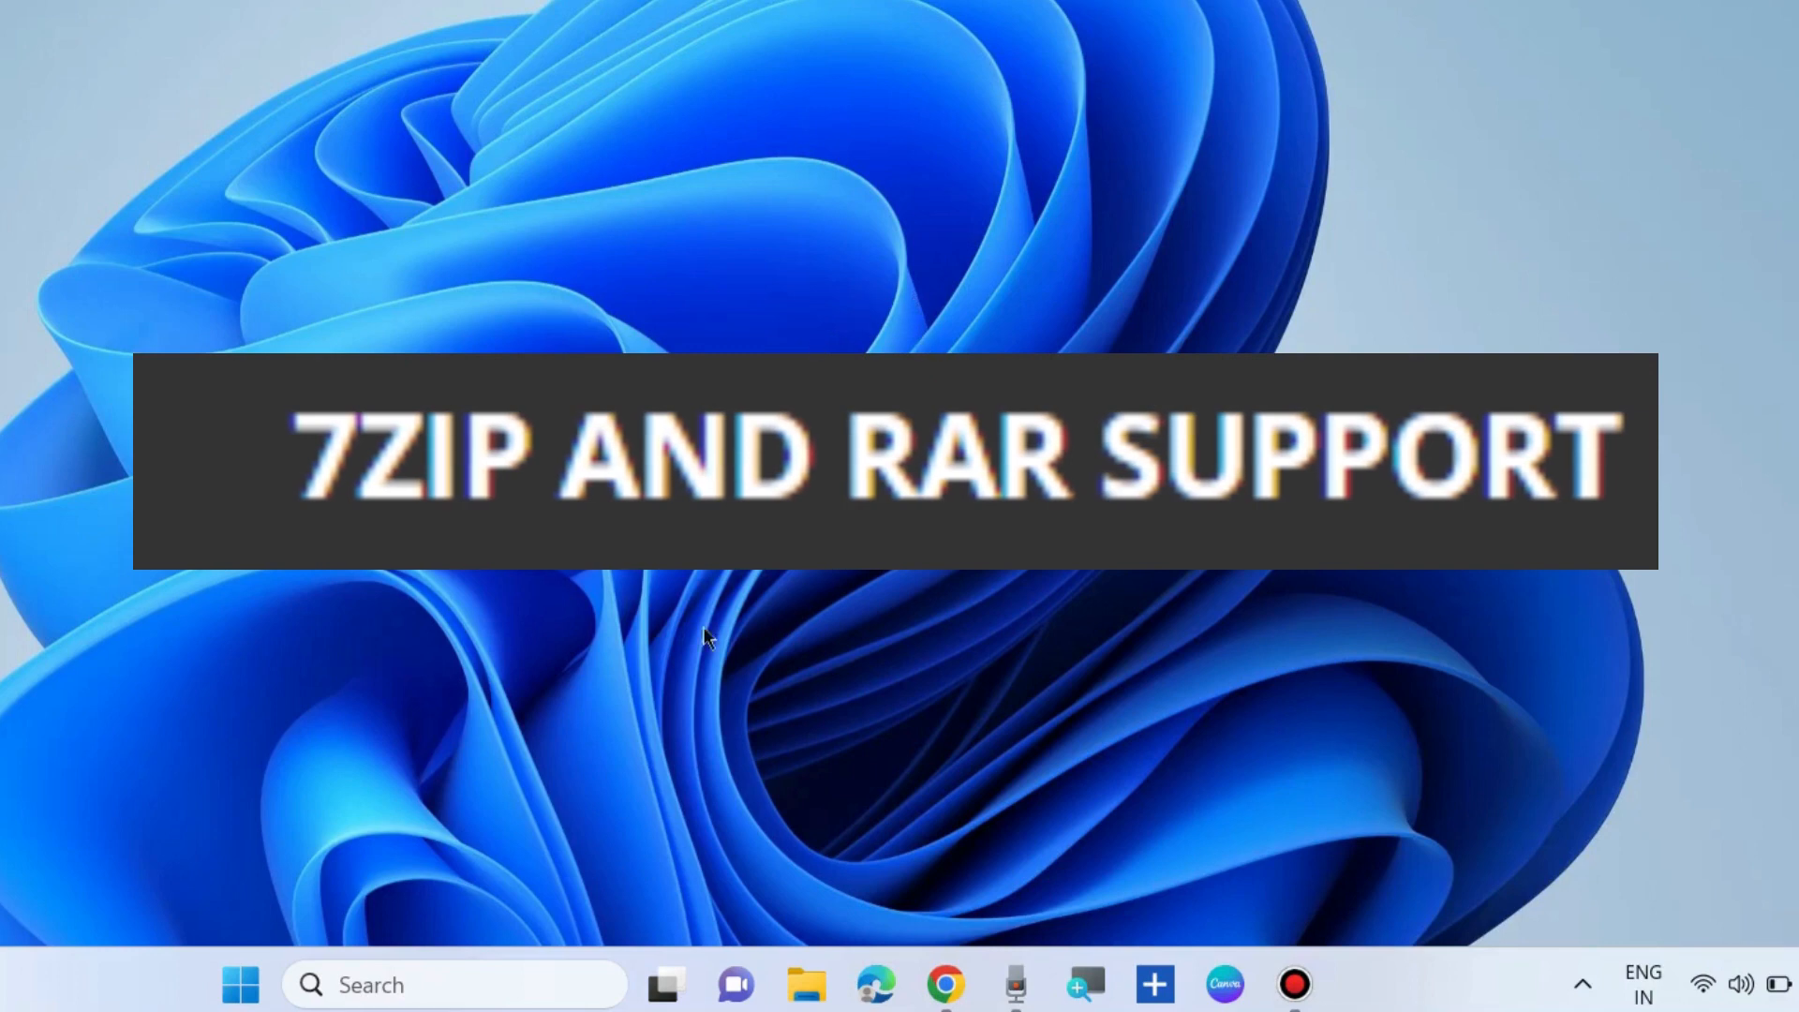
pyautogui.moveTo(869, 781)
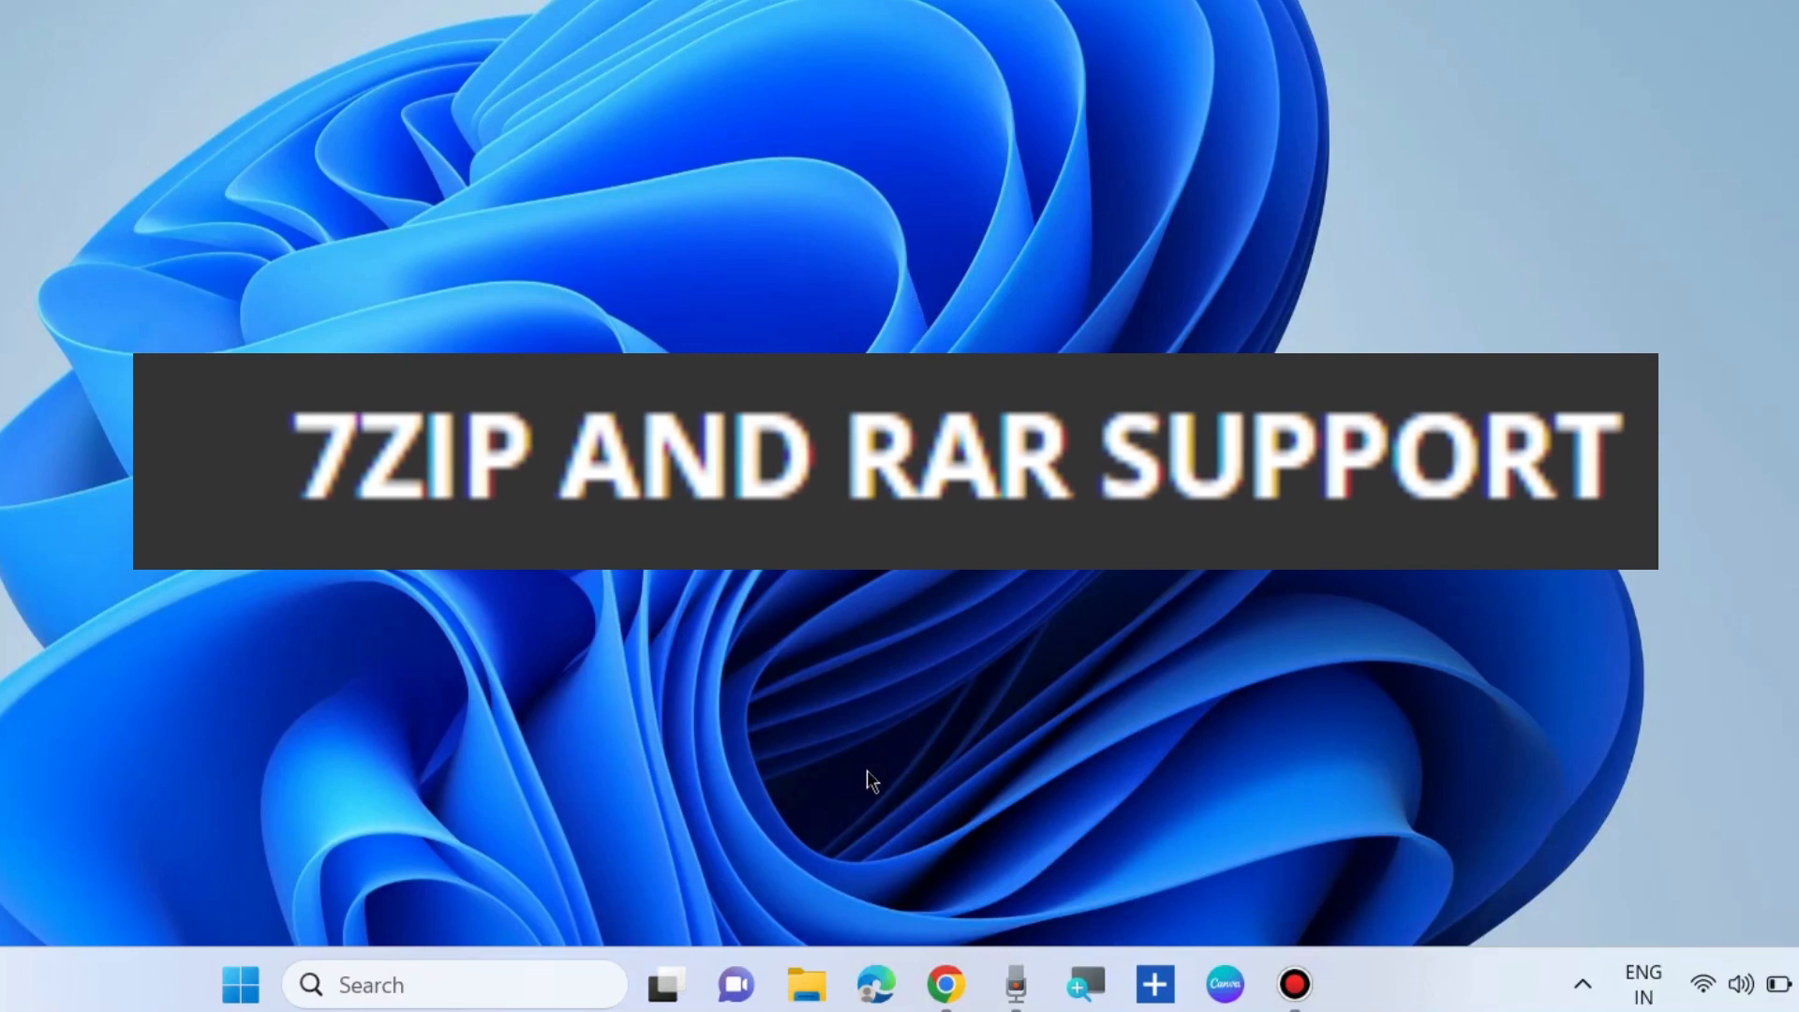
pyautogui.moveTo(870, 725)
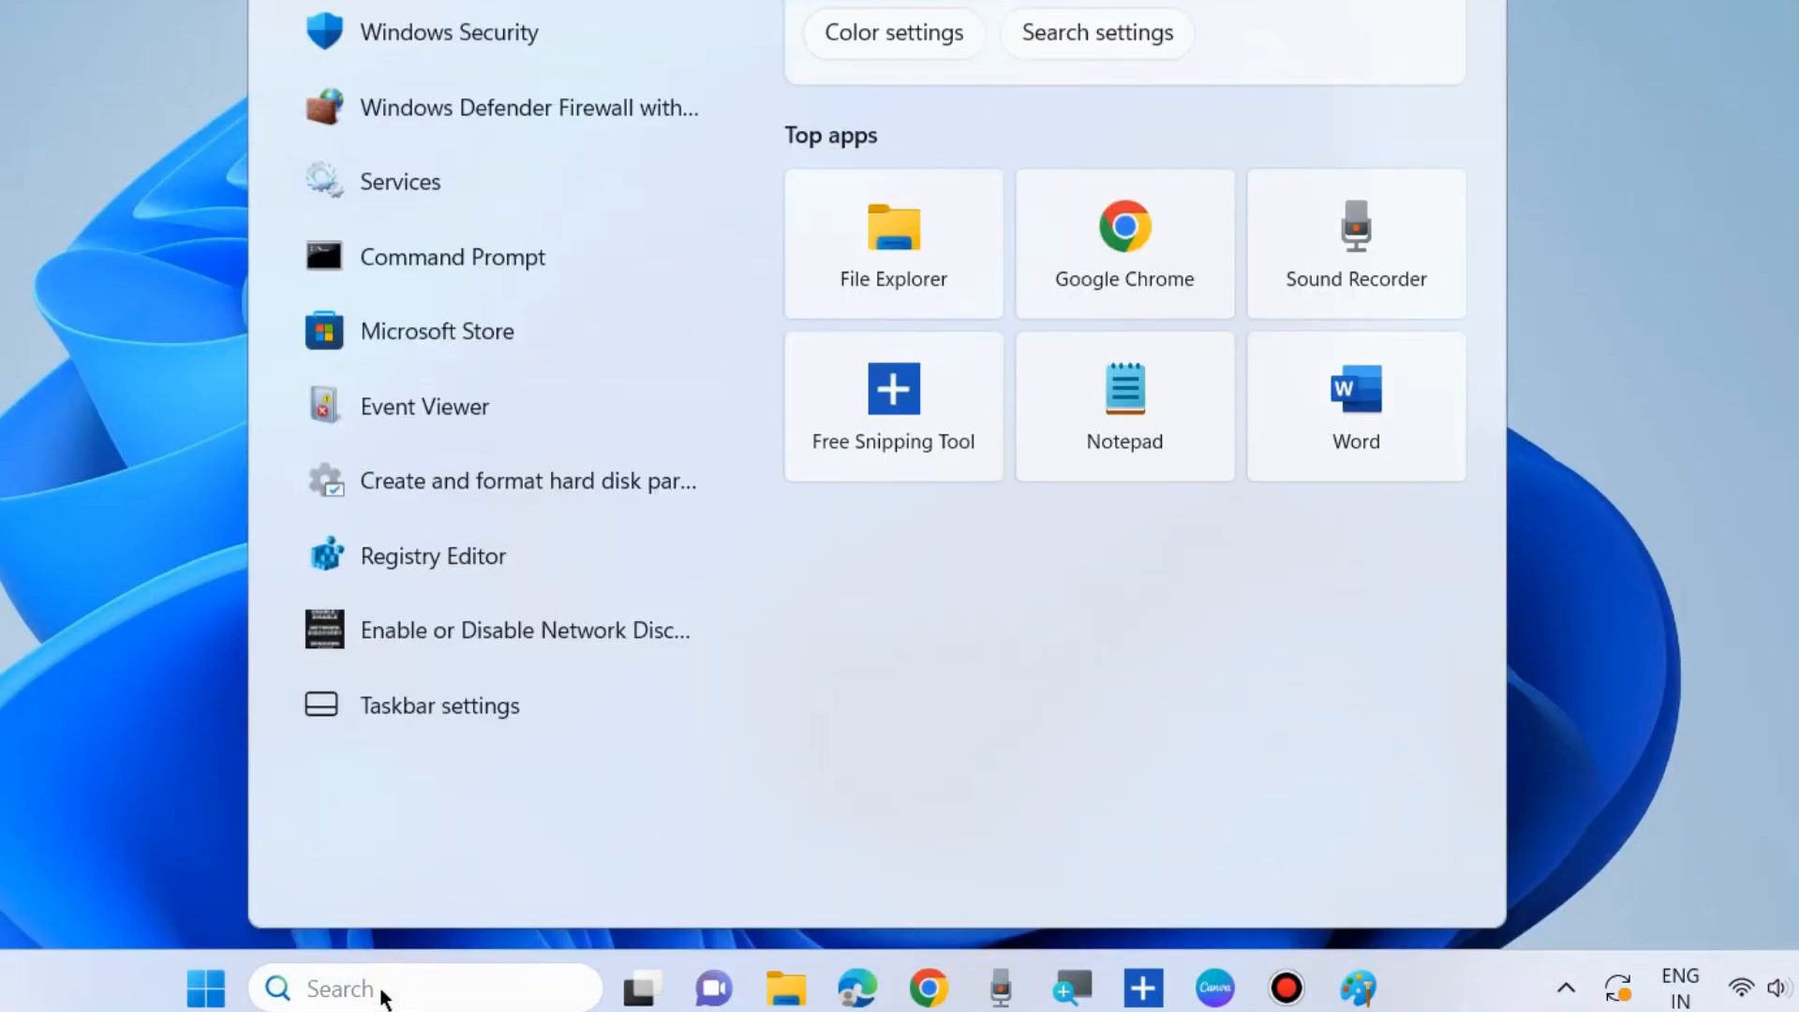
# Launch Paint from a 'PAINT' search and make the PAINT DARK MODE text bold
pyautogui.write('PAINT')
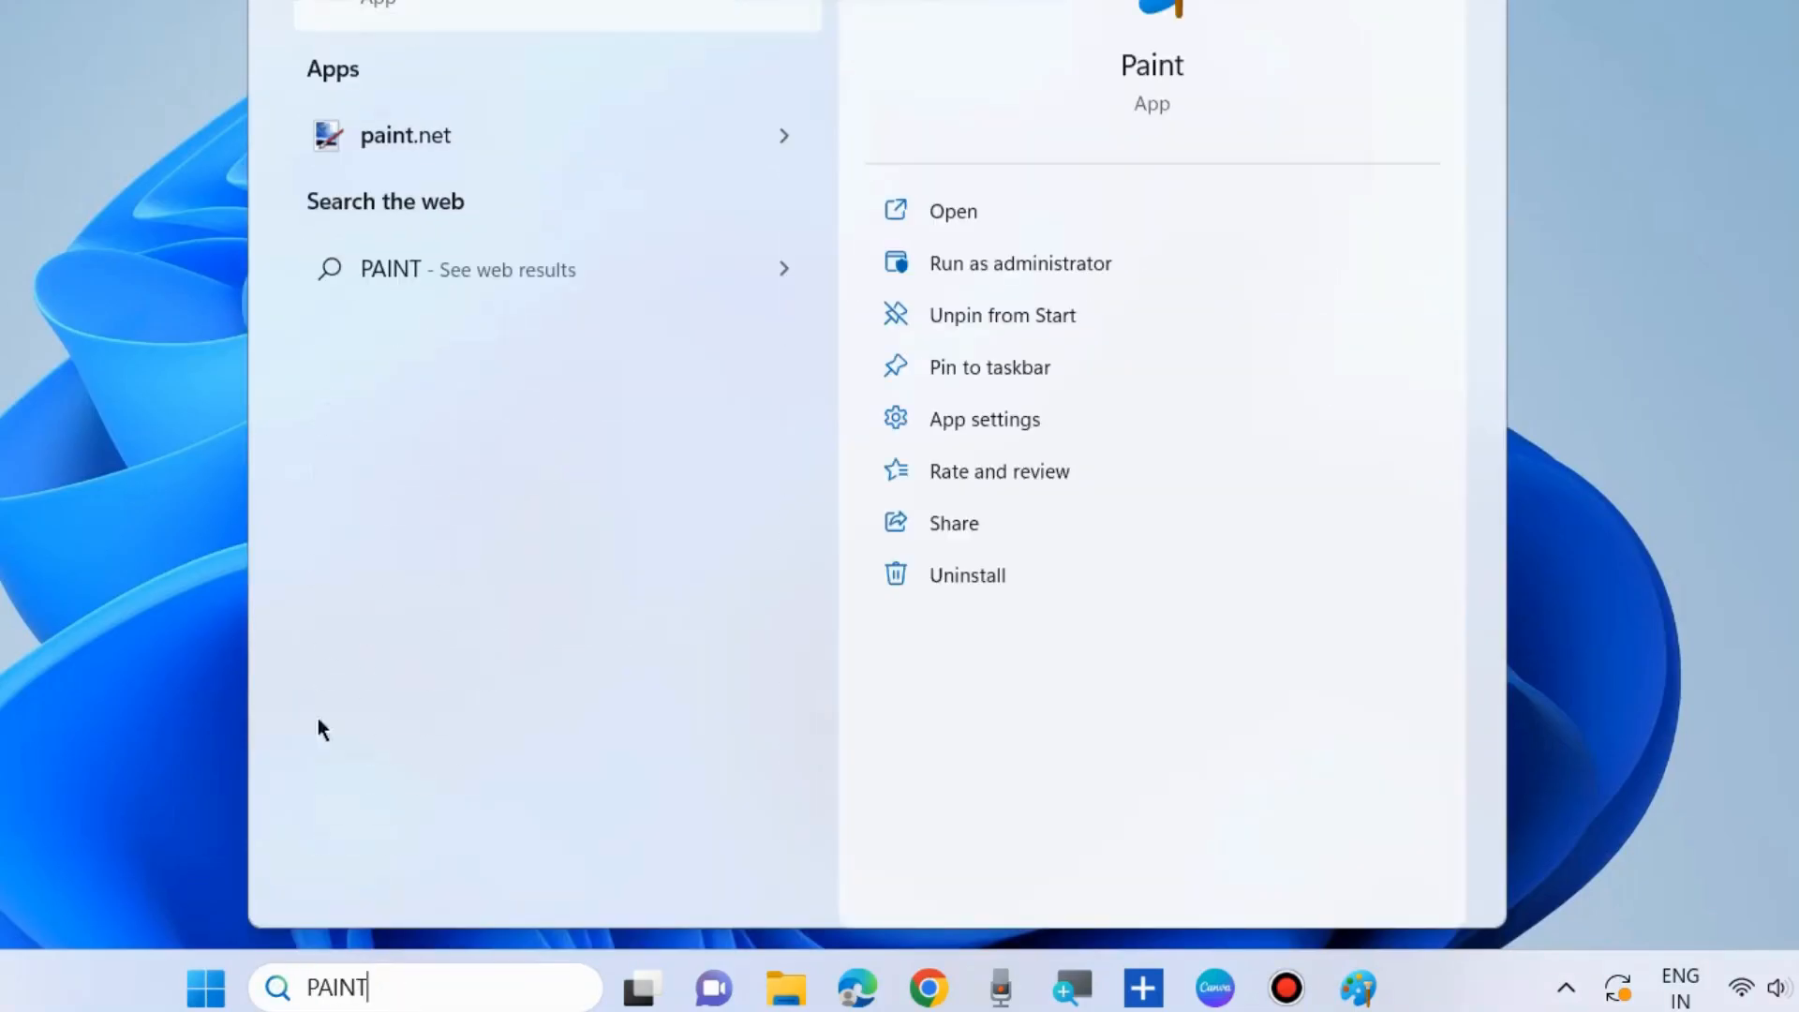
pyautogui.moveTo(1205, 94)
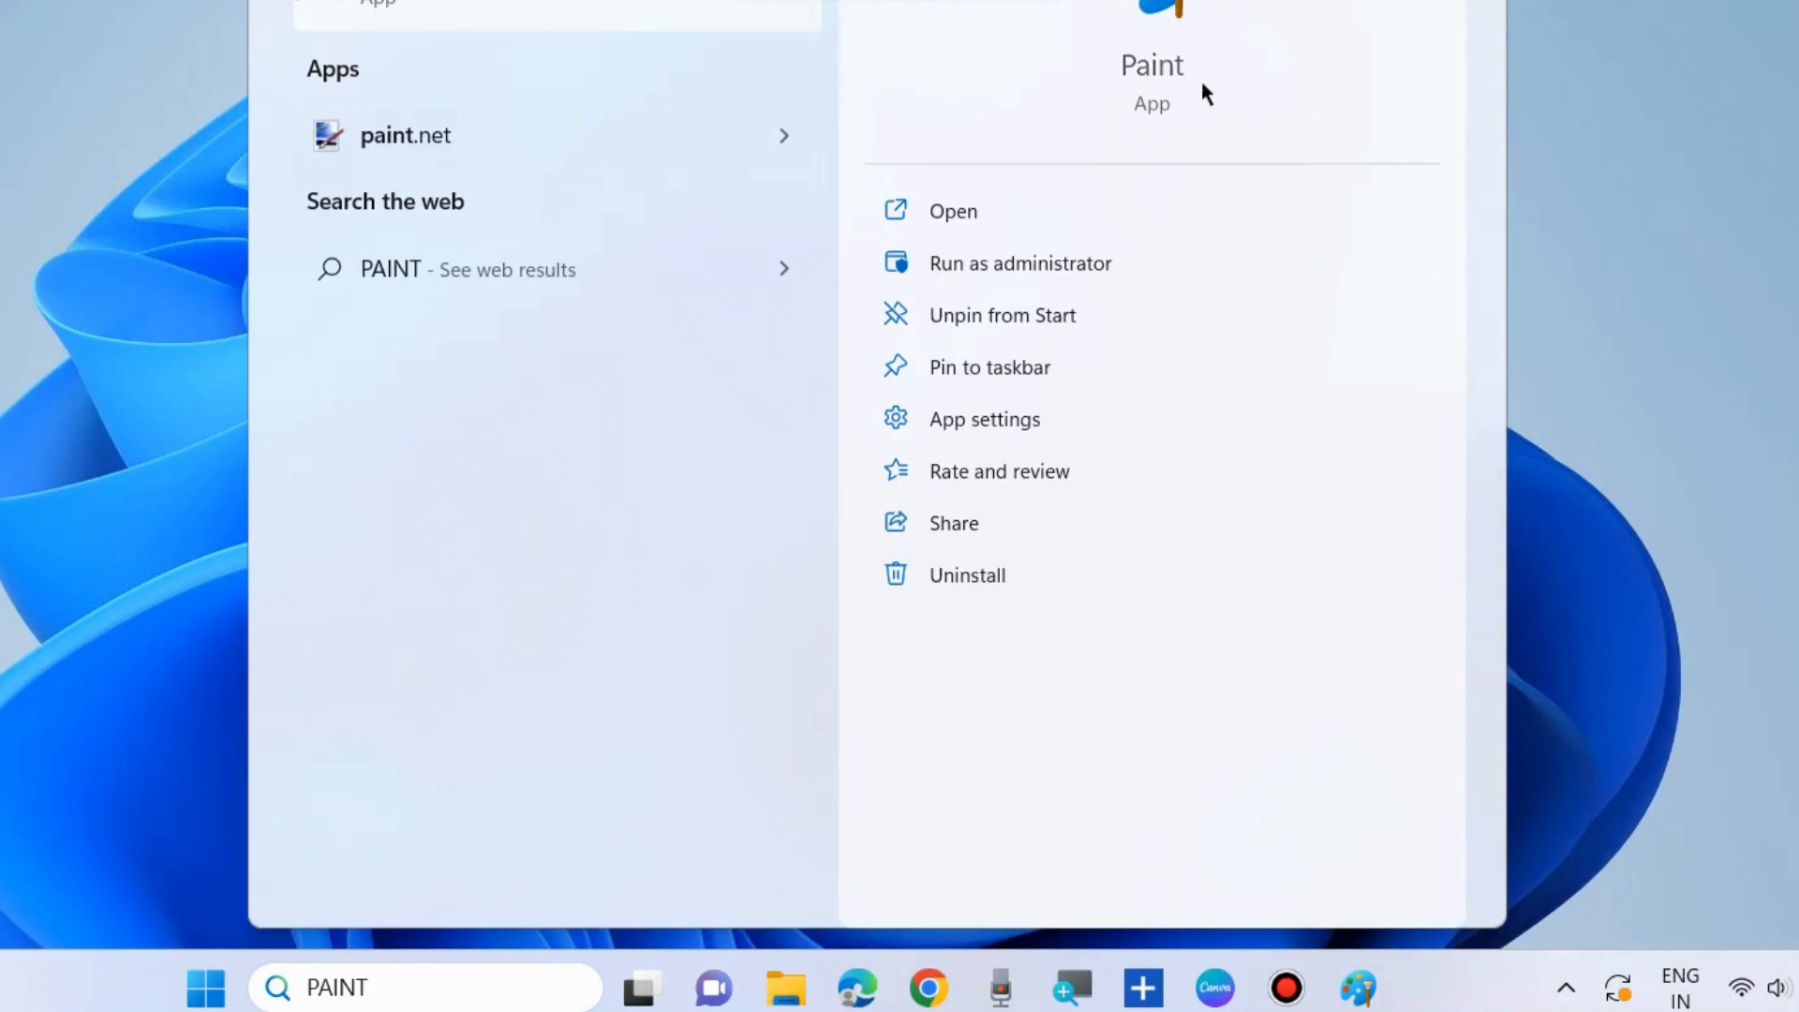
pyautogui.click(952, 209)
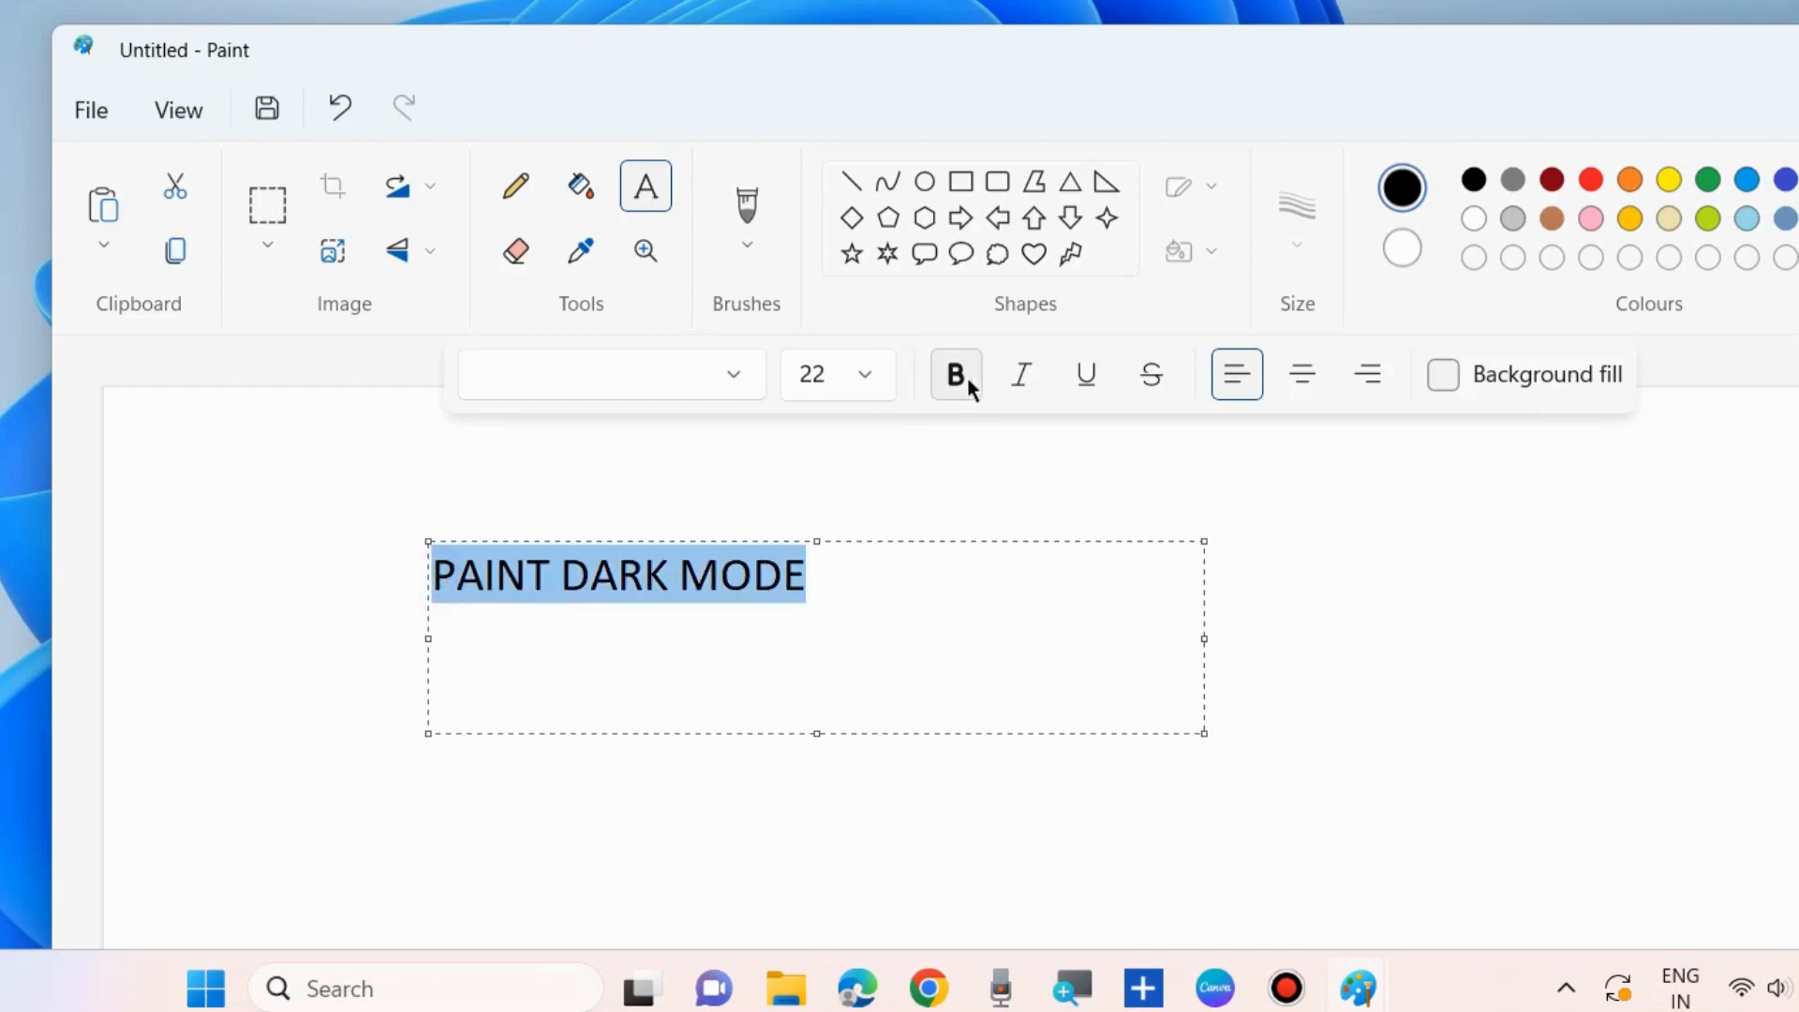
pyautogui.click(955, 374)
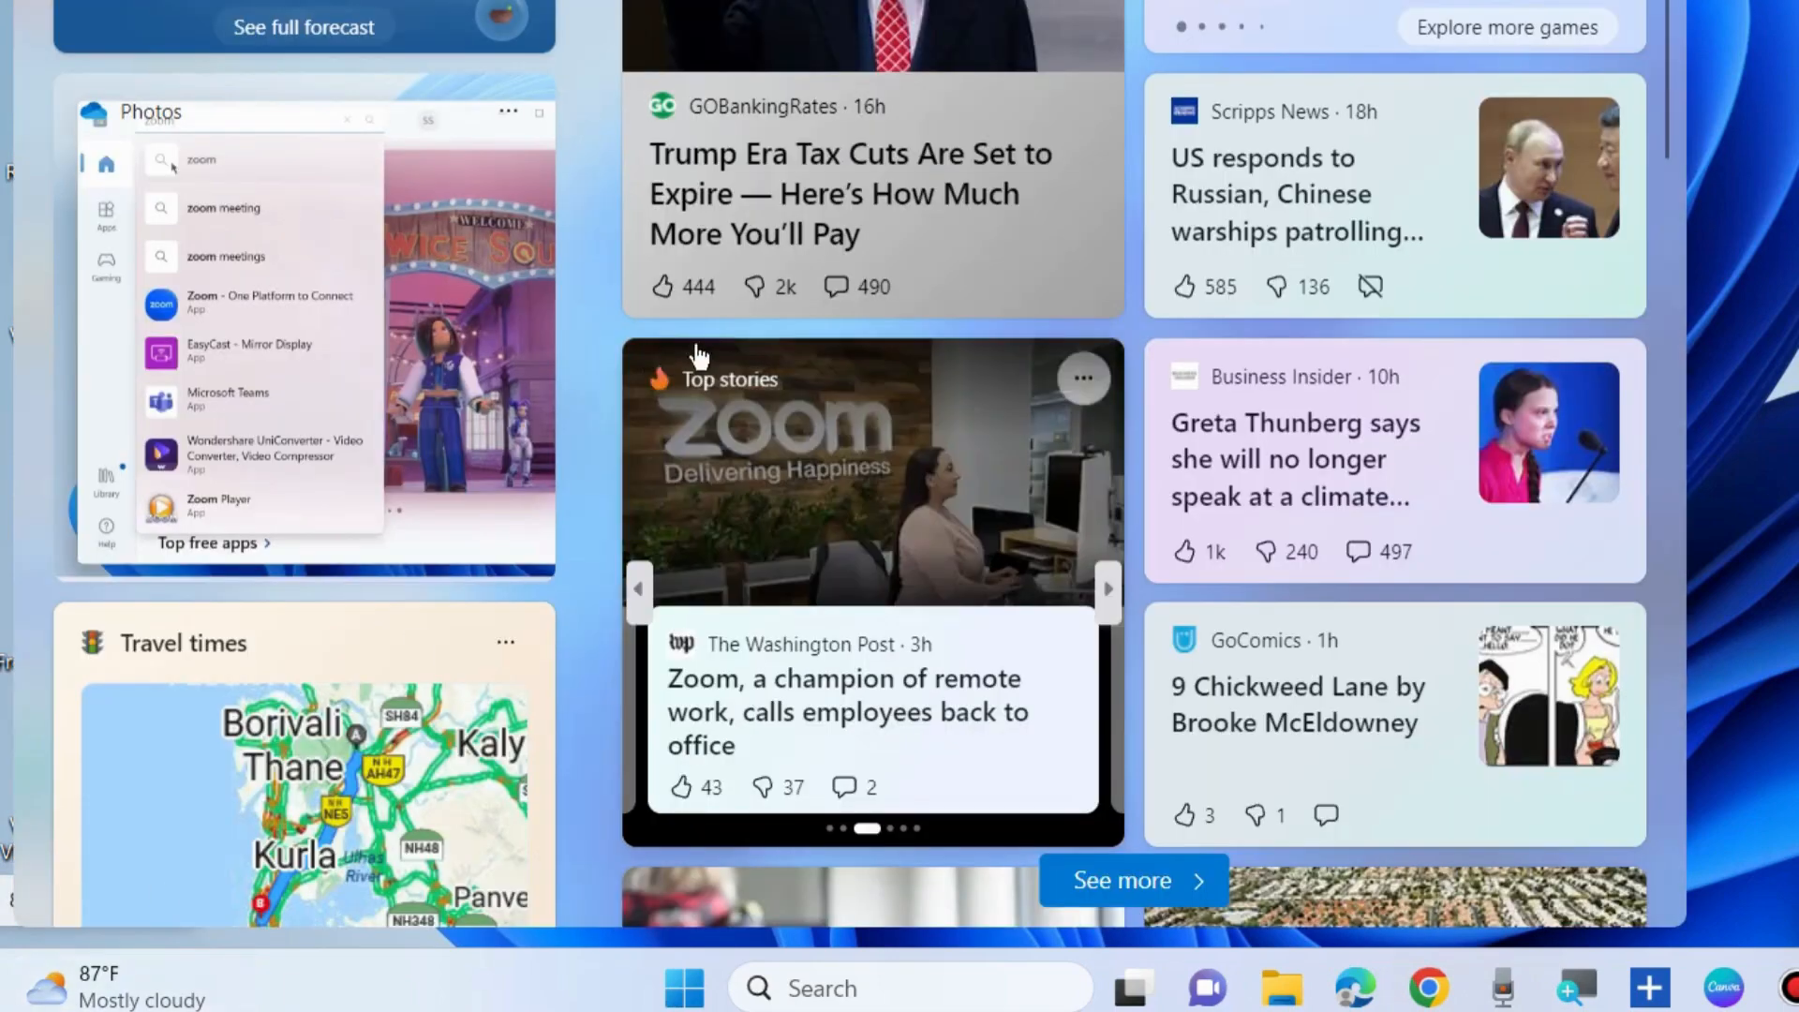
pyautogui.moveTo(1473, 441)
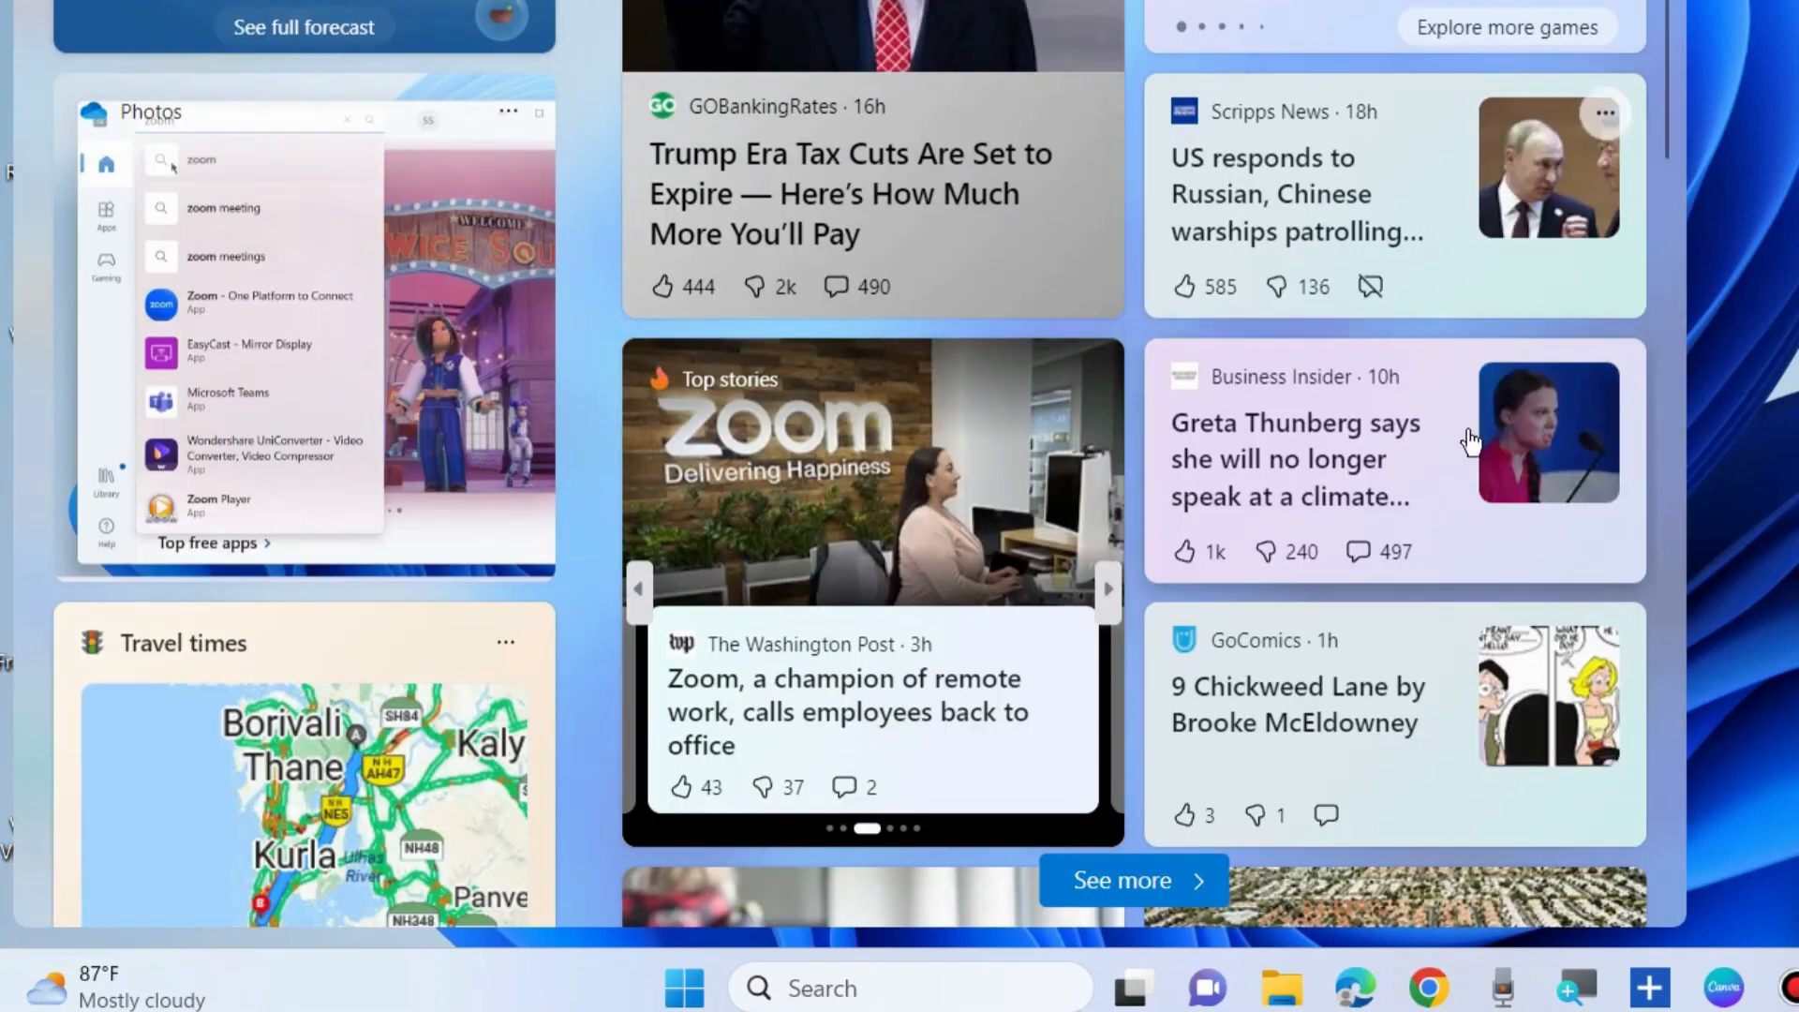
pyautogui.moveTo(326, 496)
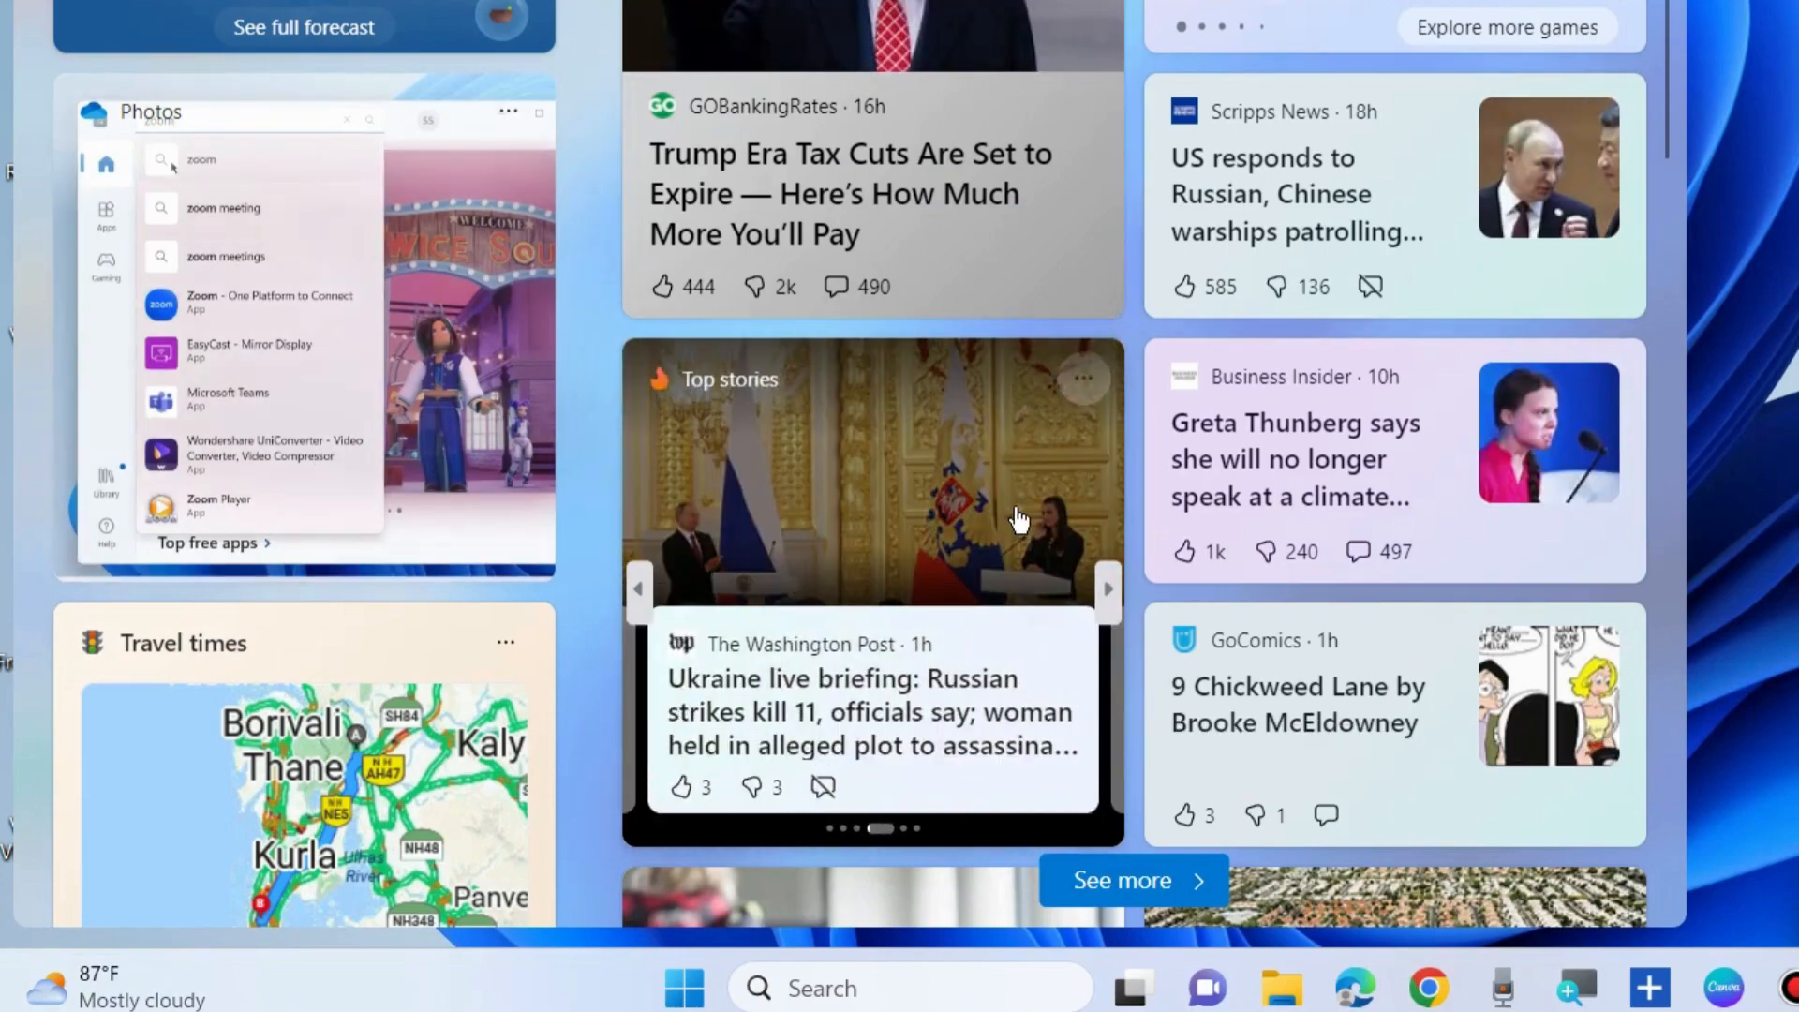
# Reopen the Widgets board, advance Top stories to the next story, and scroll the feed
pyautogui.scroll(-3)
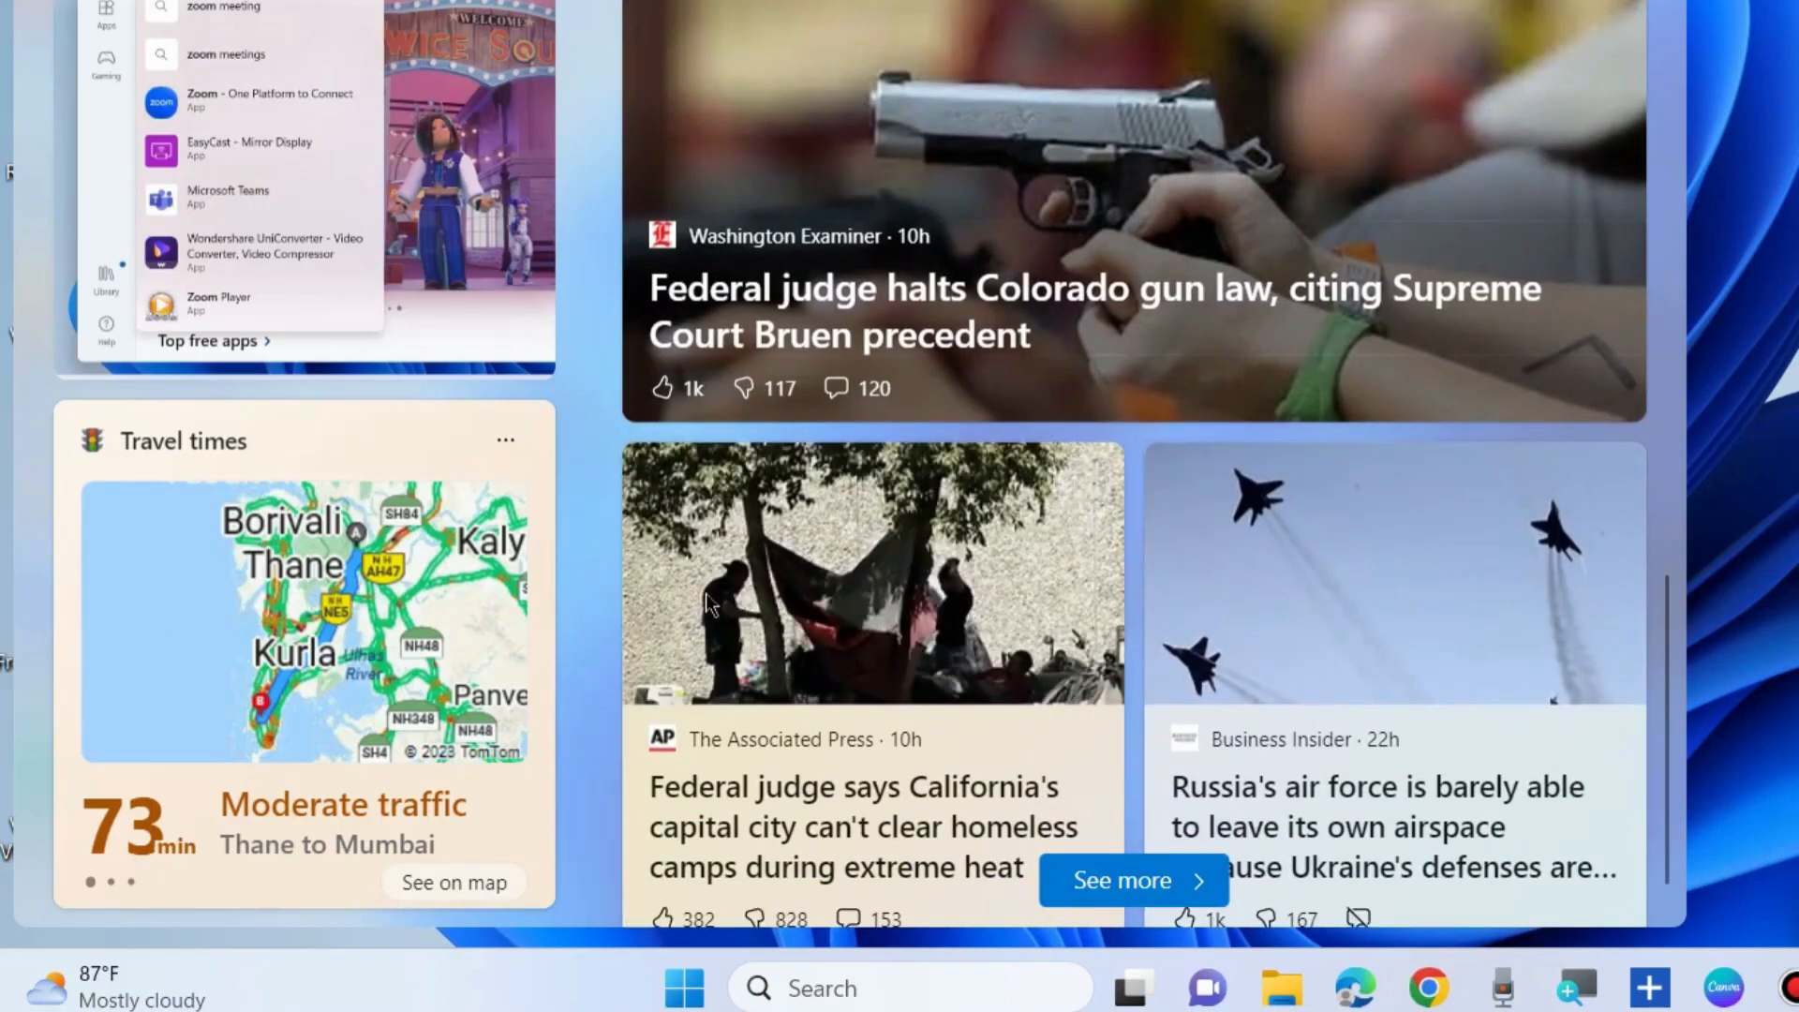
pyautogui.scroll(-3)
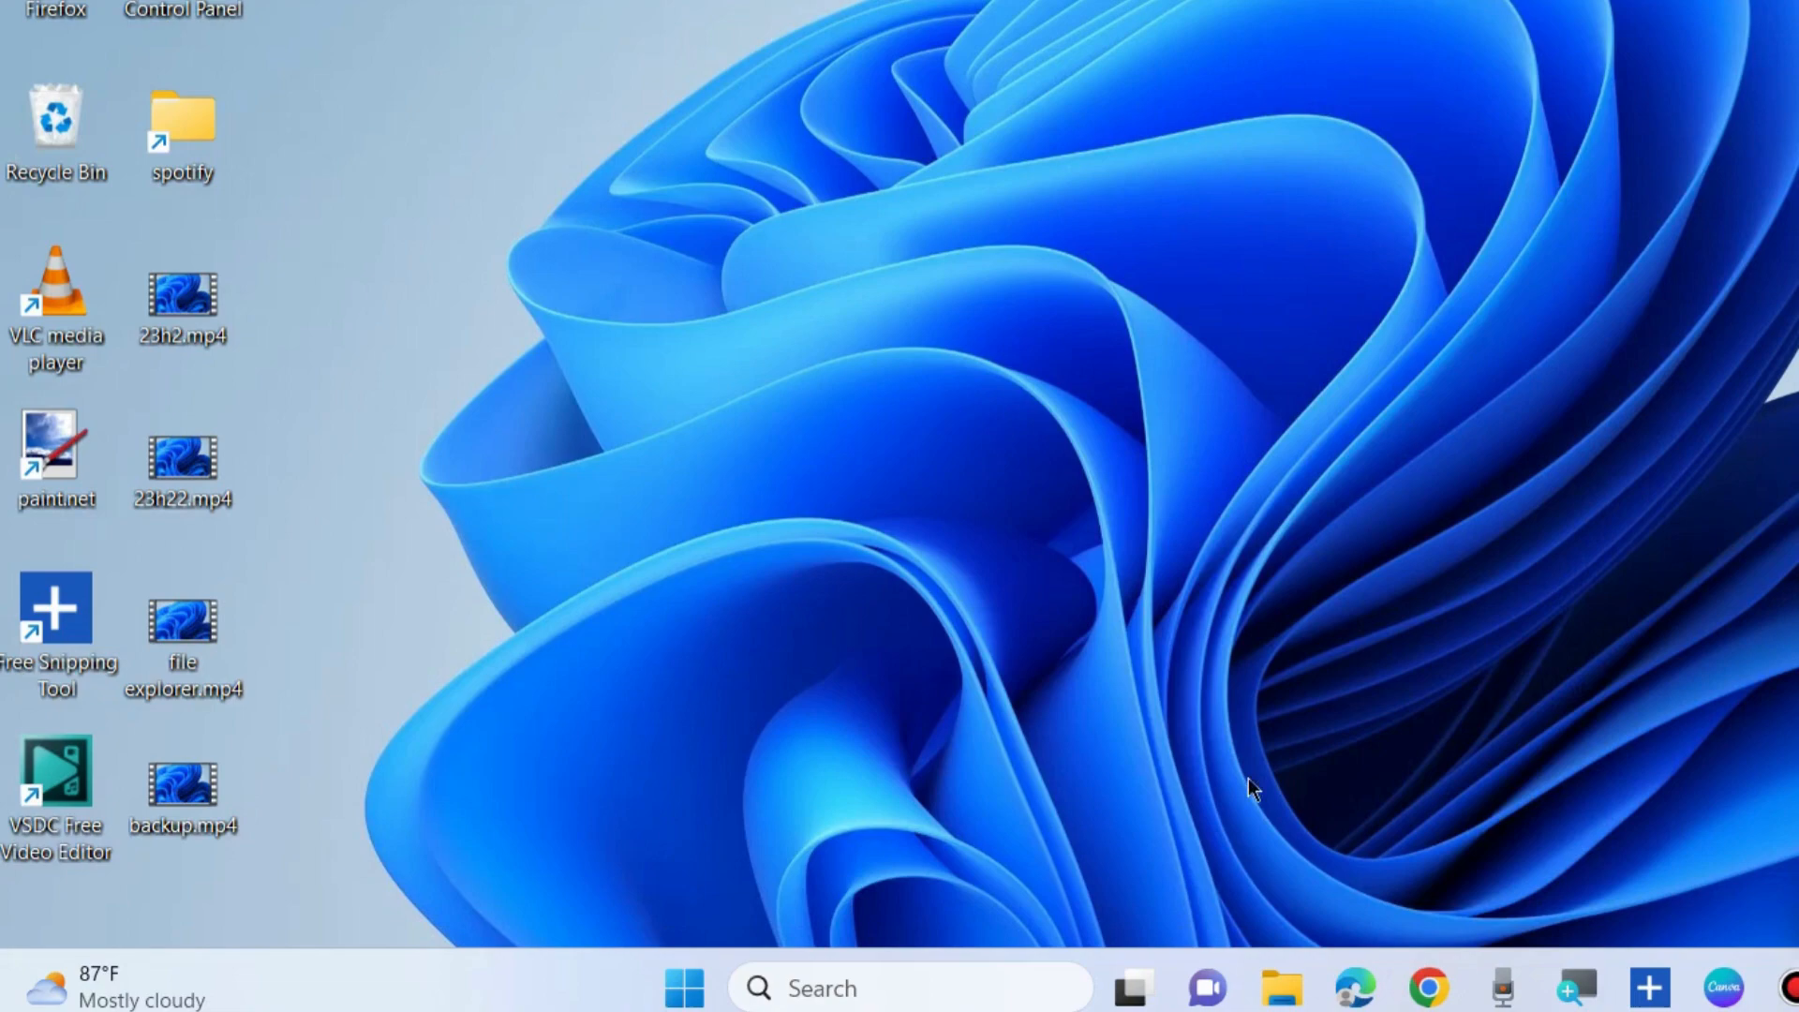
pyautogui.click(684, 987)
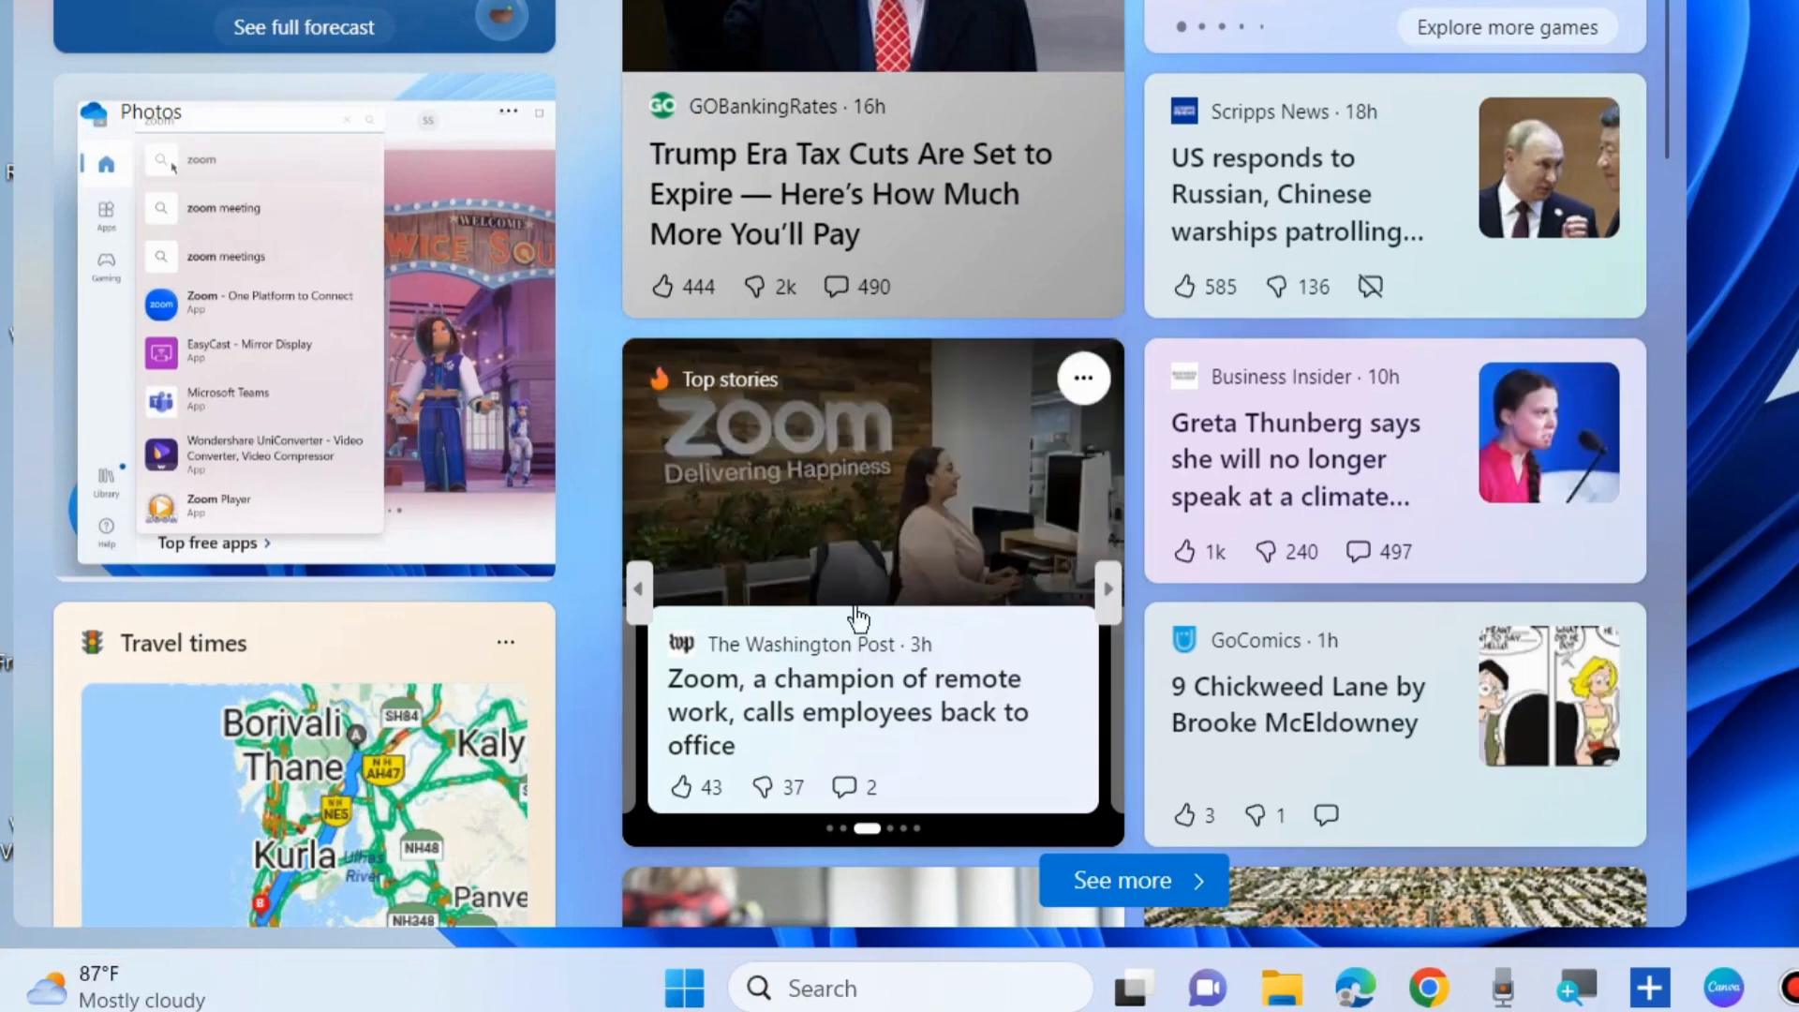
pyautogui.click(1105, 589)
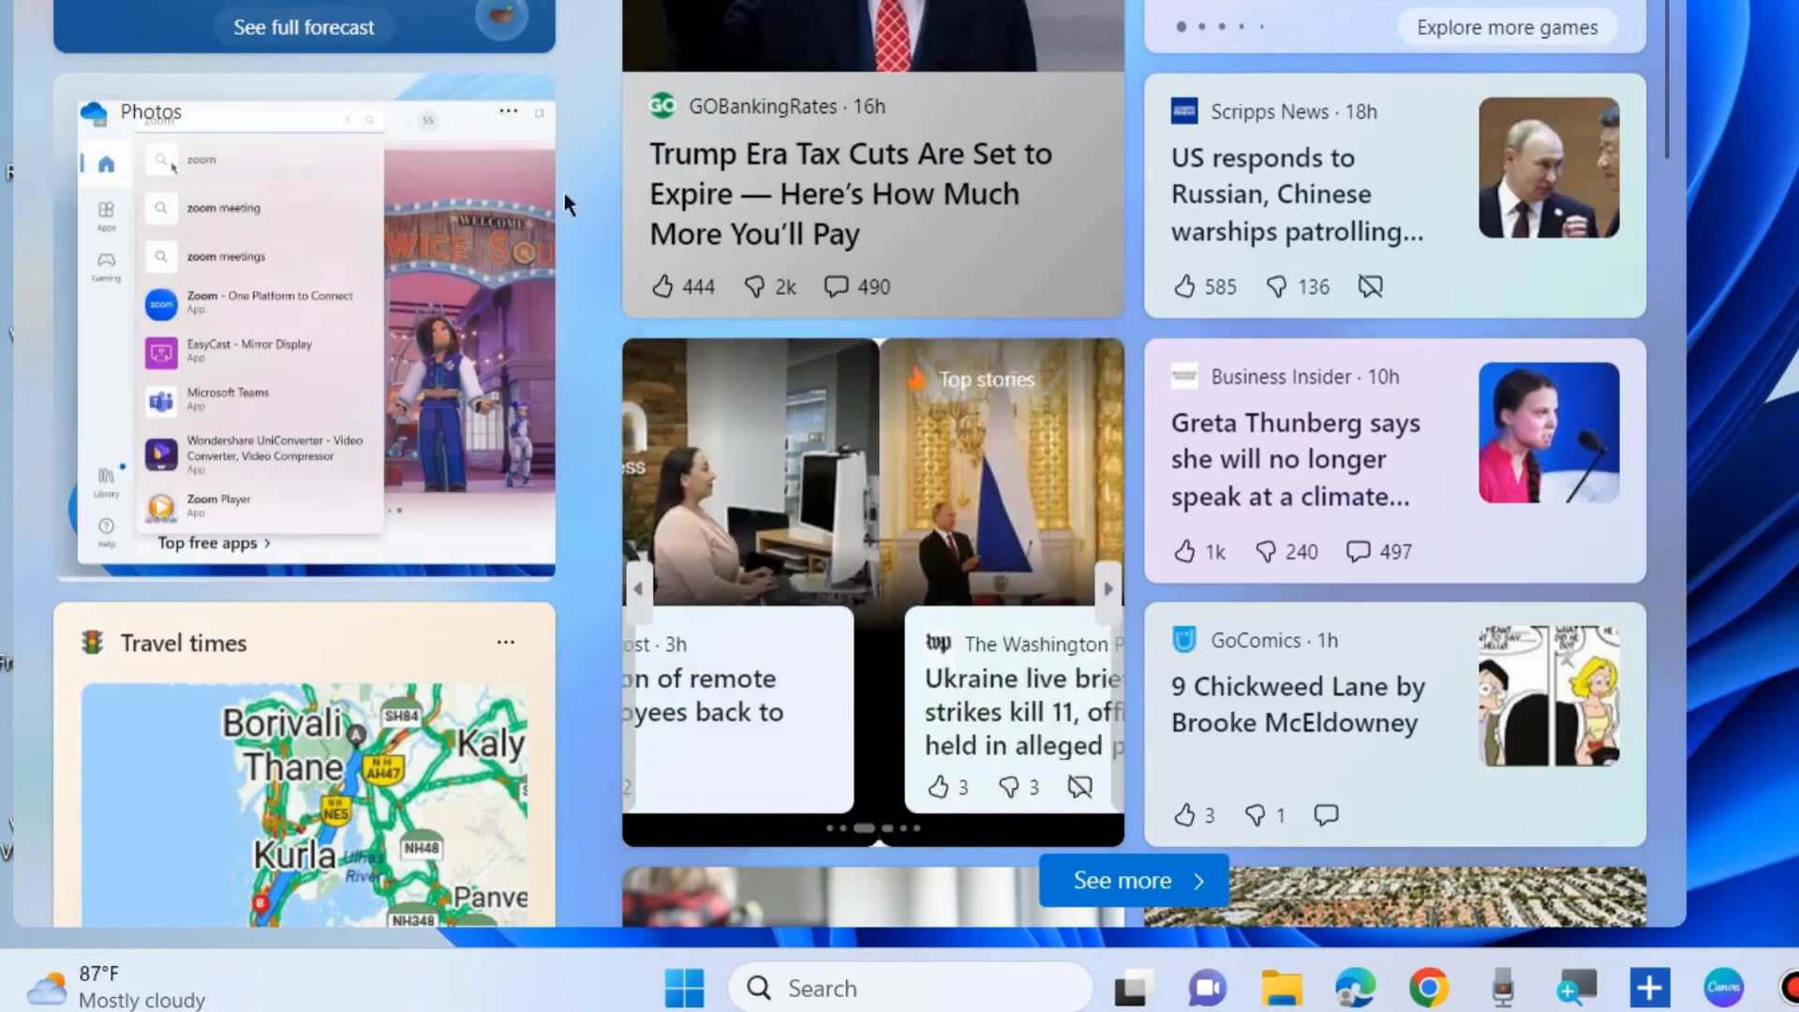
pyautogui.scroll(-3)
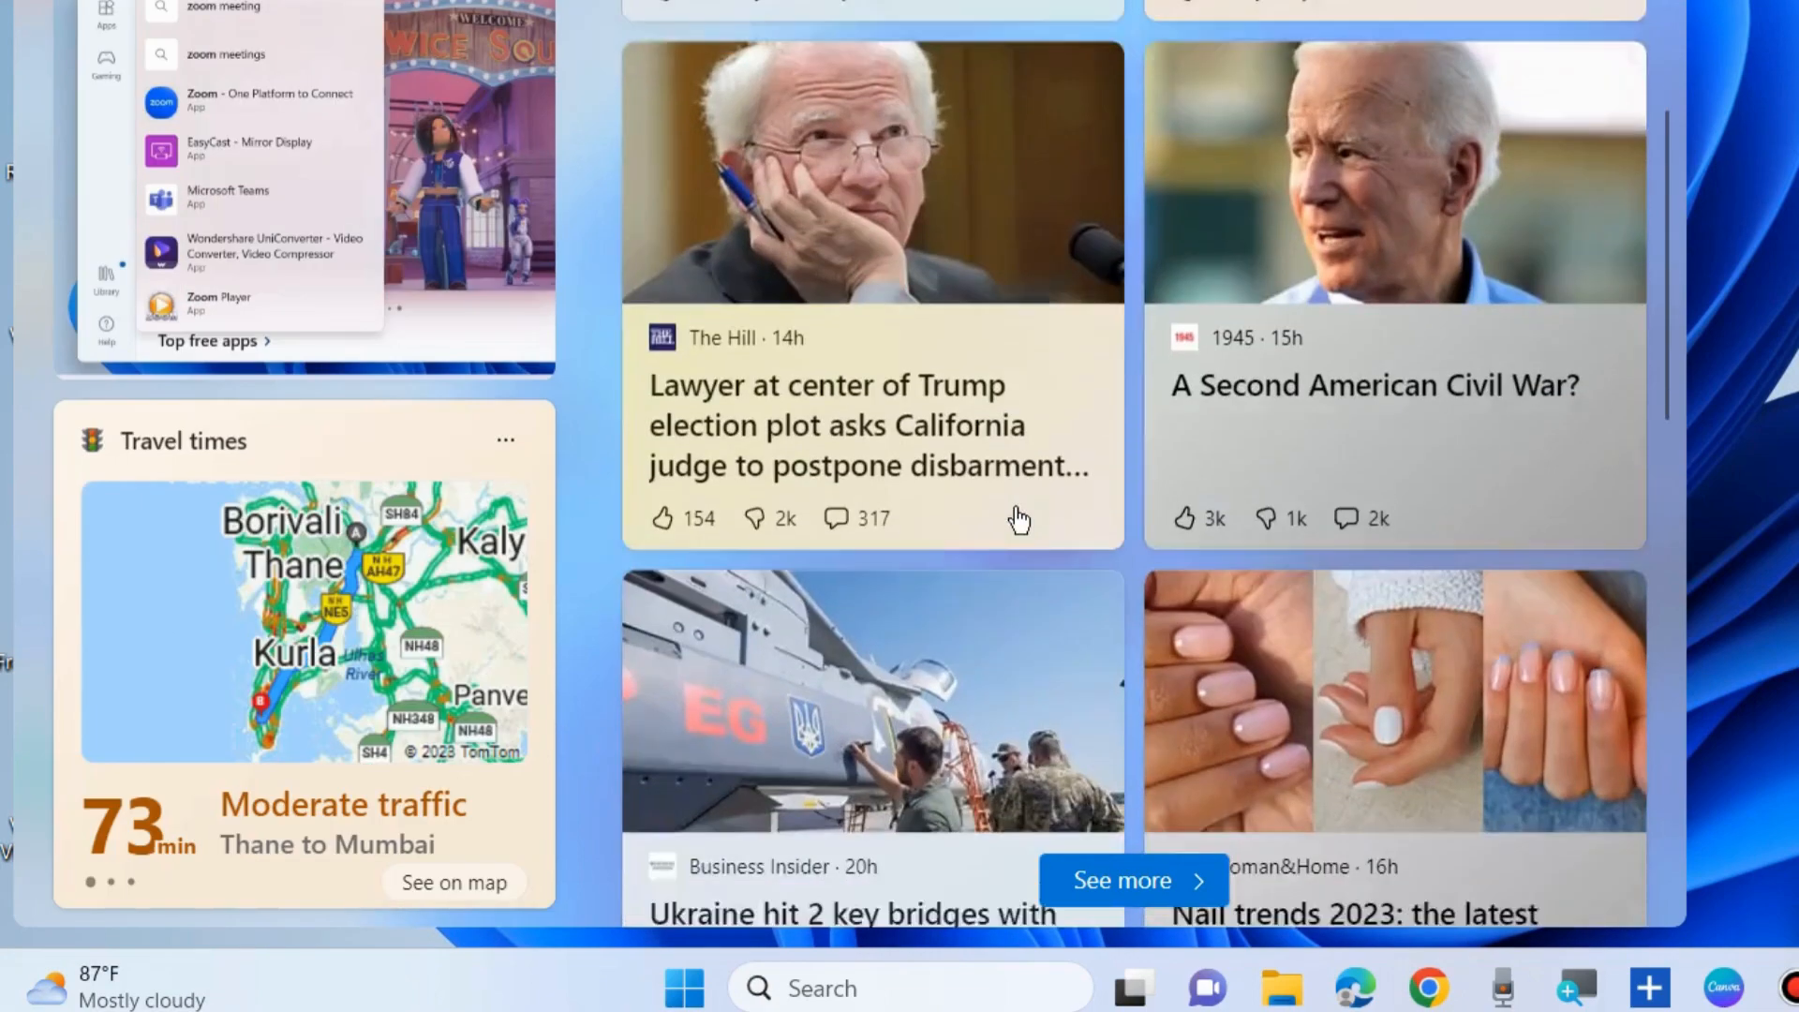